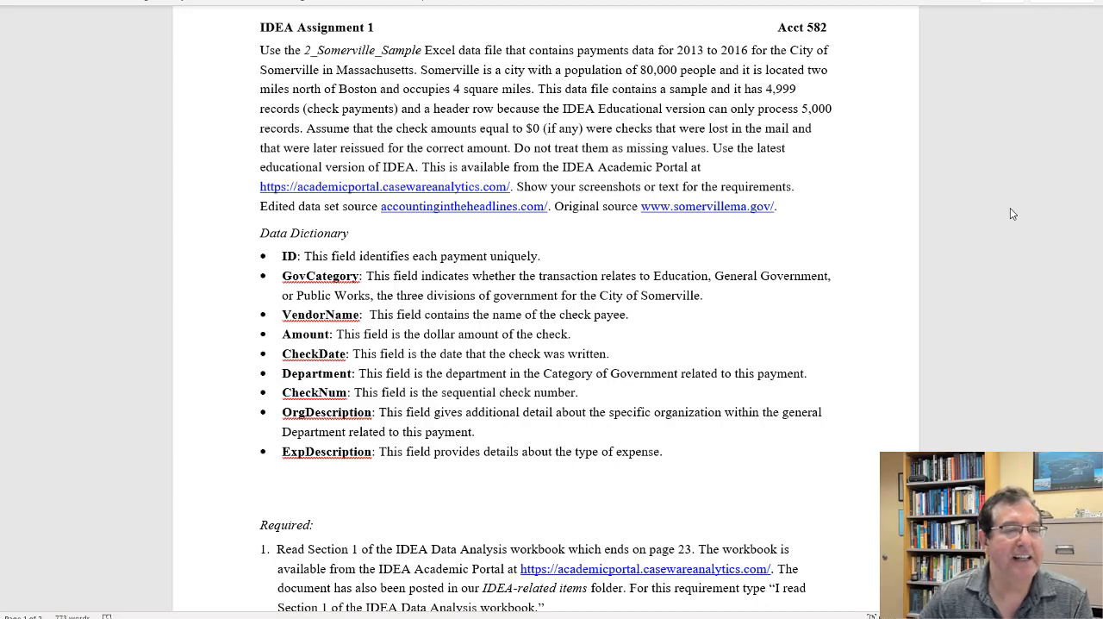
{"action": "mouse_move", "coordinate": [973, 230]}
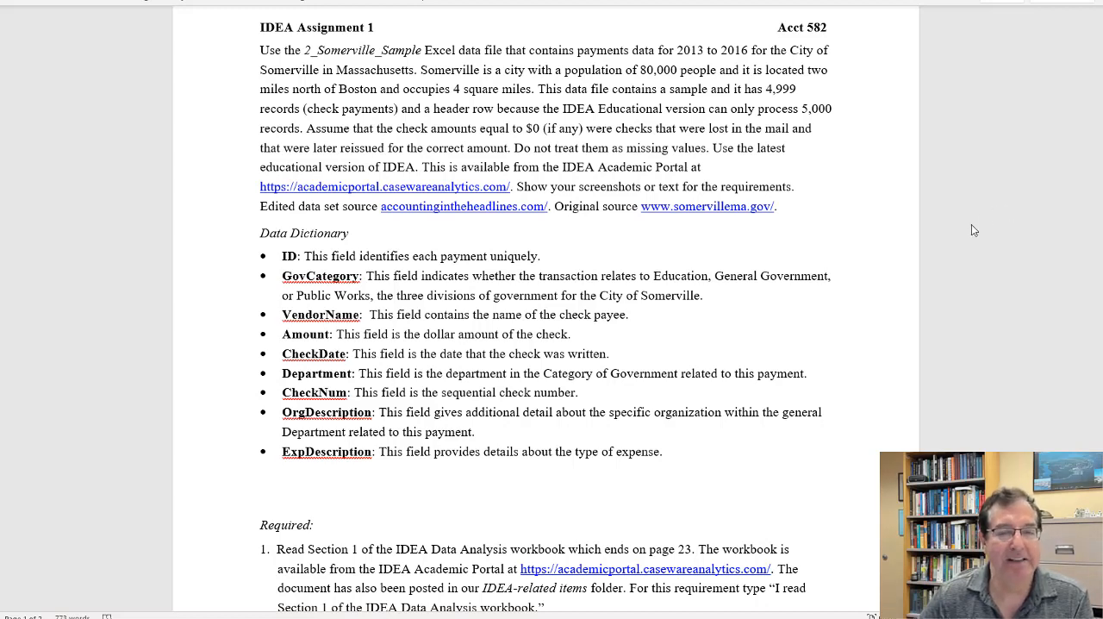
{"action": "mouse_move", "coordinate": [748, 155]}
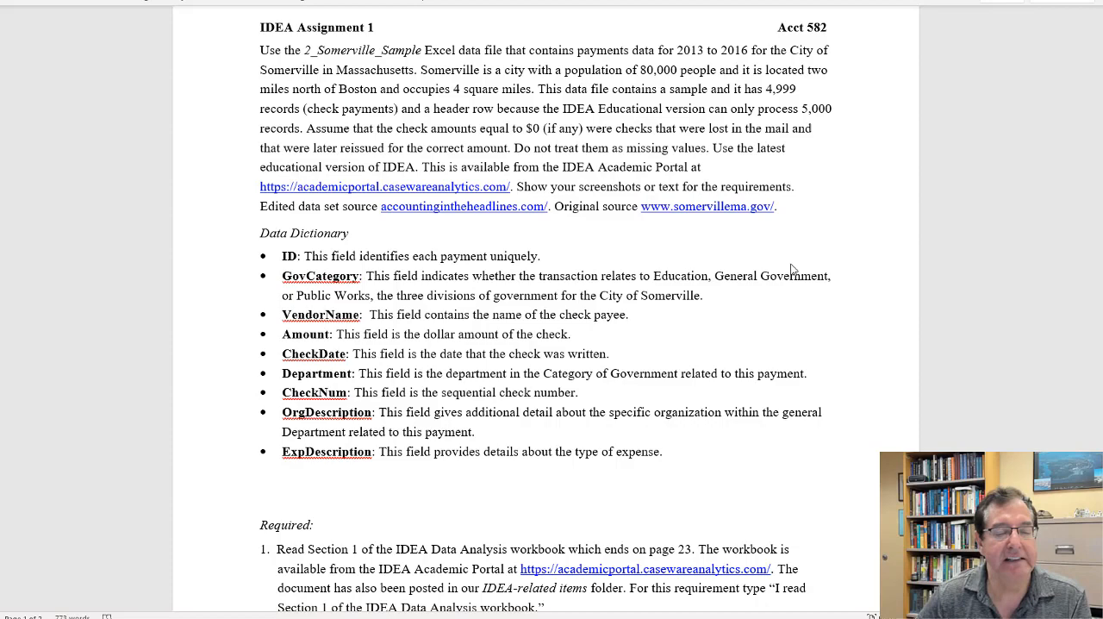
- Import the CheckBook sheet of DataSets\2_Somerville_Sample.xlsx as the Somerville database
{"action": "scroll", "scroll_direction": "down", "scroll_amount": 3}
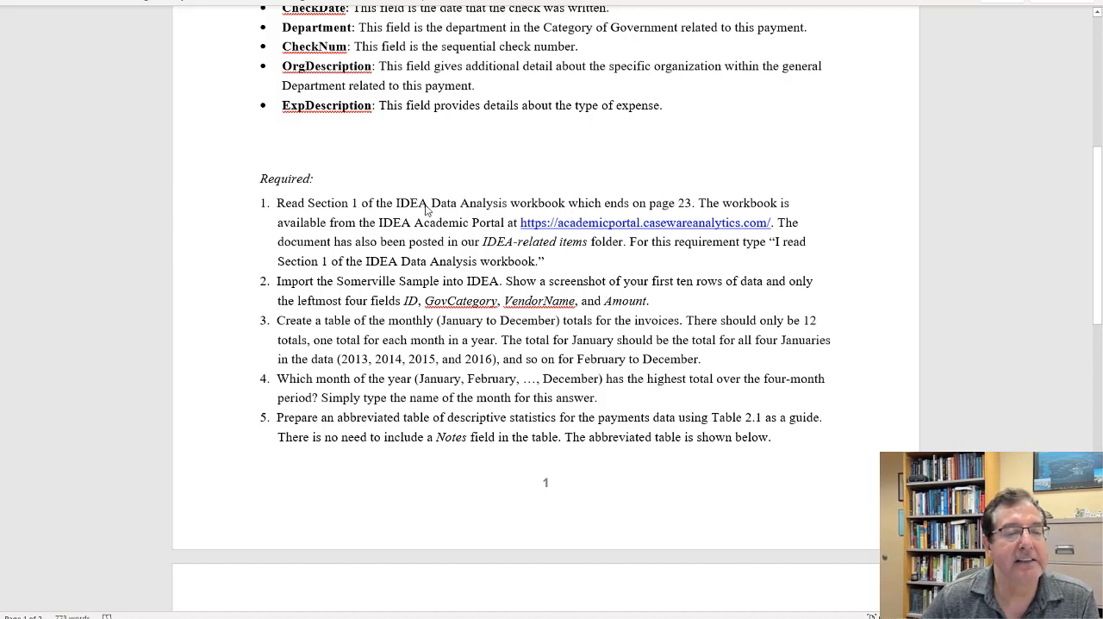
{"action": "mouse_move", "coordinate": [383, 307]}
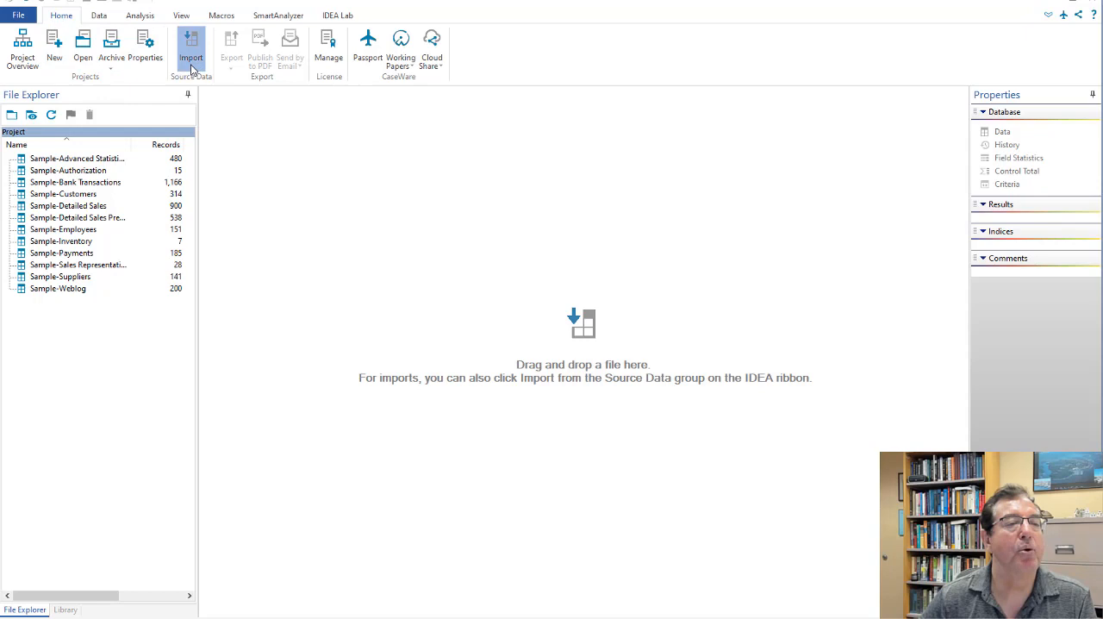
{"action": "mouse_move", "coordinate": [507, 218]}
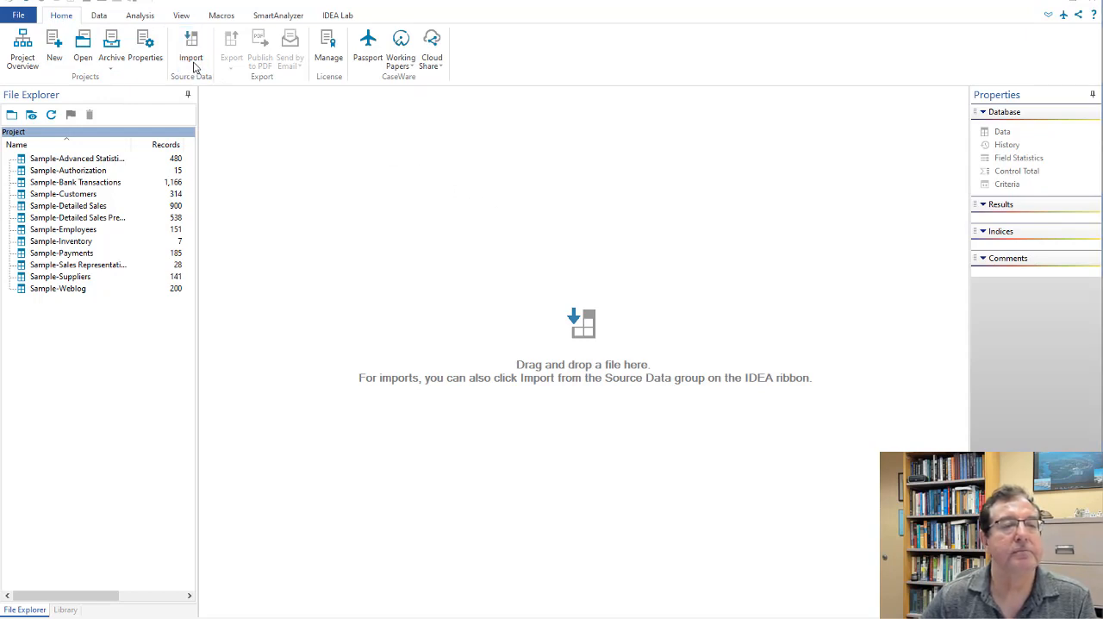
{"action": "left_click", "coordinate": [190, 47]}
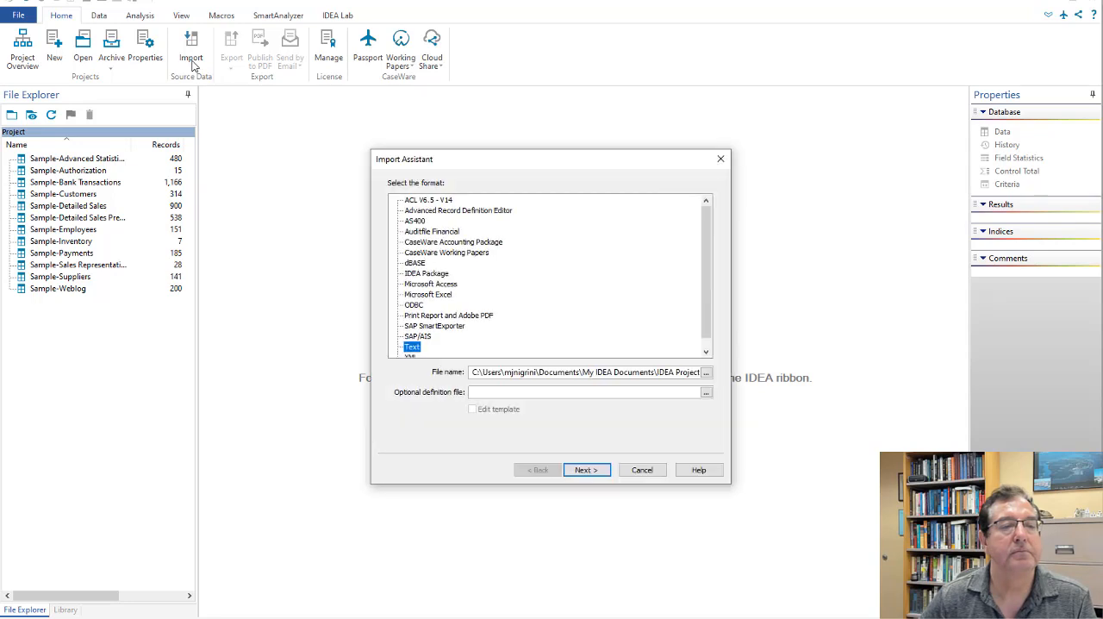
{"action": "mouse_move", "coordinate": [435, 299]}
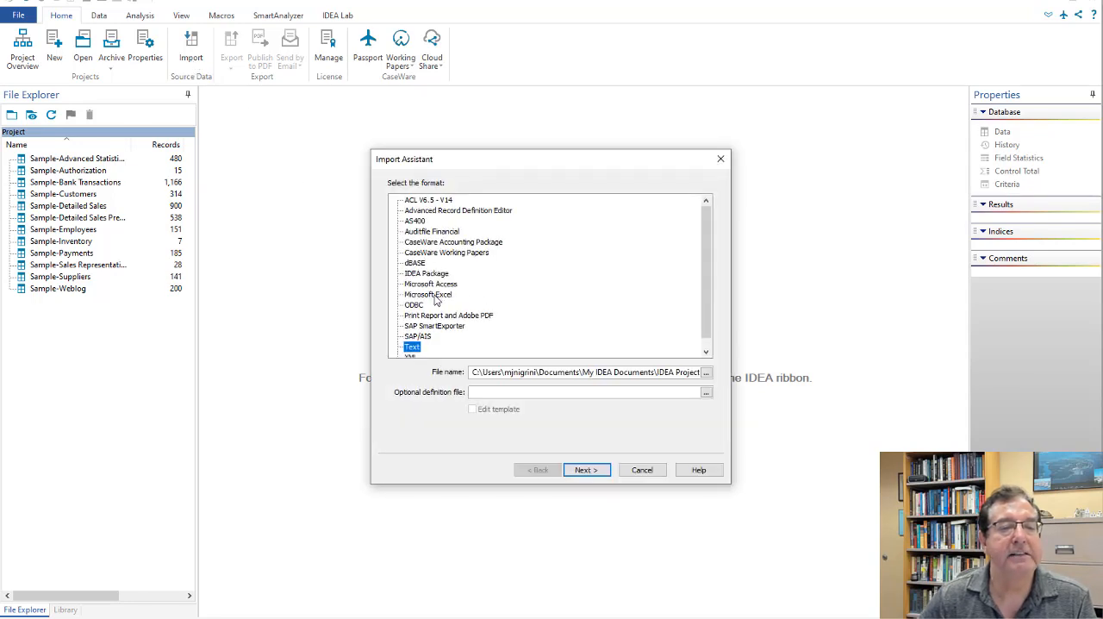
{"action": "left_click", "coordinate": [428, 294]}
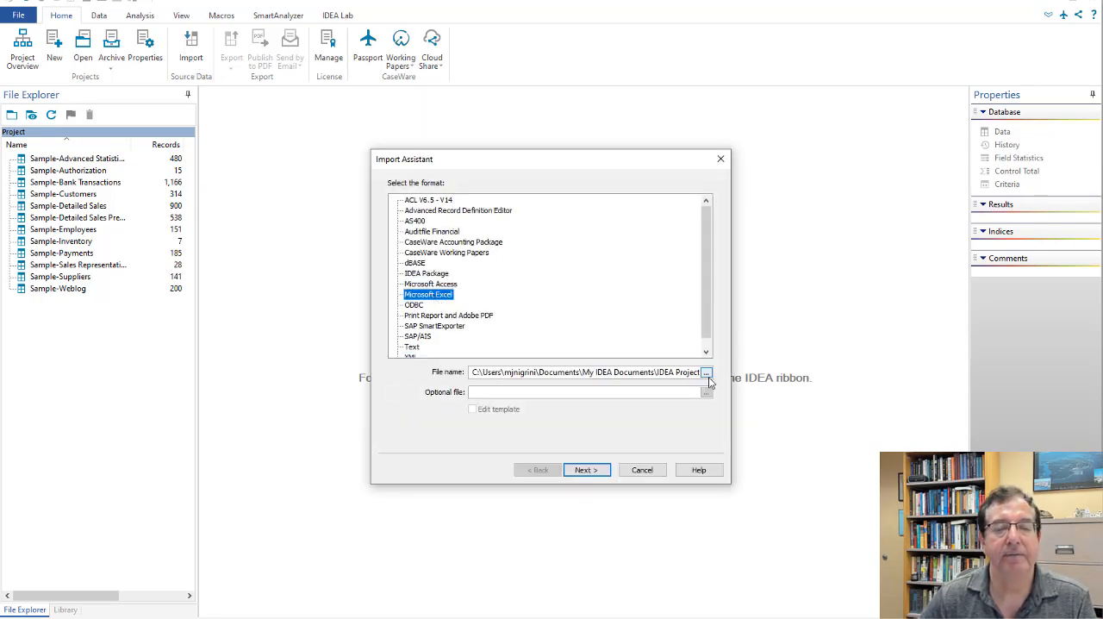
{"action": "left_click", "coordinate": [705, 371]}
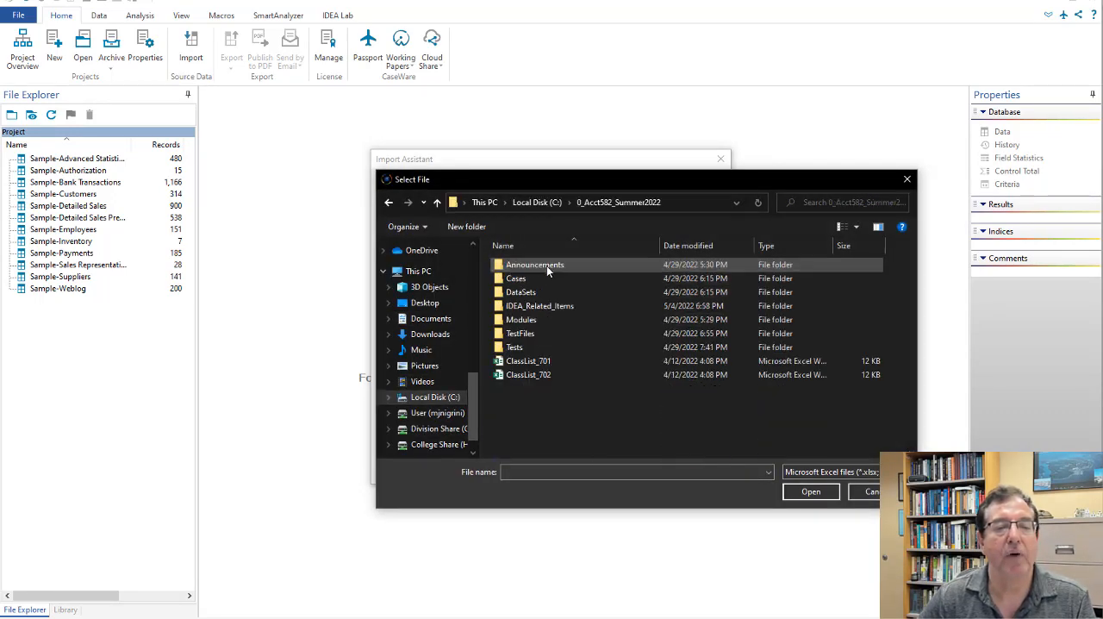
{"action": "double_click", "coordinate": [521, 291]}
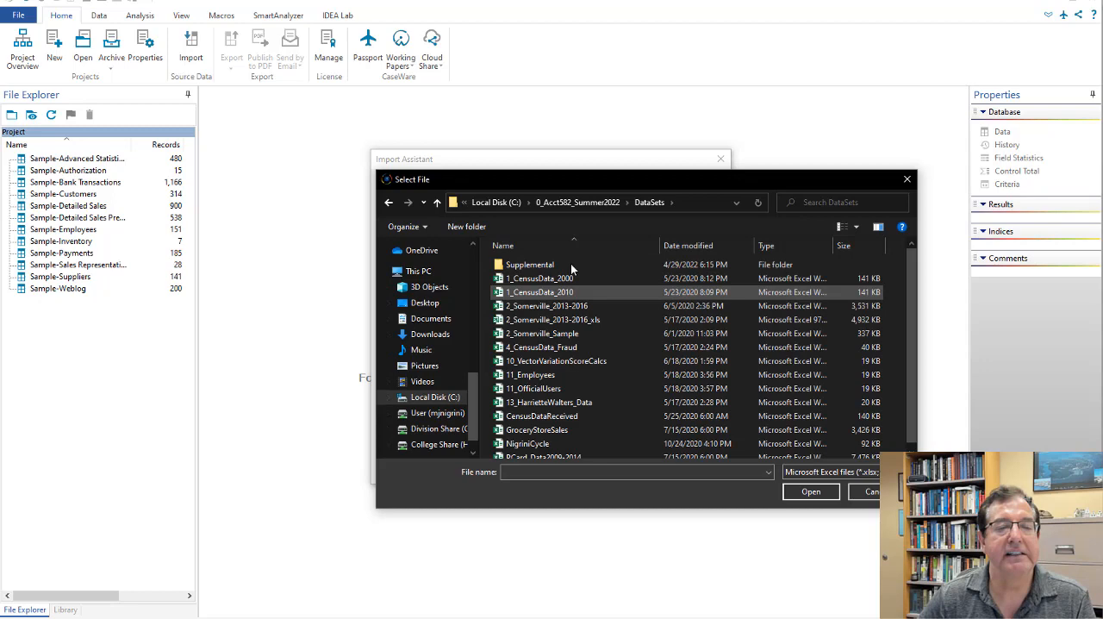
{"action": "left_click", "coordinate": [541, 334]}
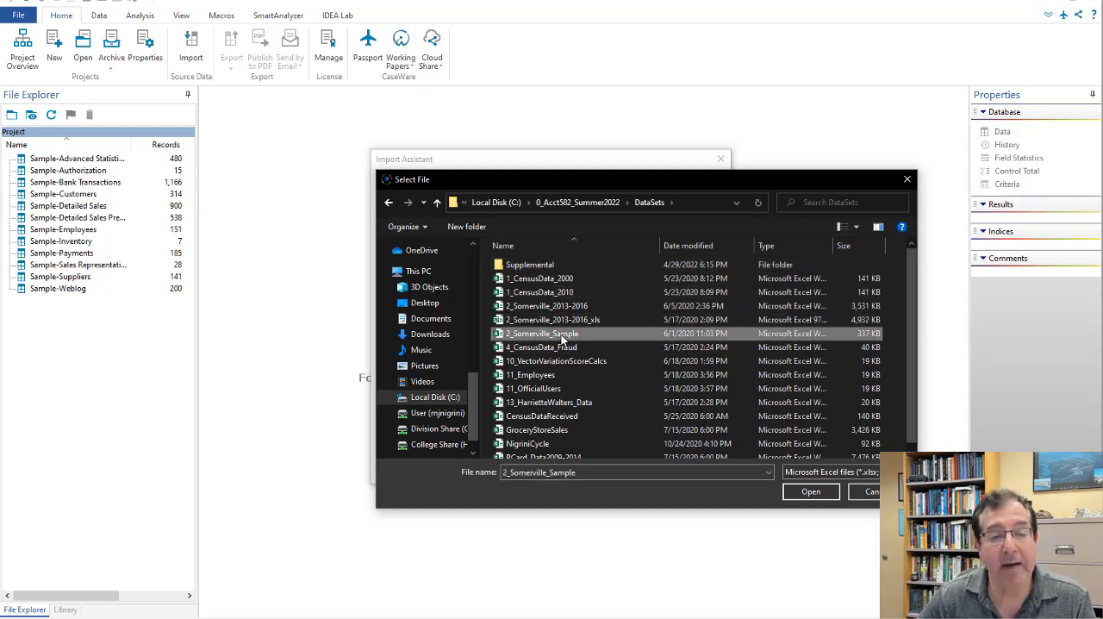
{"action": "left_click", "coordinate": [809, 491]}
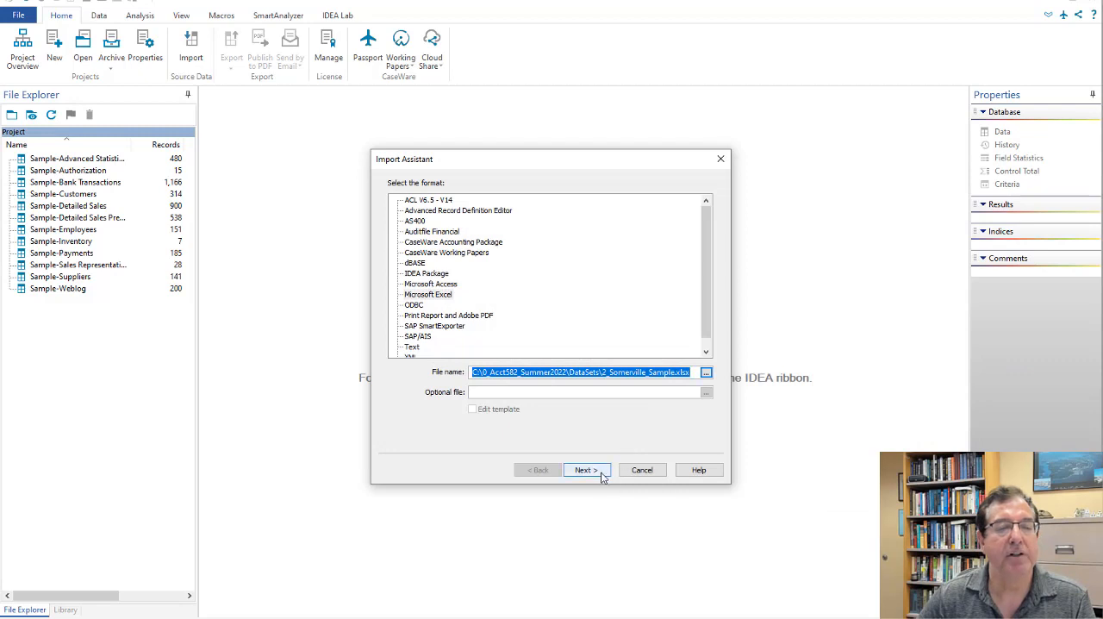
{"action": "left_click", "coordinate": [586, 469]}
{"action": "type", "text": "Somerville"}
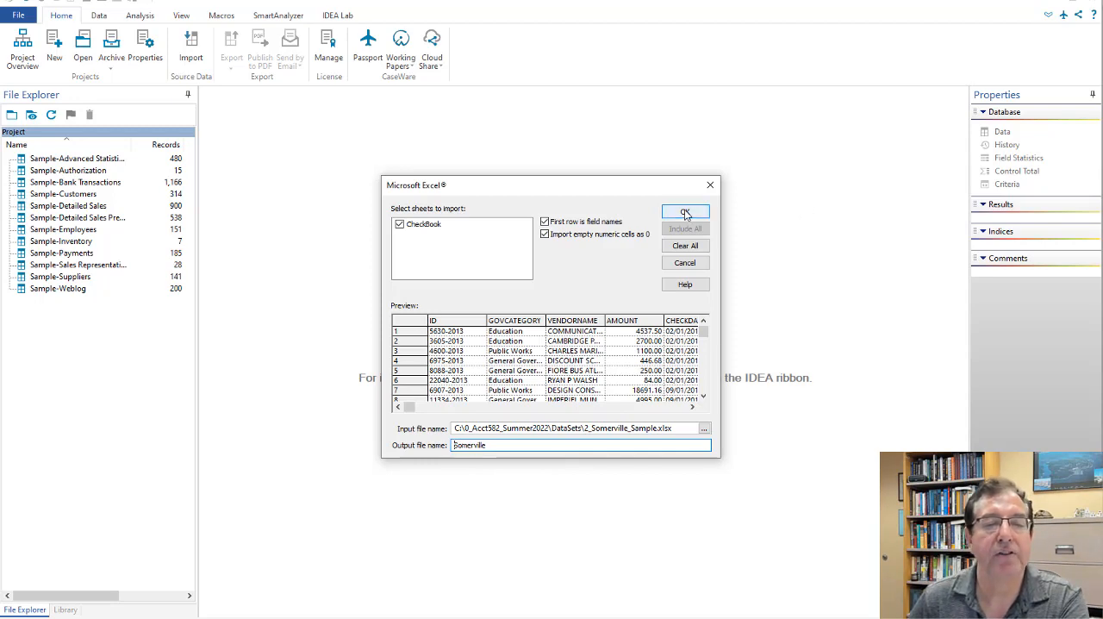
{"action": "left_click", "coordinate": [685, 213]}
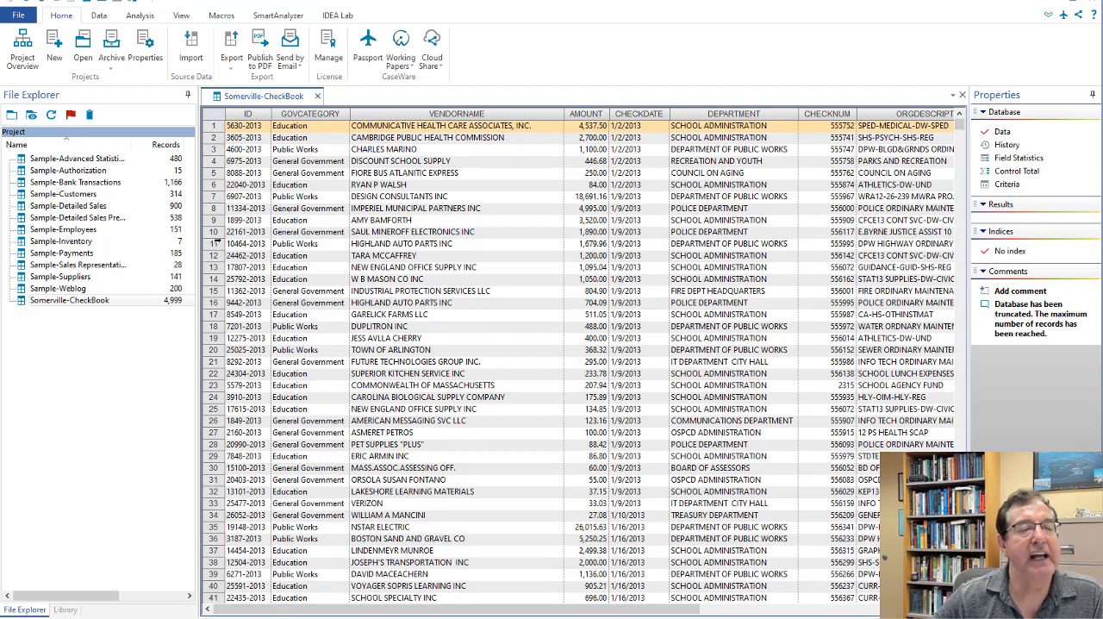
{"action": "mouse_move", "coordinate": [528, 104]}
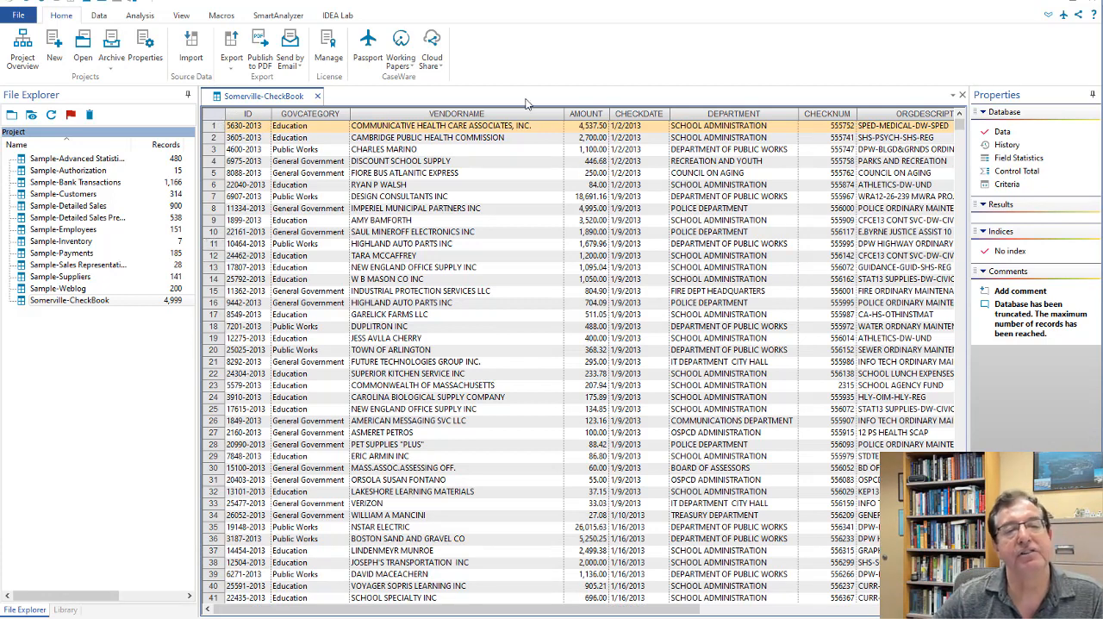
{"action": "mouse_move", "coordinate": [510, 315]}
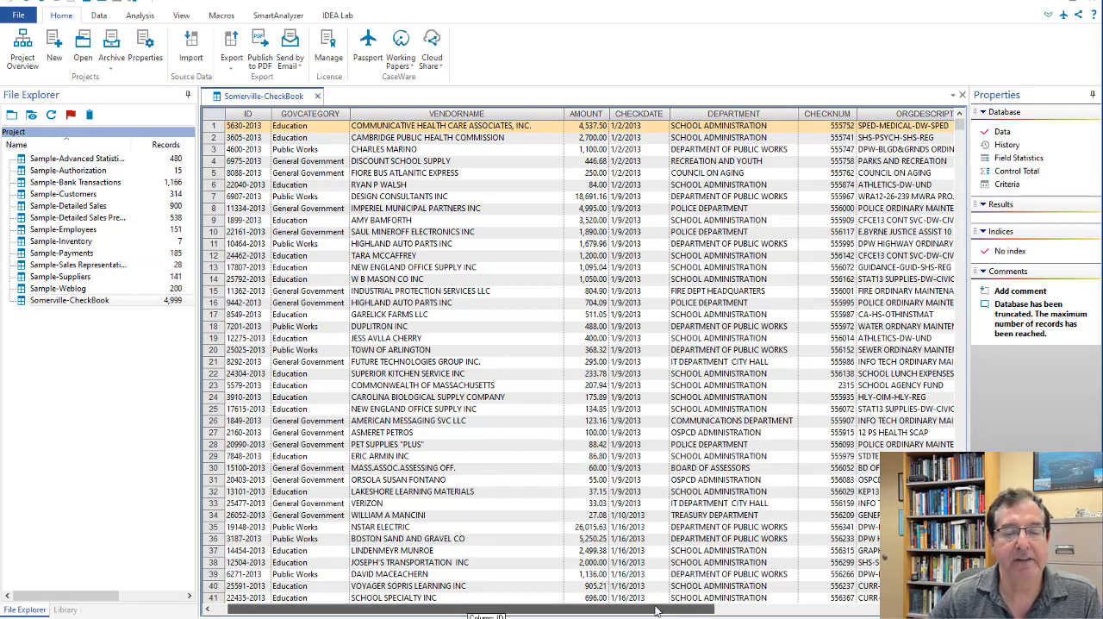
{"action": "scroll", "scroll_direction": "right", "scroll_amount": 3}
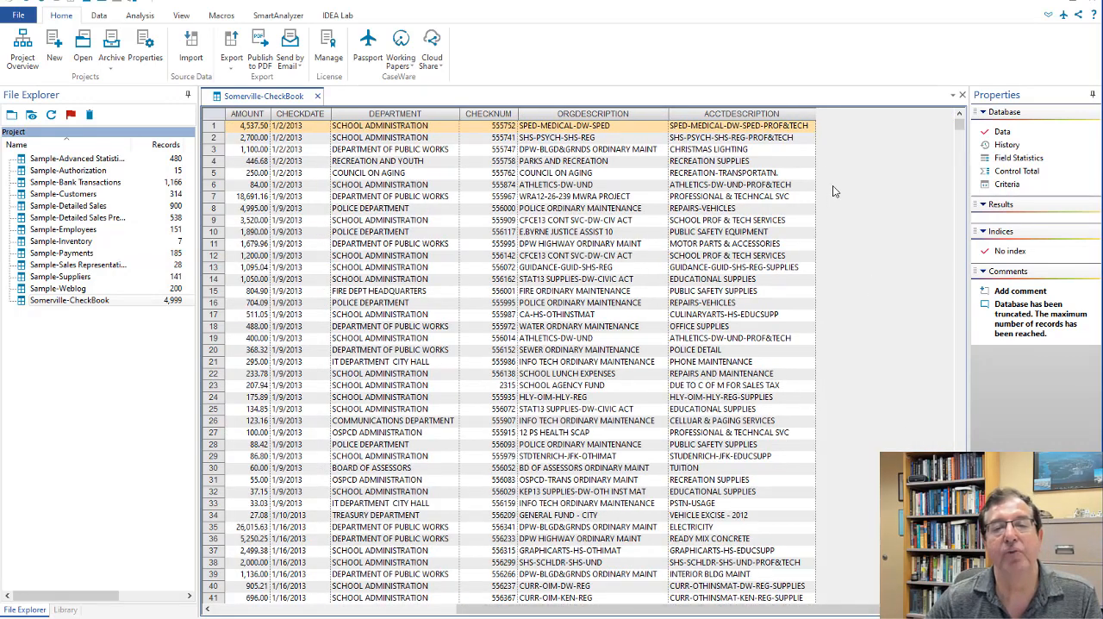
{"action": "mouse_move", "coordinate": [883, 338]}
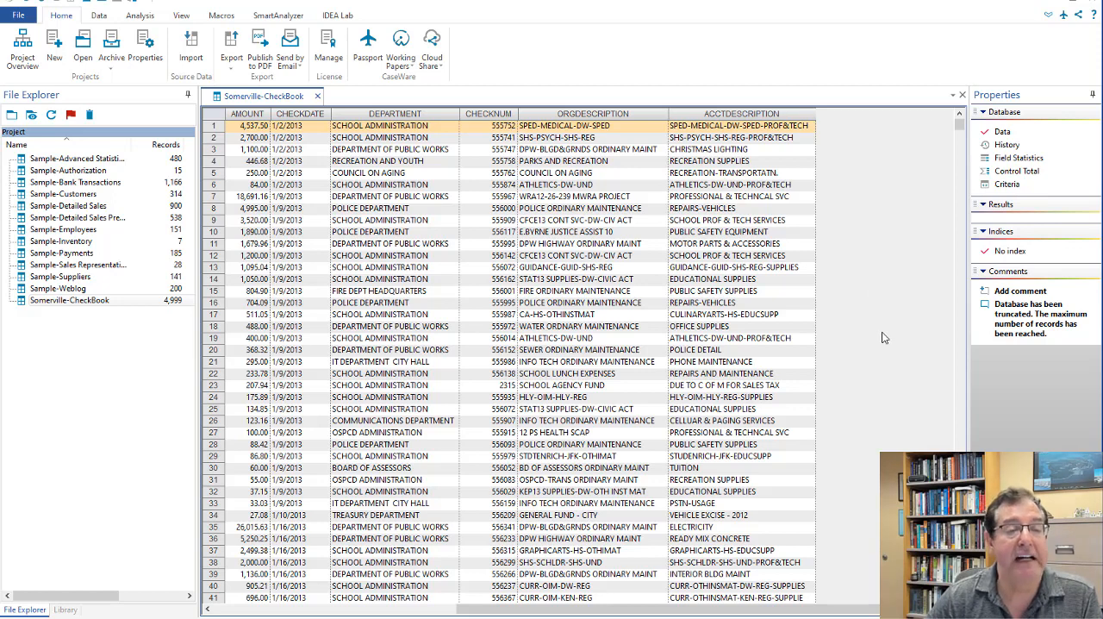
{"action": "mouse_move", "coordinate": [395, 112]}
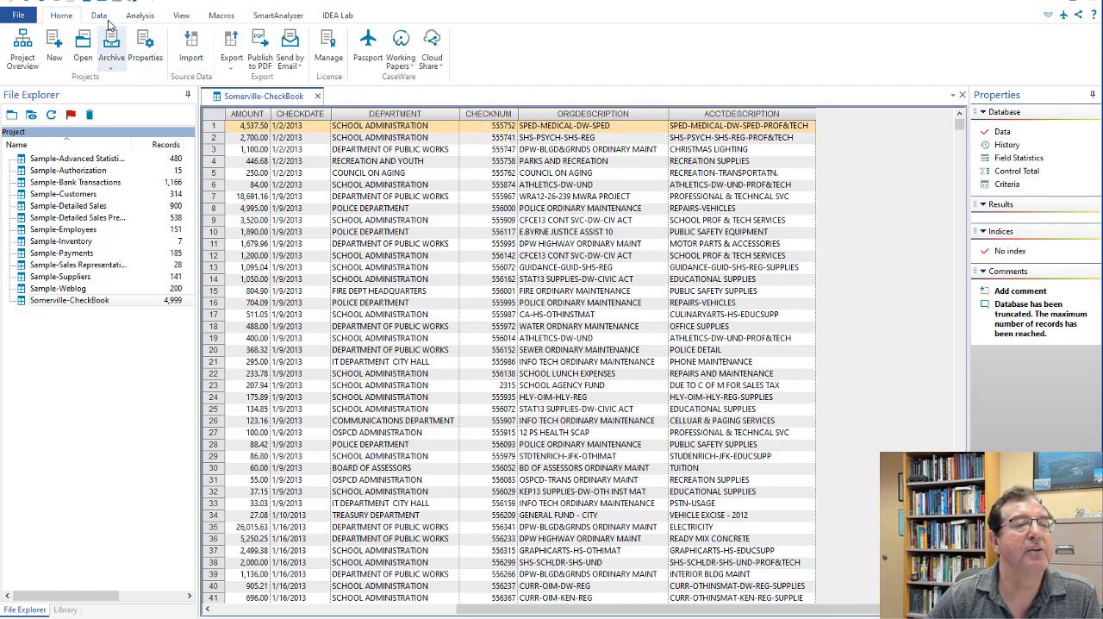
{"action": "left_click", "coordinate": [98, 15]}
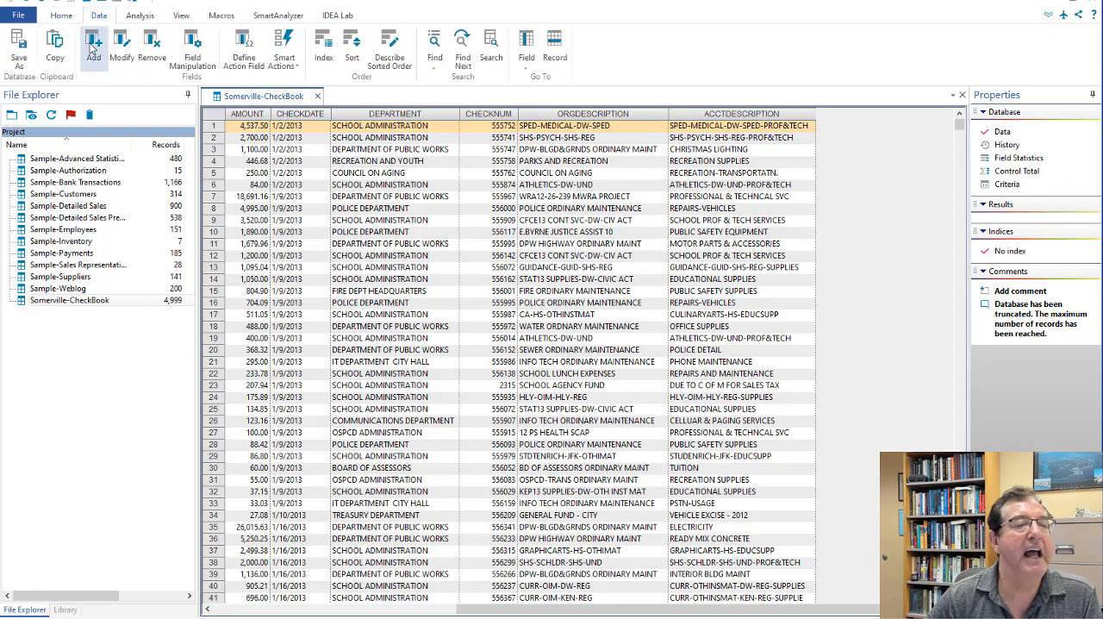
{"action": "left_click", "coordinate": [93, 47]}
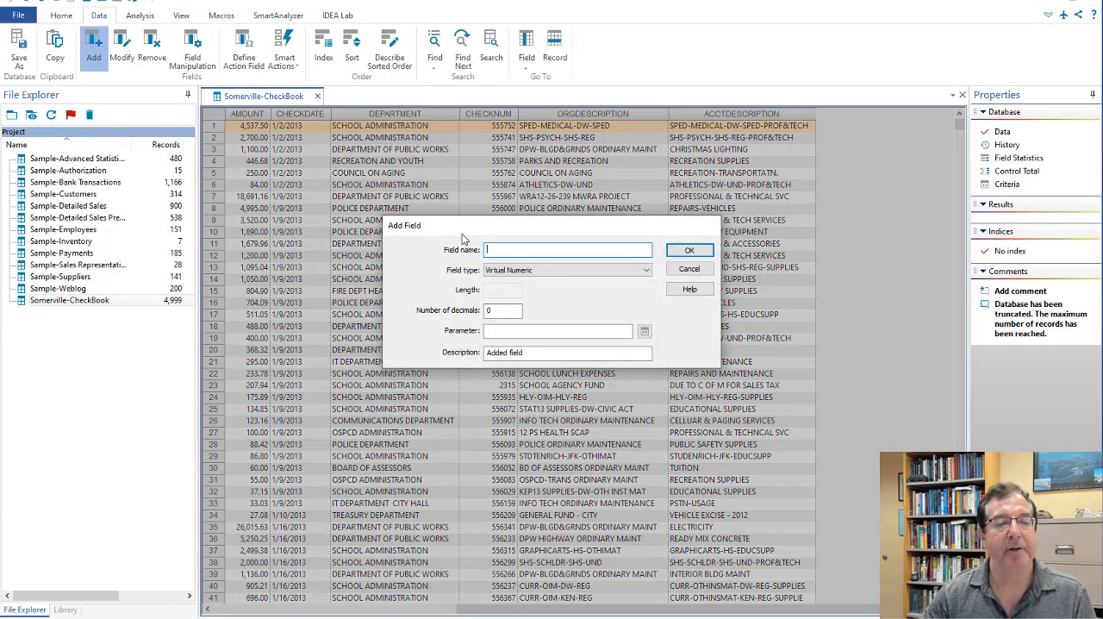
{"action": "type", "text": "MONTH"}
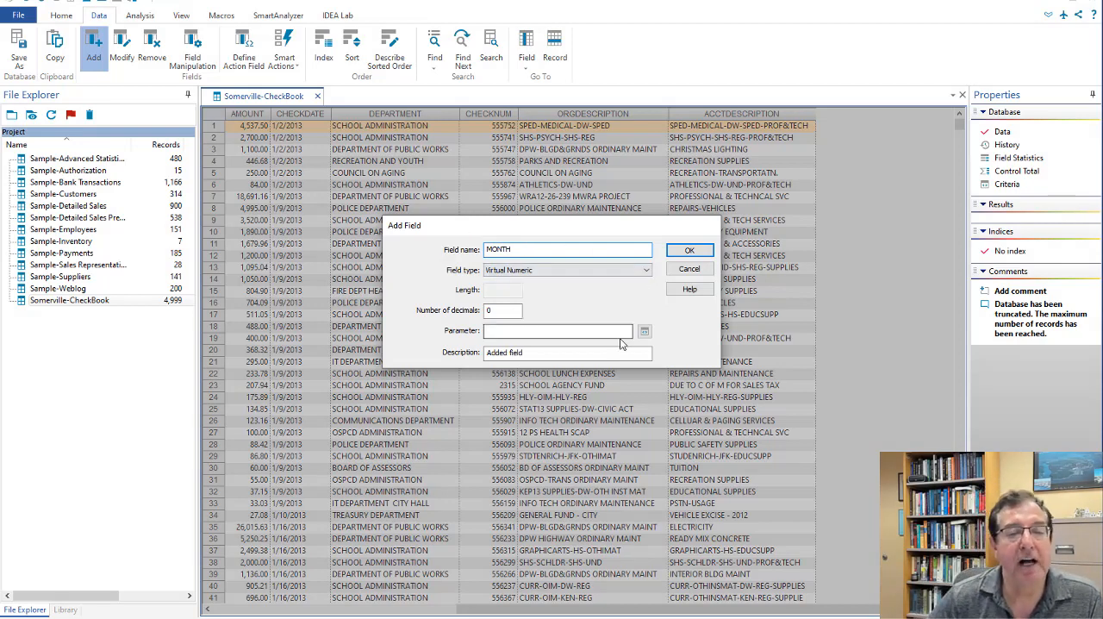
{"action": "left_click", "coordinate": [645, 330]}
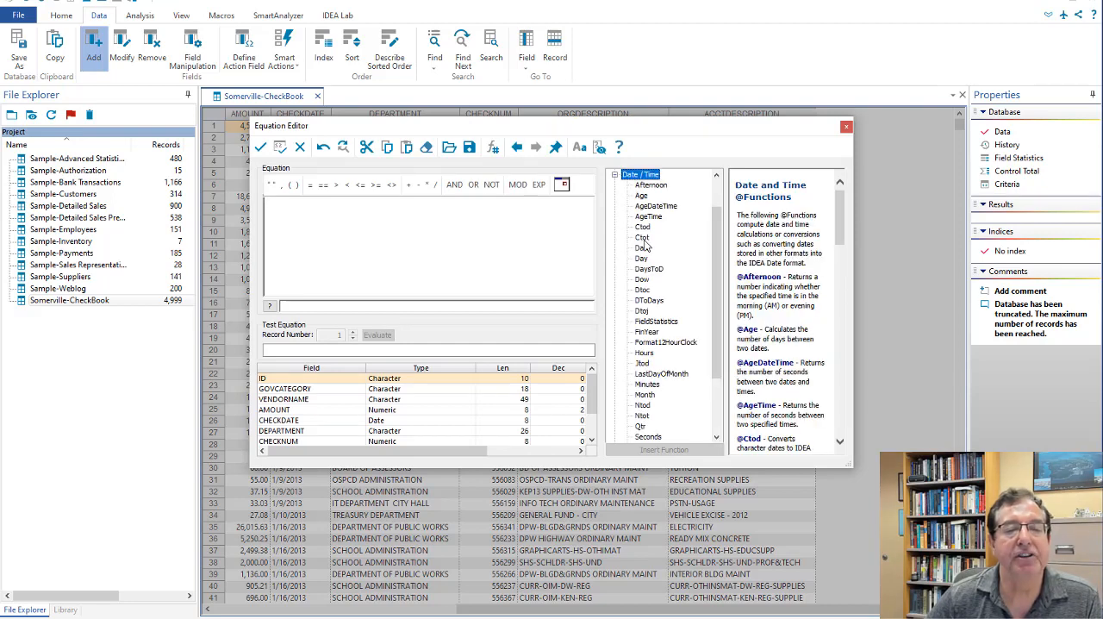
{"action": "left_click", "coordinate": [645, 395]}
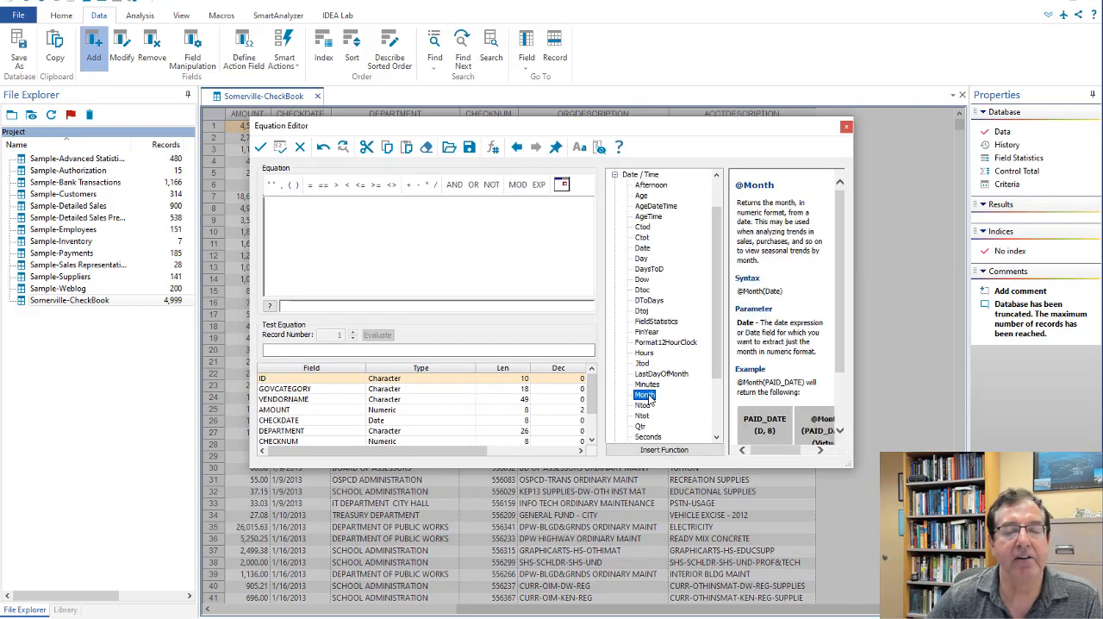
{"action": "double_click", "coordinate": [645, 395]}
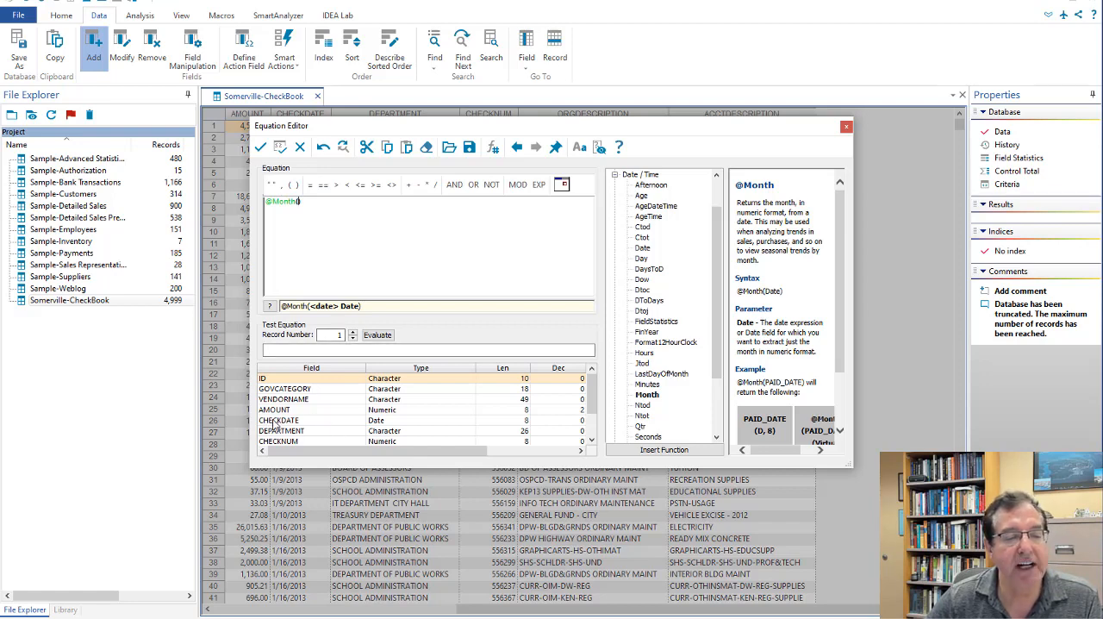
{"action": "left_click", "coordinate": [278, 420]}
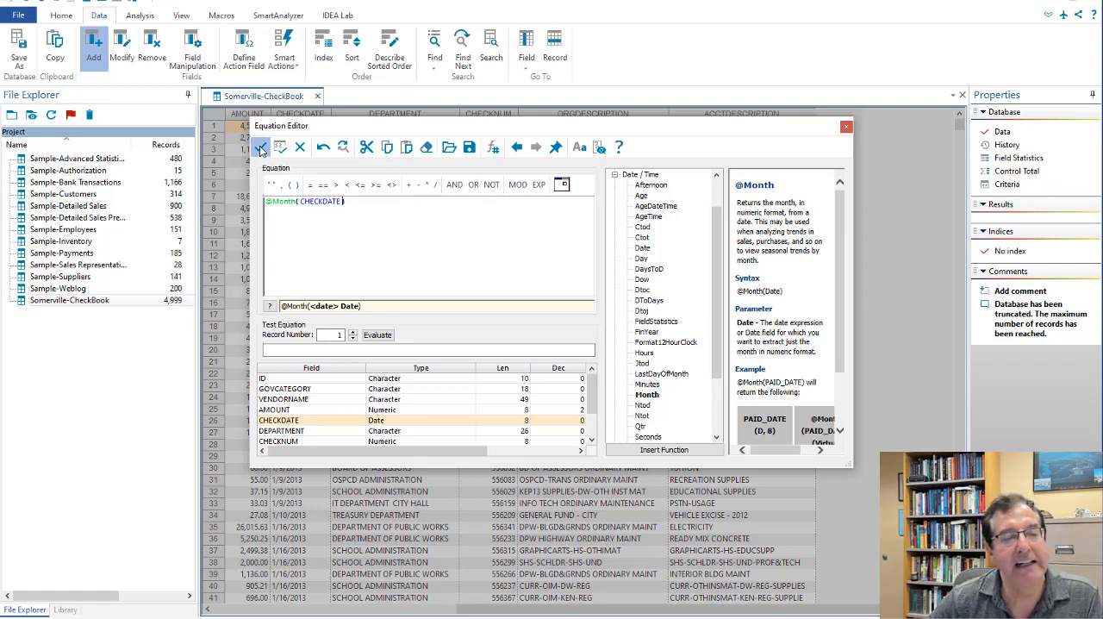
{"action": "left_click", "coordinate": [262, 146]}
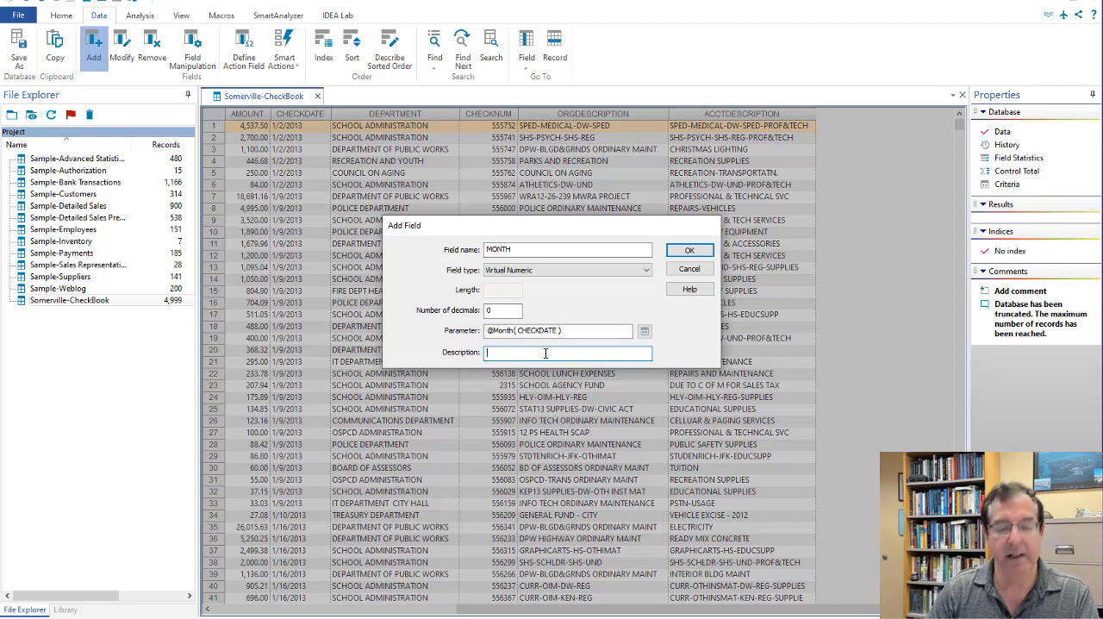
{"action": "type", "text": "Month of the Year"}
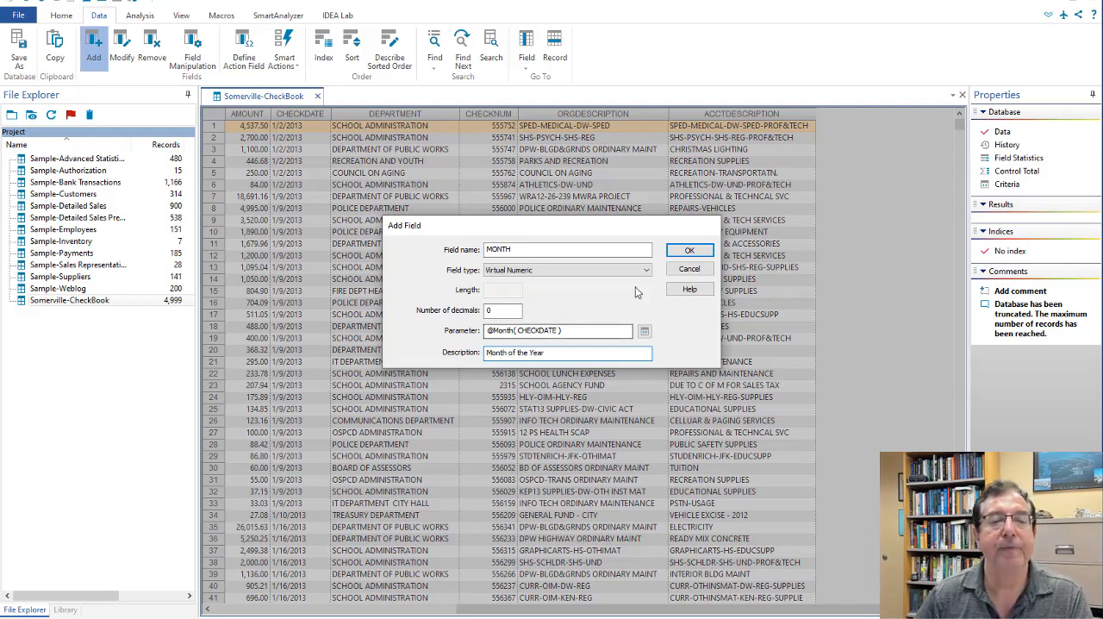
{"action": "left_click", "coordinate": [689, 250]}
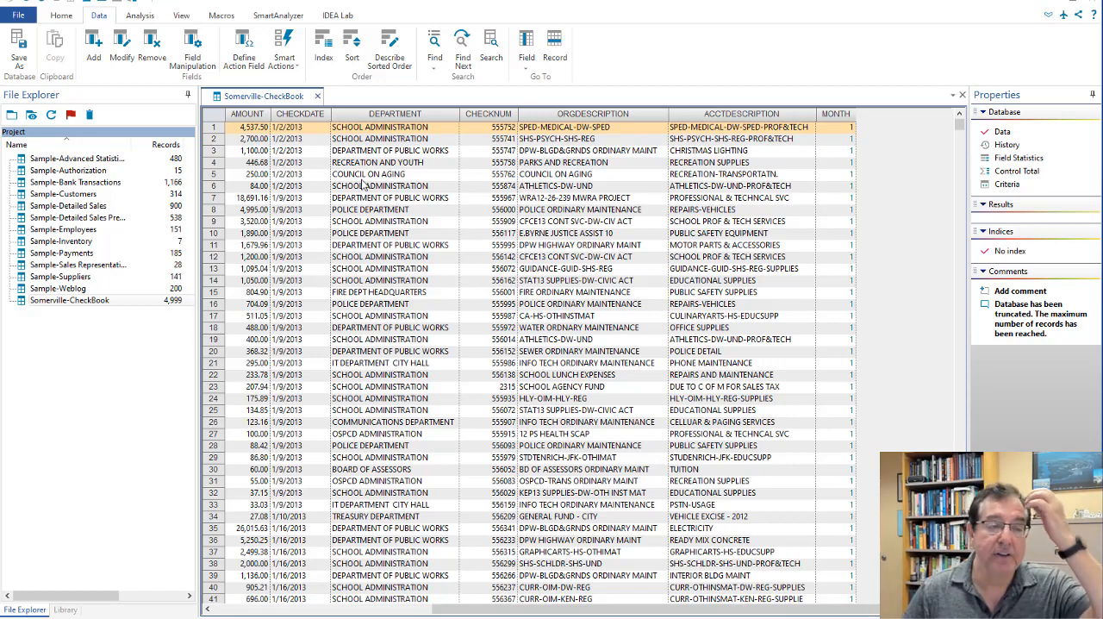
{"action": "mouse_move", "coordinate": [664, 206]}
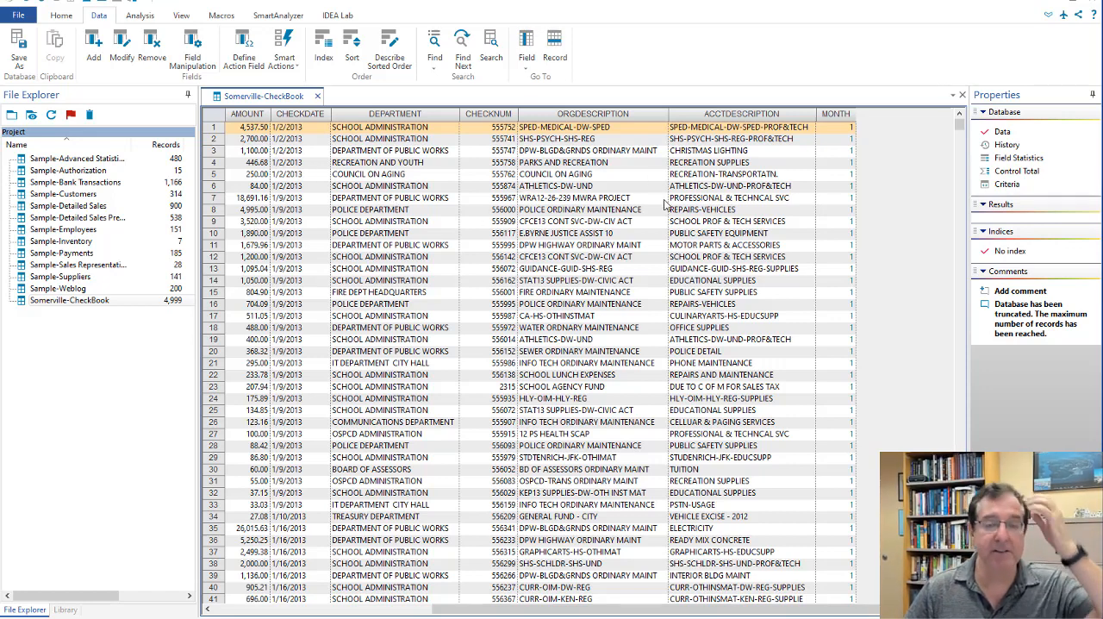
{"action": "mouse_move", "coordinate": [446, 151]}
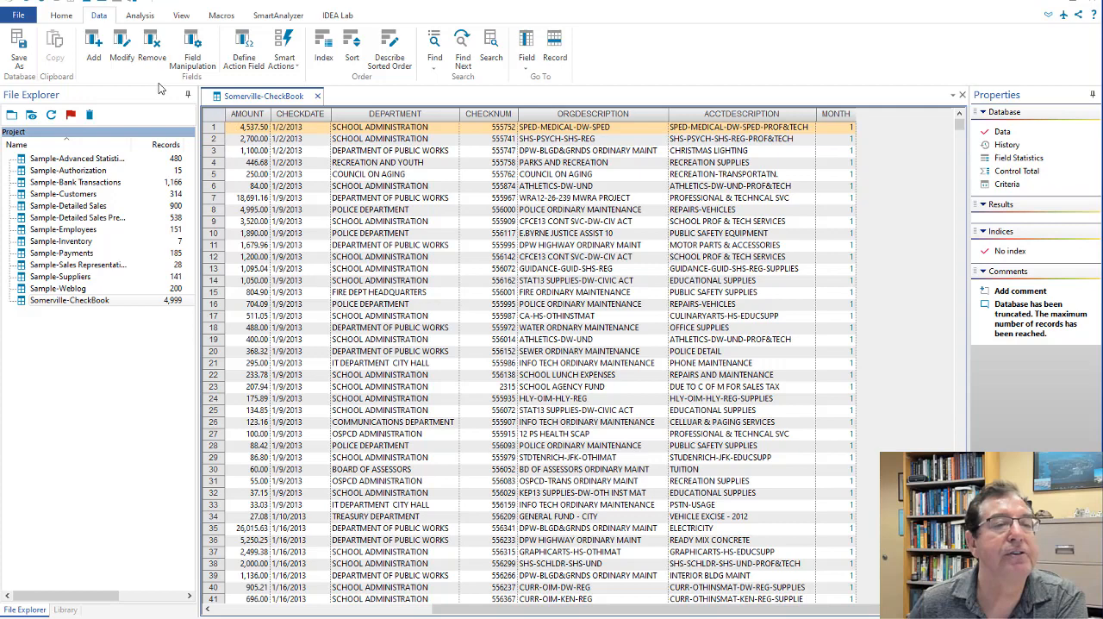
- Switch the ribbon to the Analysis tab
{"action": "left_click", "coordinate": [140, 16]}
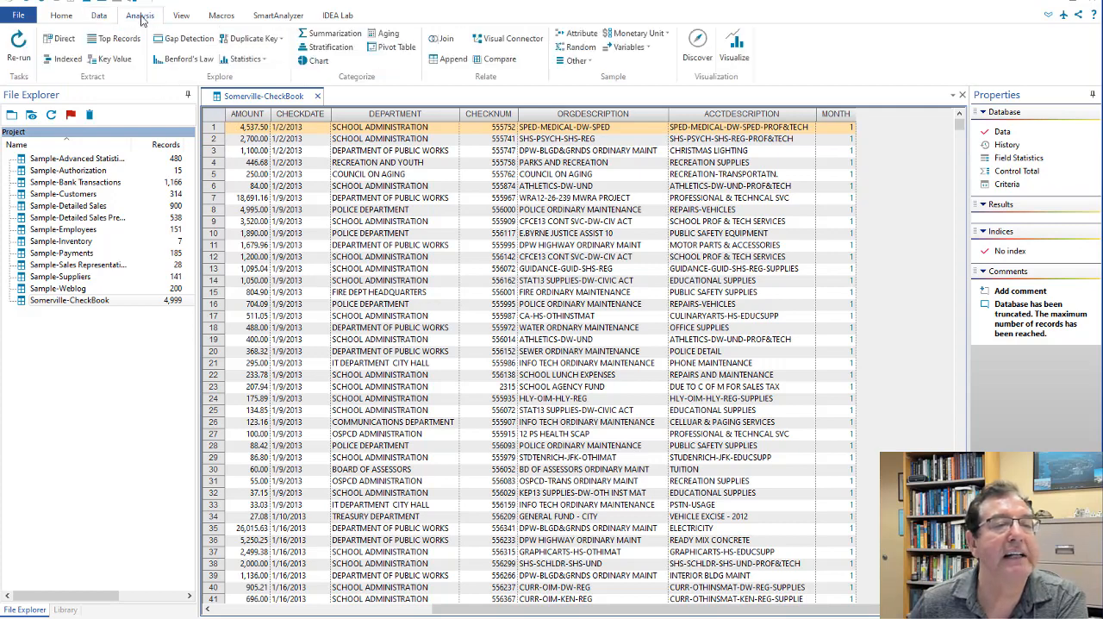
- Summarize by MONTH with AMOUNT summed, naming the file and result MonthTot
{"action": "left_click", "coordinate": [334, 33]}
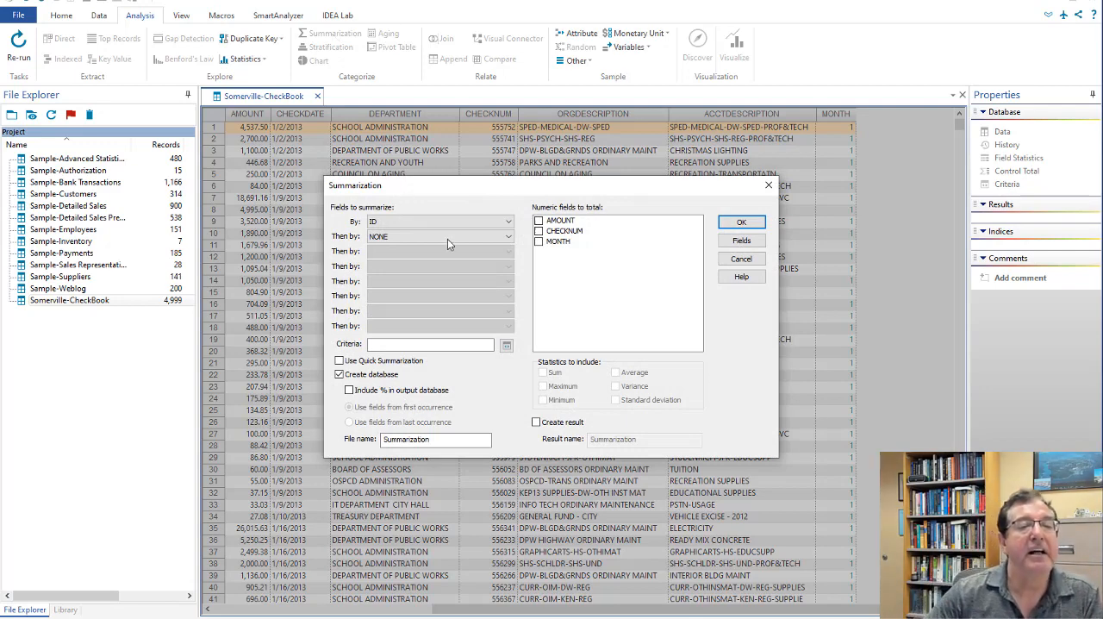
{"action": "left_click", "coordinate": [508, 222]}
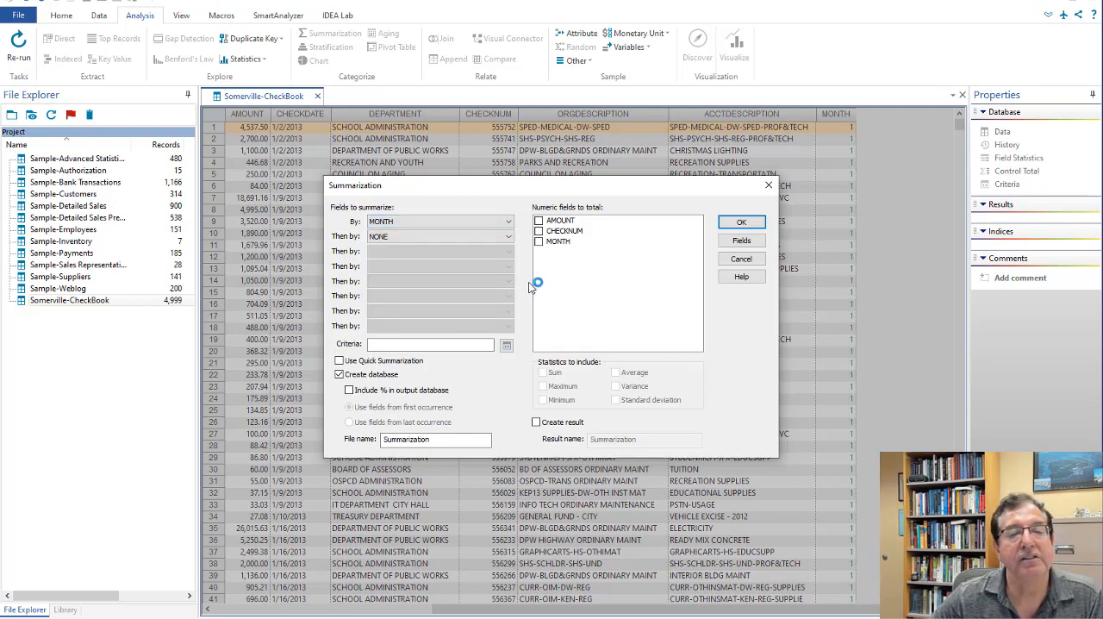
{"action": "left_click", "coordinate": [560, 221]}
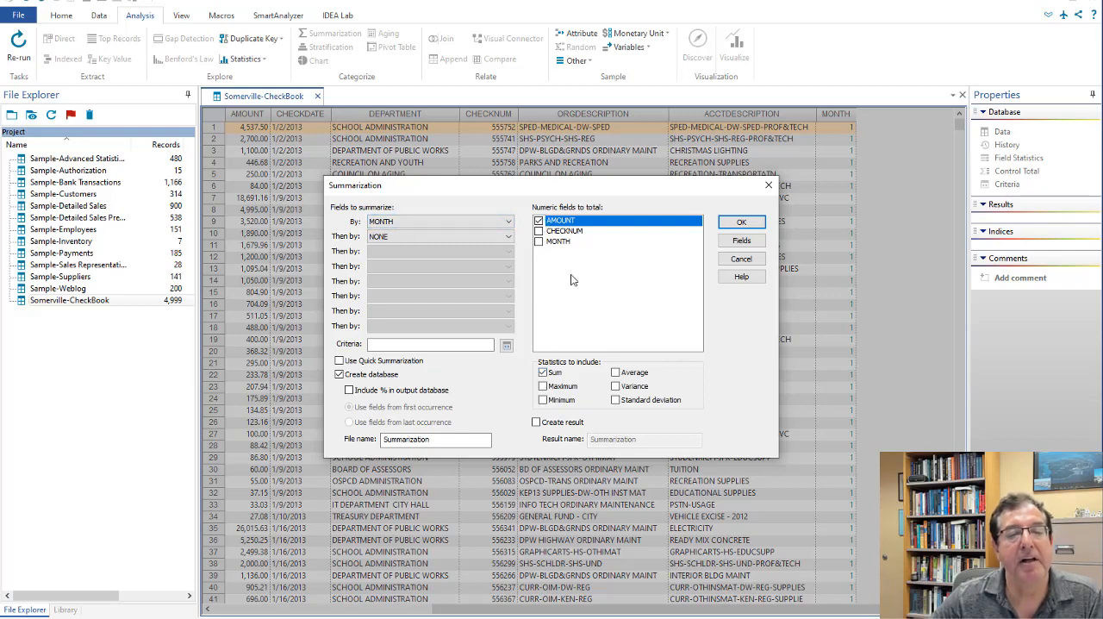
{"action": "mouse_move", "coordinate": [609, 278]}
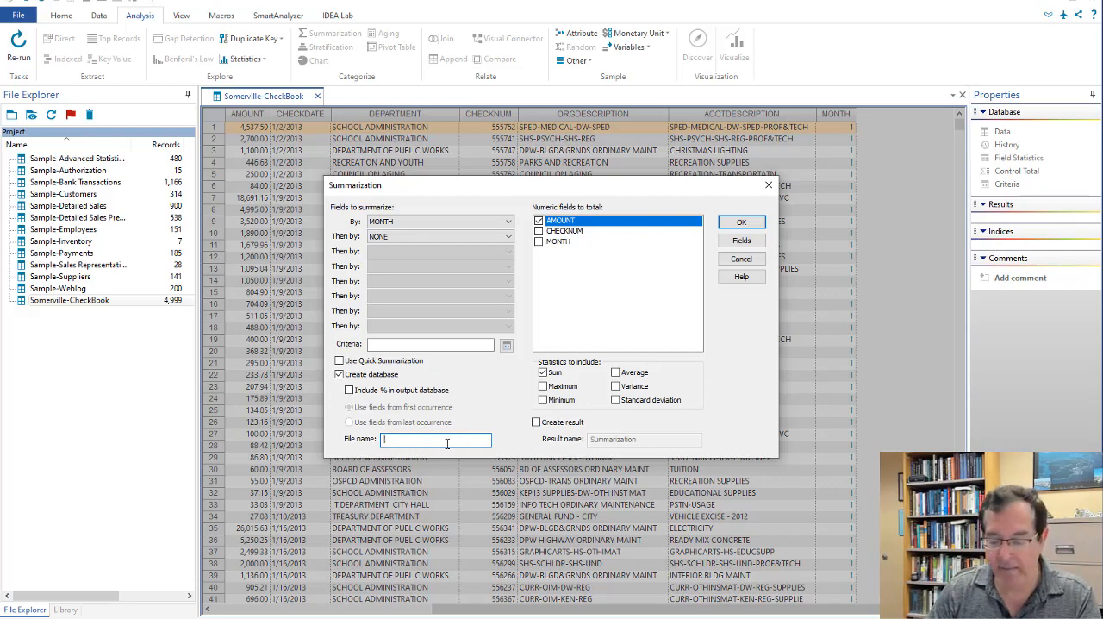
{"action": "type", "text": "MonthTot"}
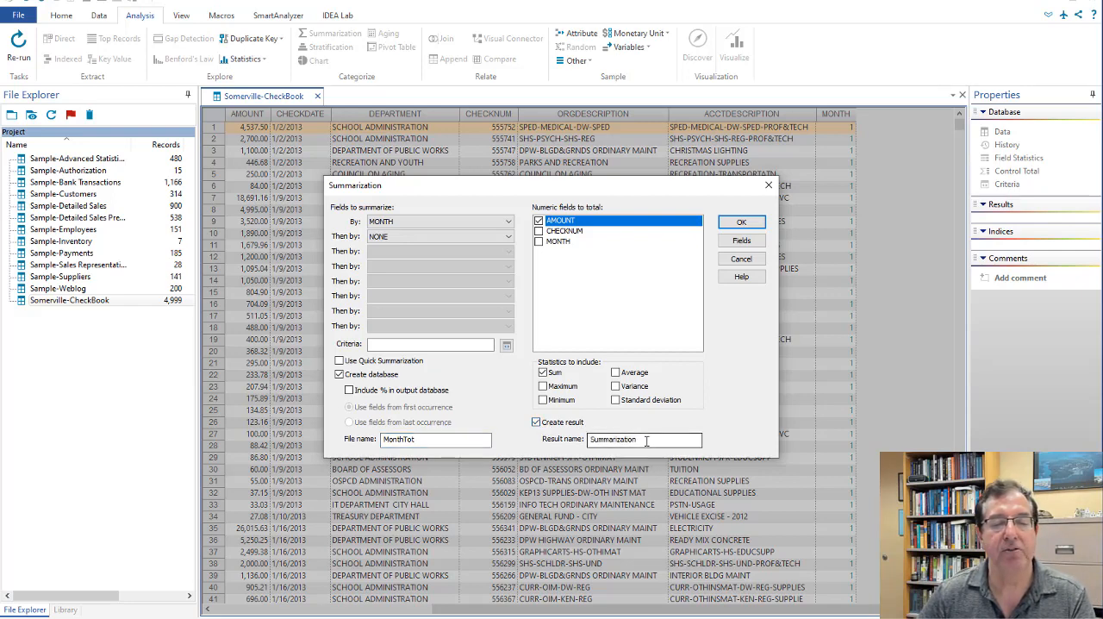
{"action": "type", "text": "Su"}
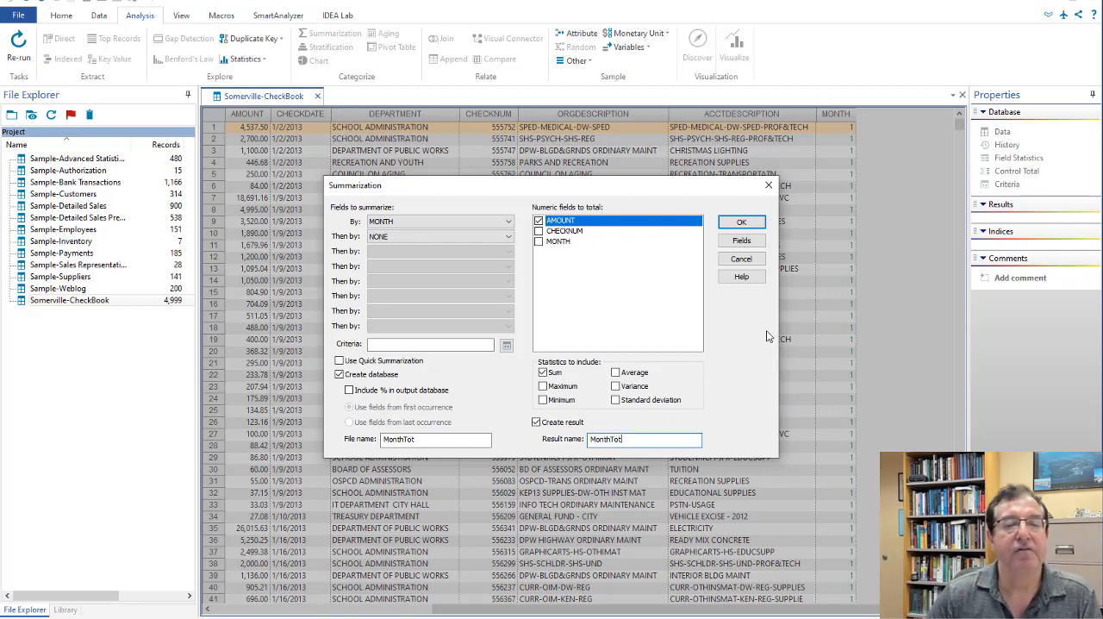
{"action": "left_click", "coordinate": [741, 258]}
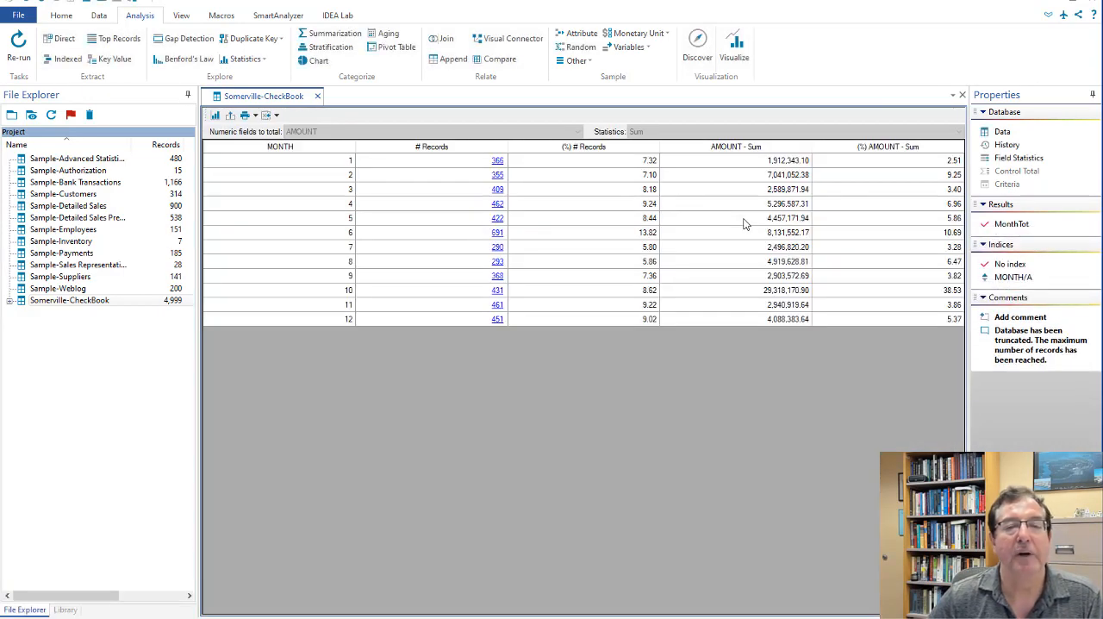
{"action": "mouse_move", "coordinate": [659, 163]}
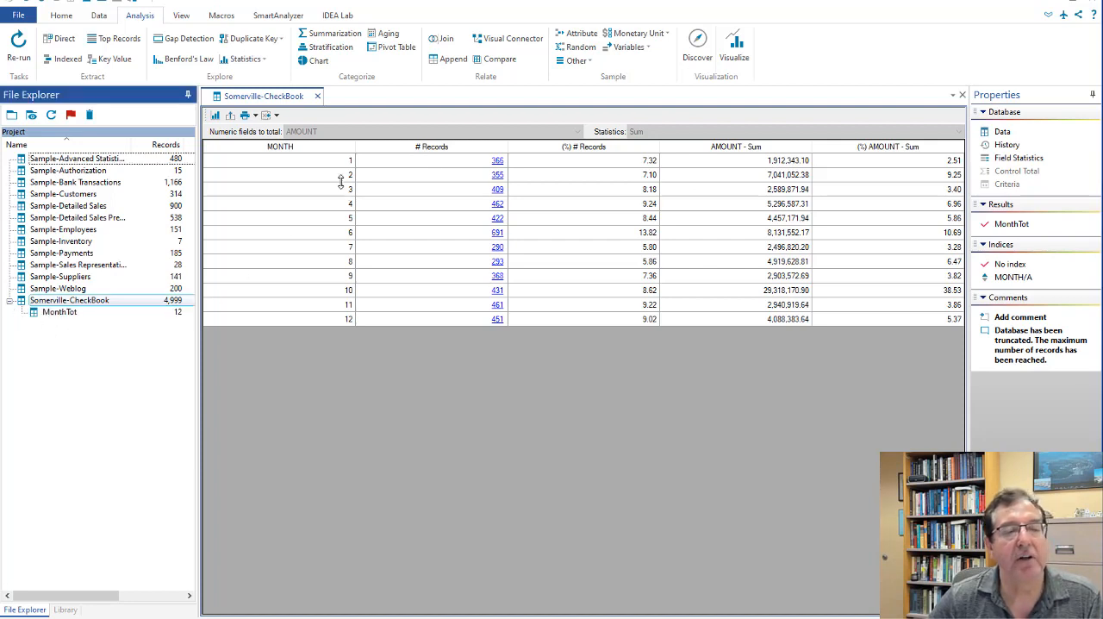
- Open the MonthTot database listed under Somerville-CheckBook
{"action": "left_click", "coordinate": [59, 311]}
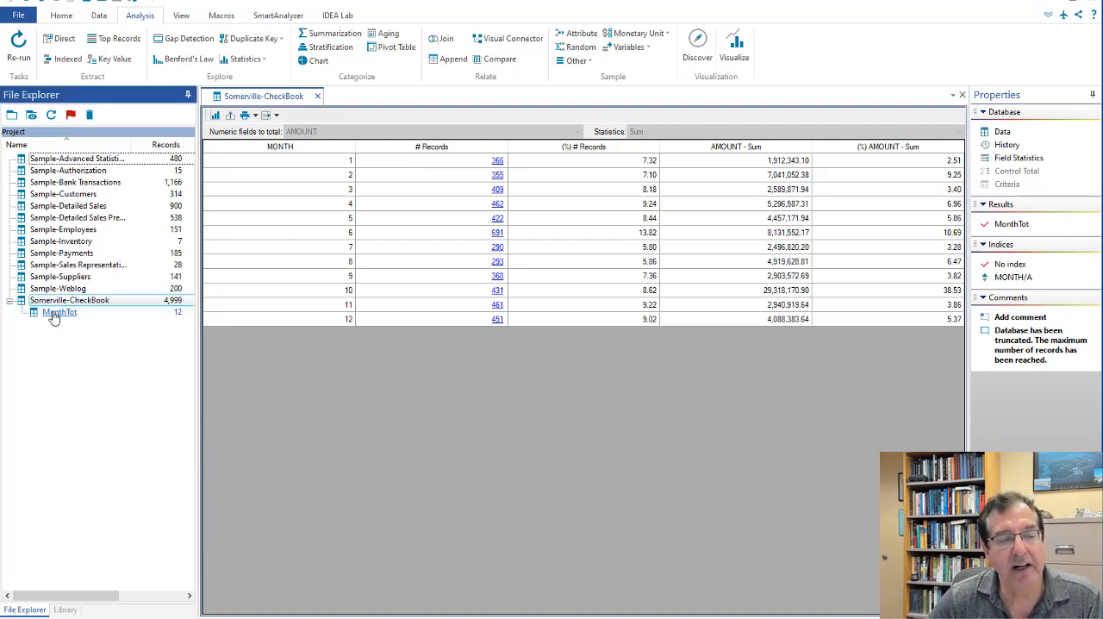
{"action": "double_click", "coordinate": [59, 311]}
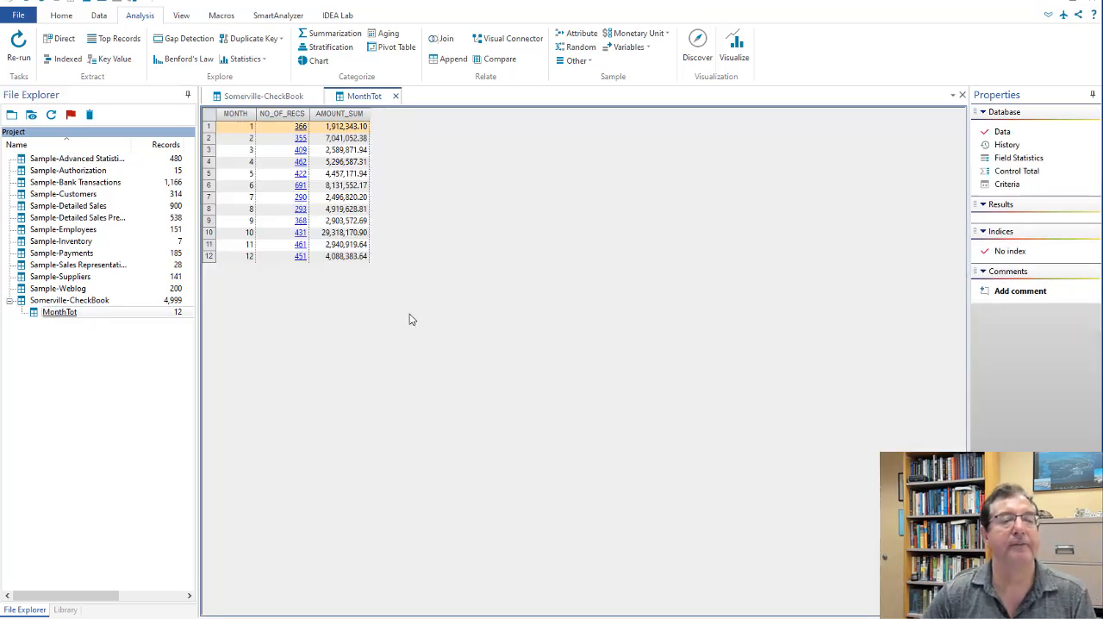
{"action": "mouse_move", "coordinate": [418, 379]}
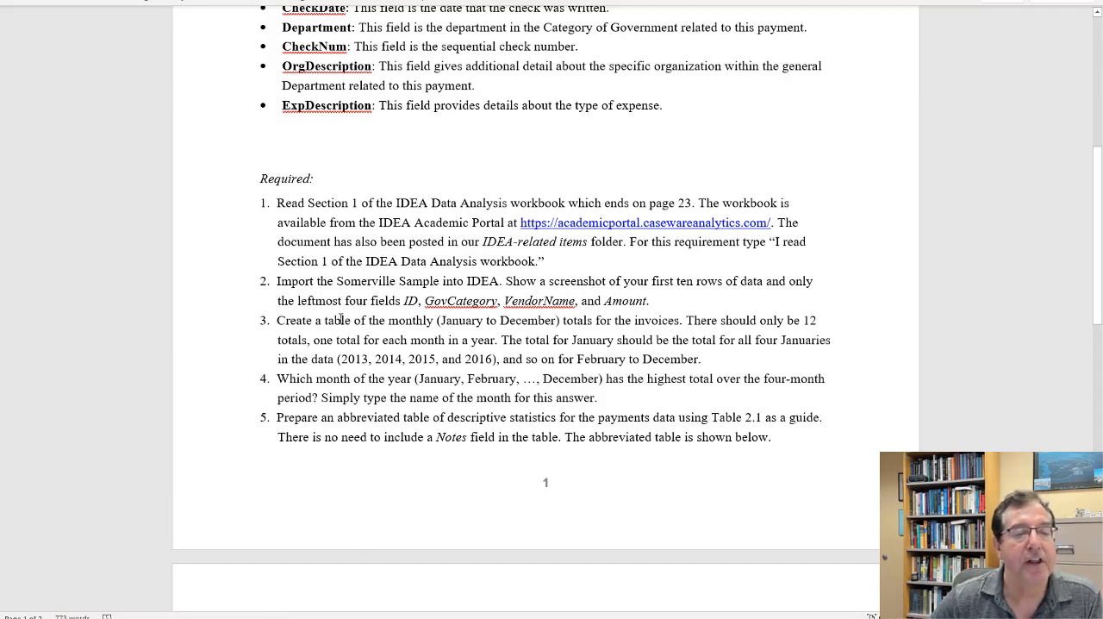
- Review requirement 3 on monthly payment totals in the Word handout
{"action": "double_click", "coordinate": [379, 319]}
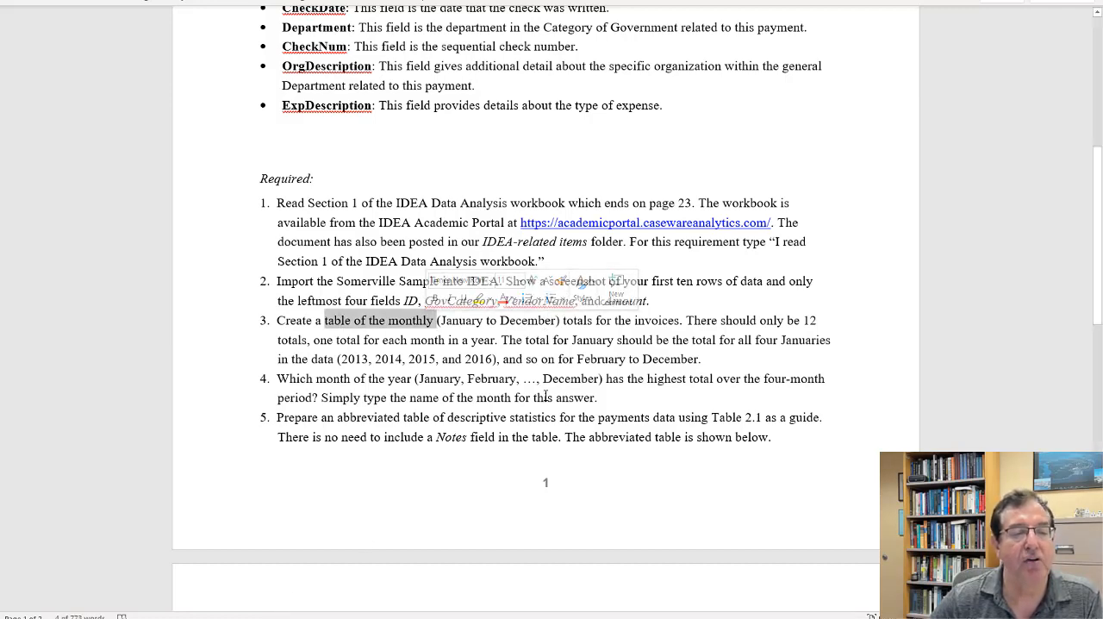
{"action": "scroll", "scroll_direction": "down", "scroll_amount": 3}
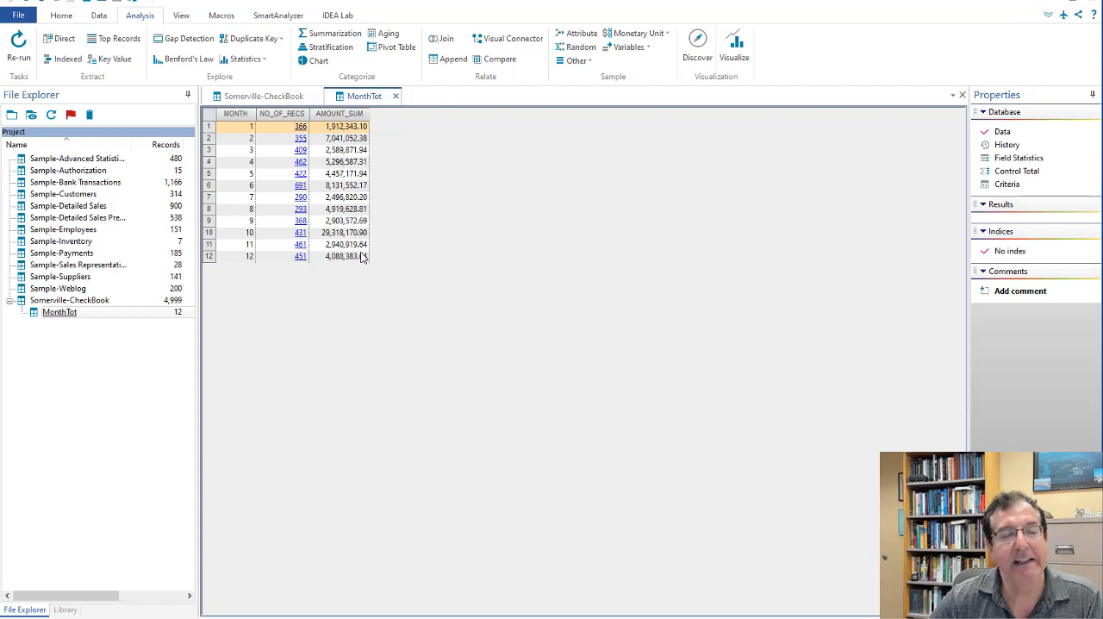
{"action": "mouse_move", "coordinate": [415, 246]}
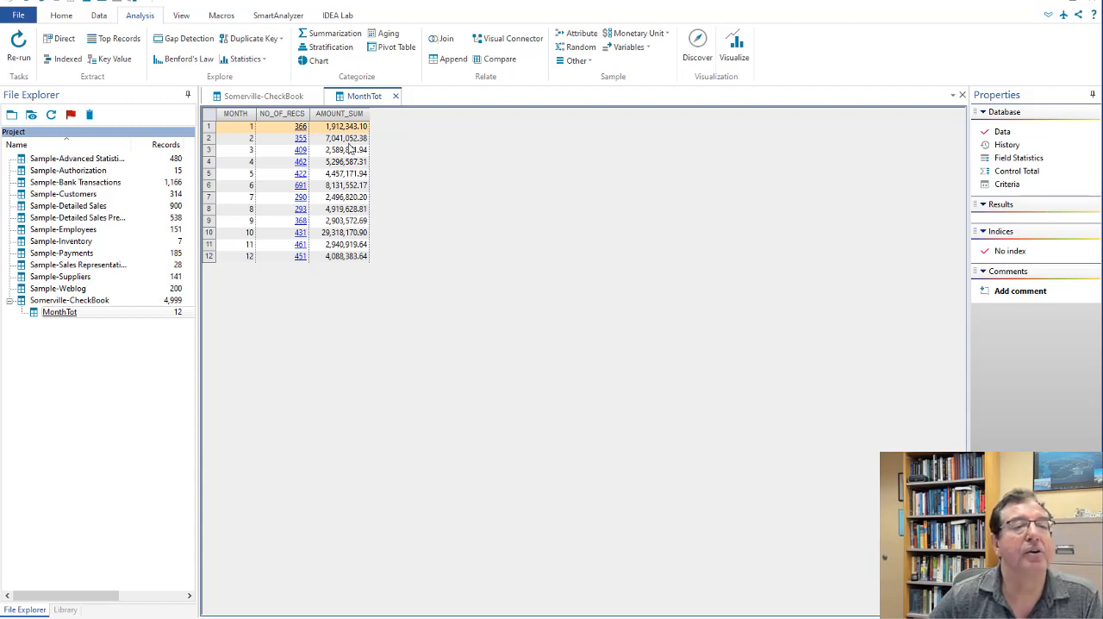
- Sort MonthTot descending by AMOUNT_SUM into a new Sorted database
{"action": "left_click", "coordinate": [98, 15]}
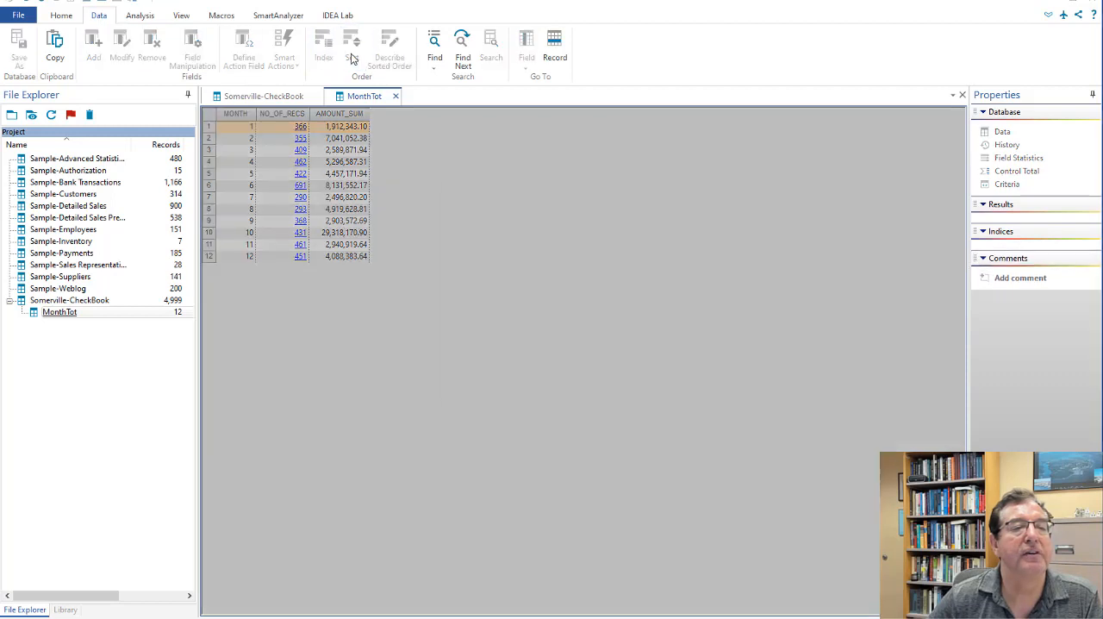
{"action": "left_click", "coordinate": [352, 43]}
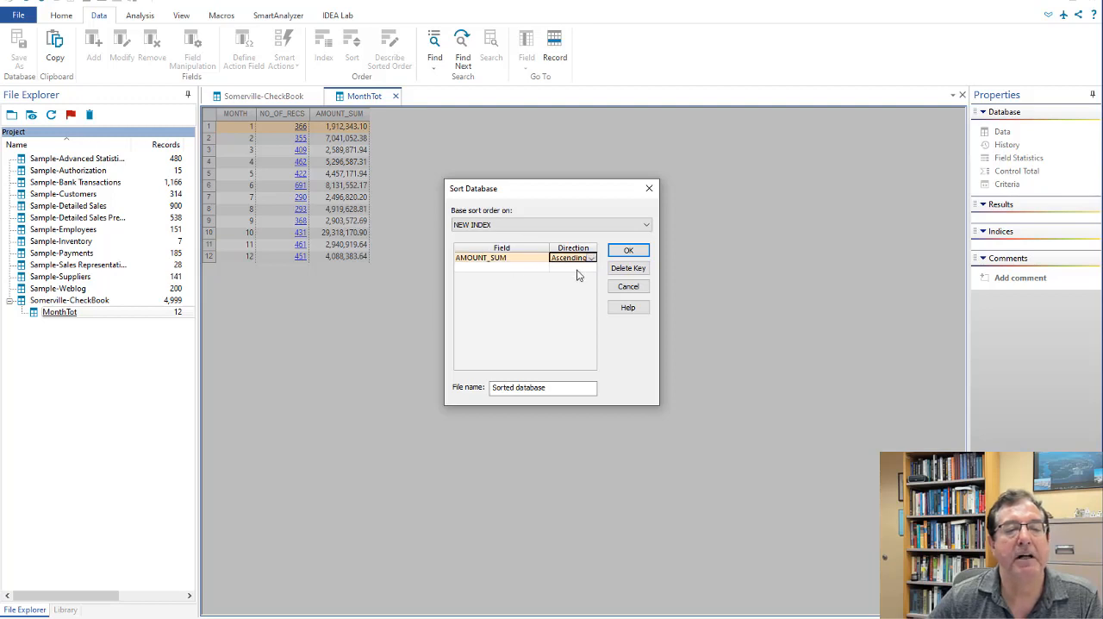
{"action": "left_click", "coordinate": [593, 257]}
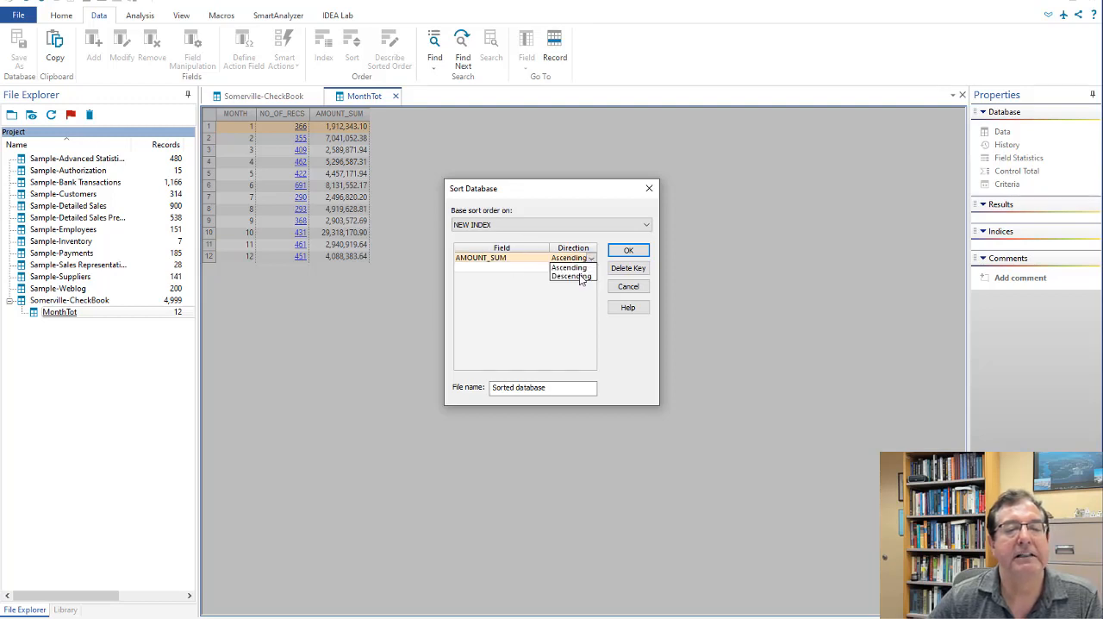
{"action": "left_click", "coordinate": [628, 249]}
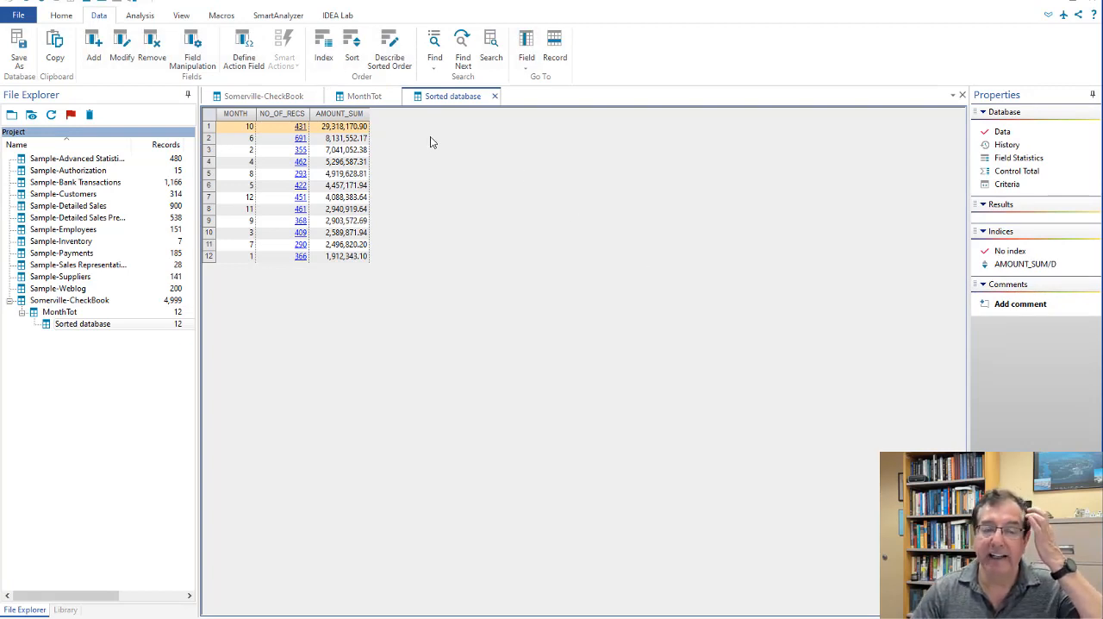
{"action": "mouse_move", "coordinate": [445, 189]}
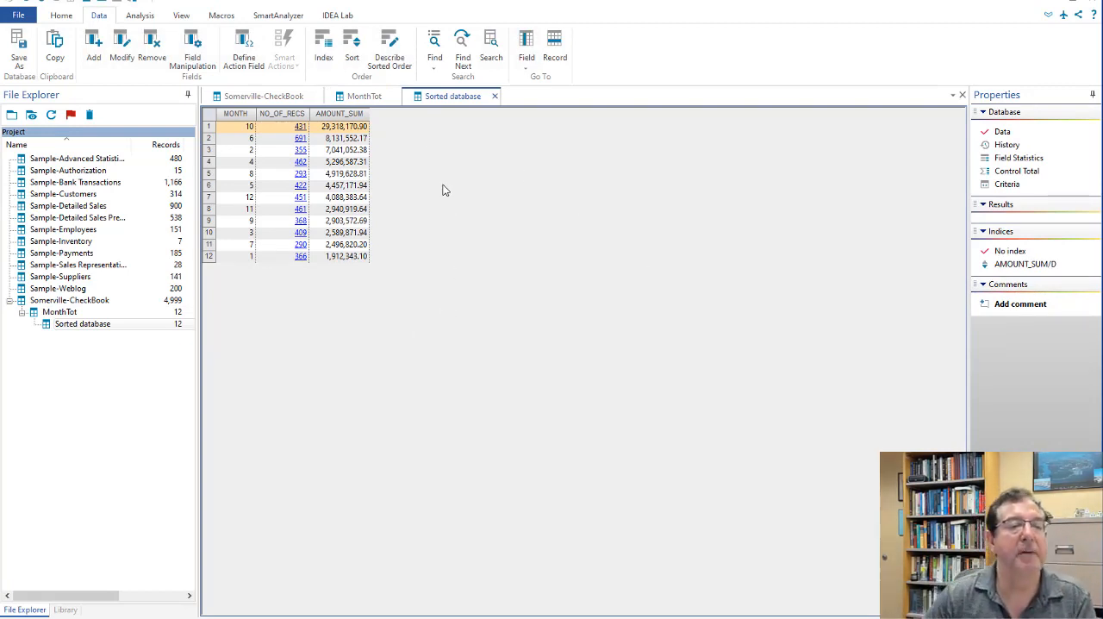
{"action": "mouse_move", "coordinate": [409, 436]}
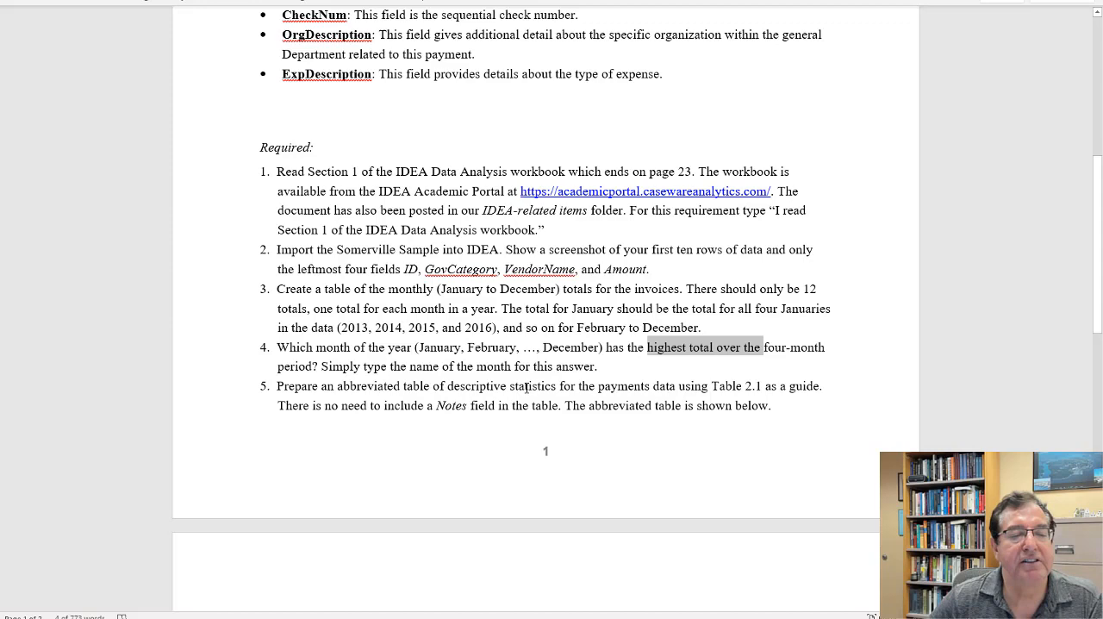
{"action": "scroll", "scroll_direction": "down", "scroll_amount": 3}
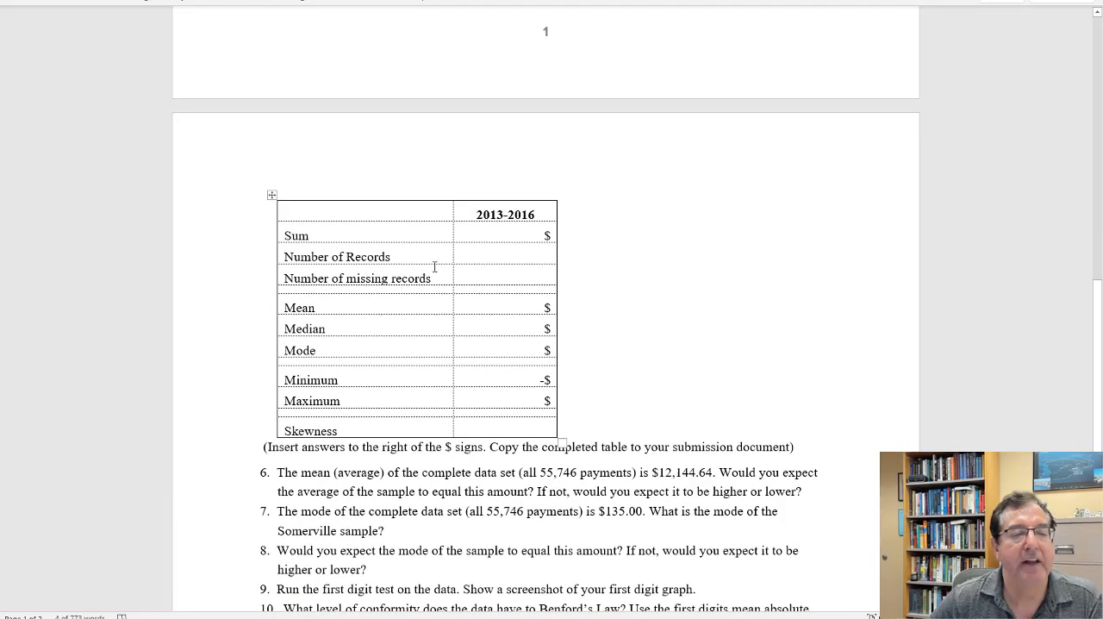
{"action": "mouse_move", "coordinate": [976, 53]}
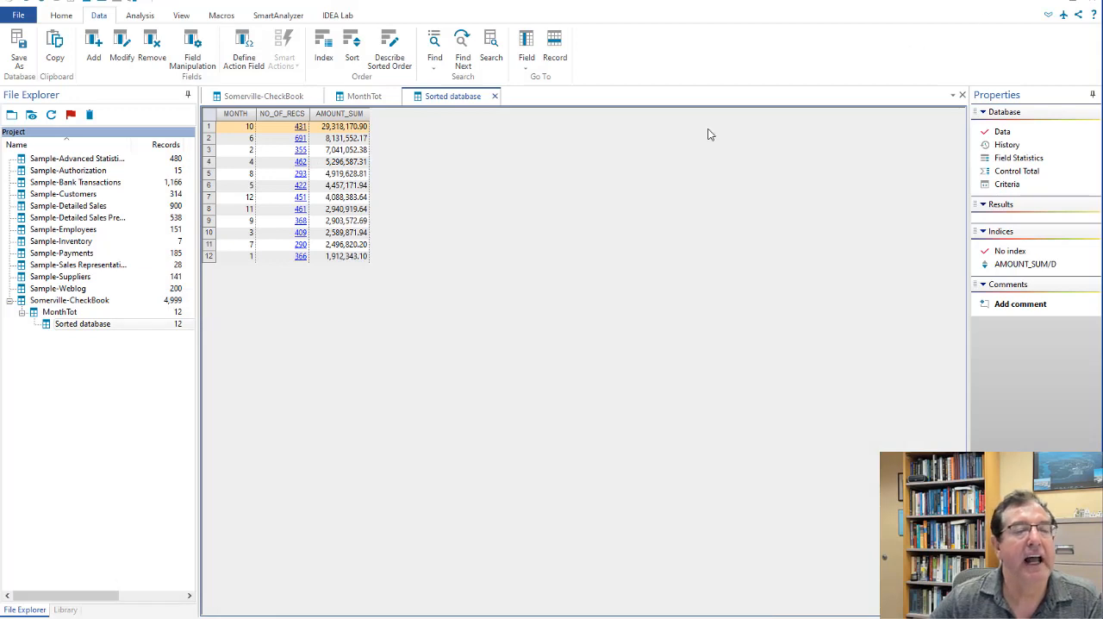
{"action": "mouse_move", "coordinate": [479, 119]}
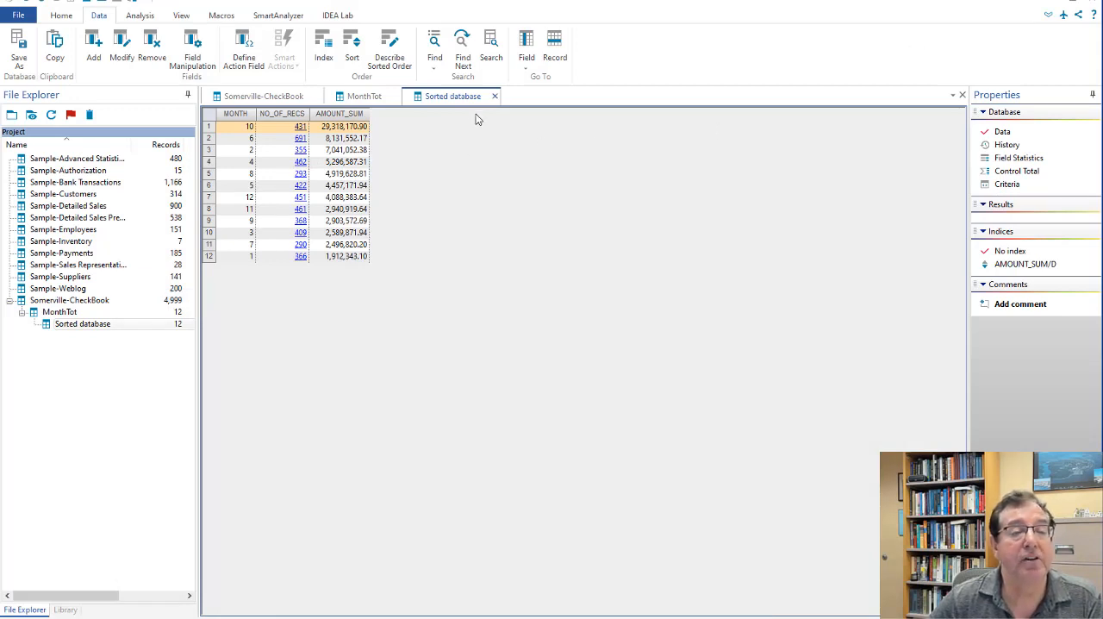
- Close the Sorted and MonthTot database views
{"action": "left_click", "coordinate": [363, 96]}
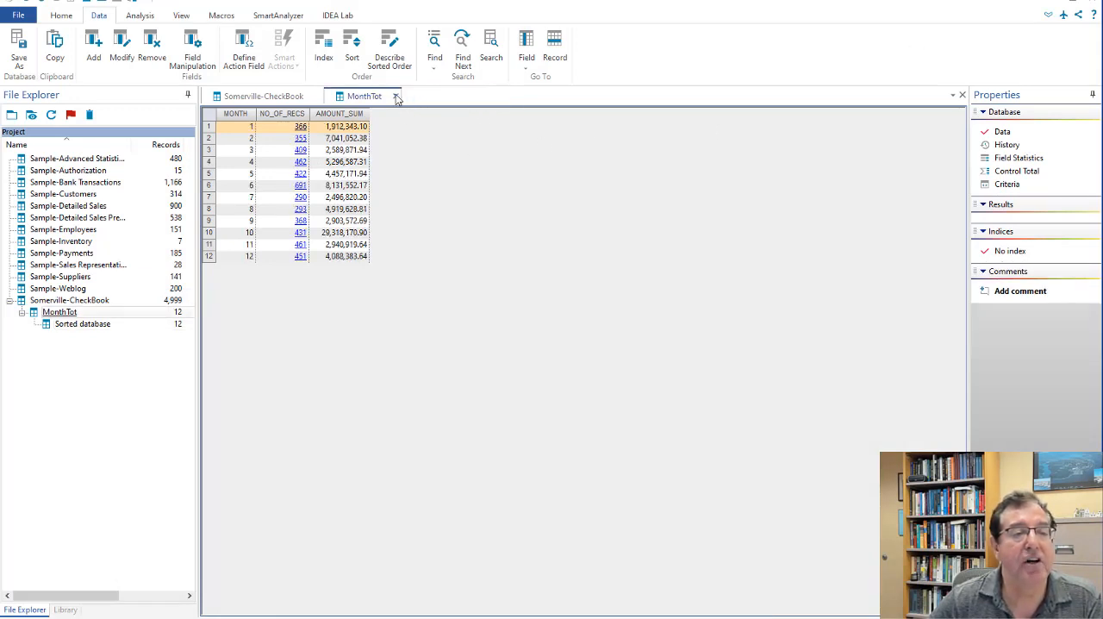
{"action": "left_click", "coordinate": [264, 95]}
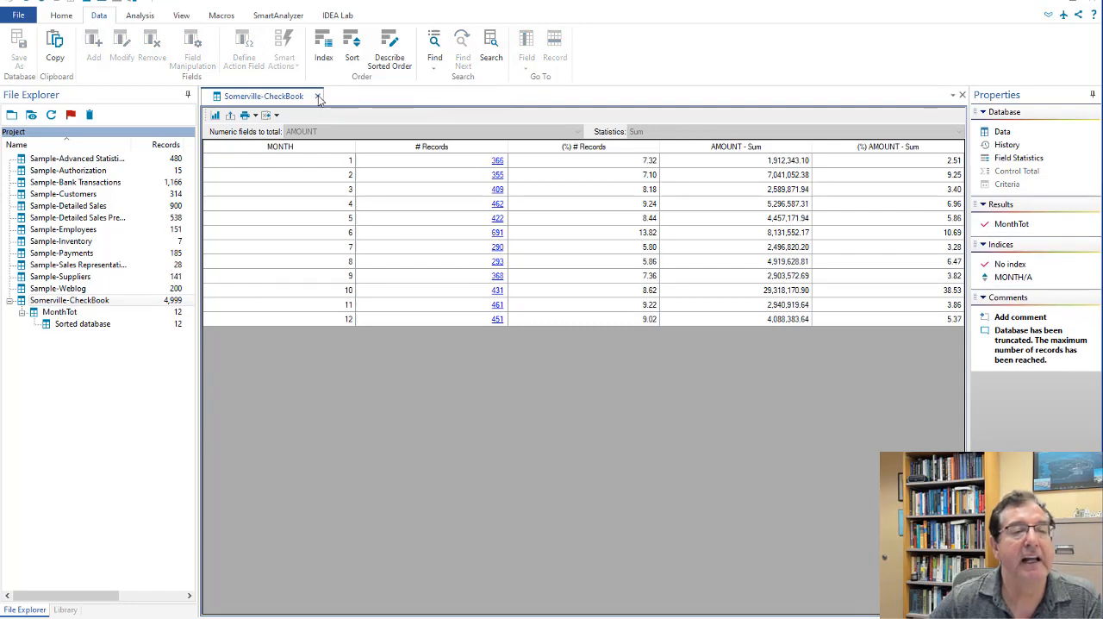
{"action": "left_click", "coordinate": [318, 95]}
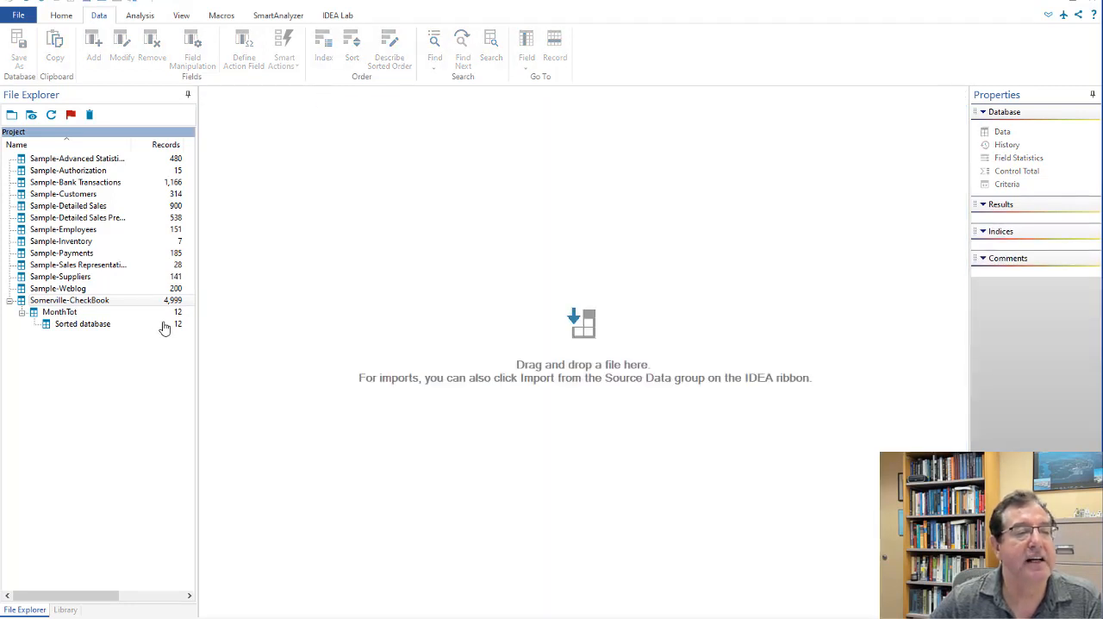
- Reopen Somerville-CheckBook and view its numeric Field Statistics
{"action": "left_click", "coordinate": [57, 300]}
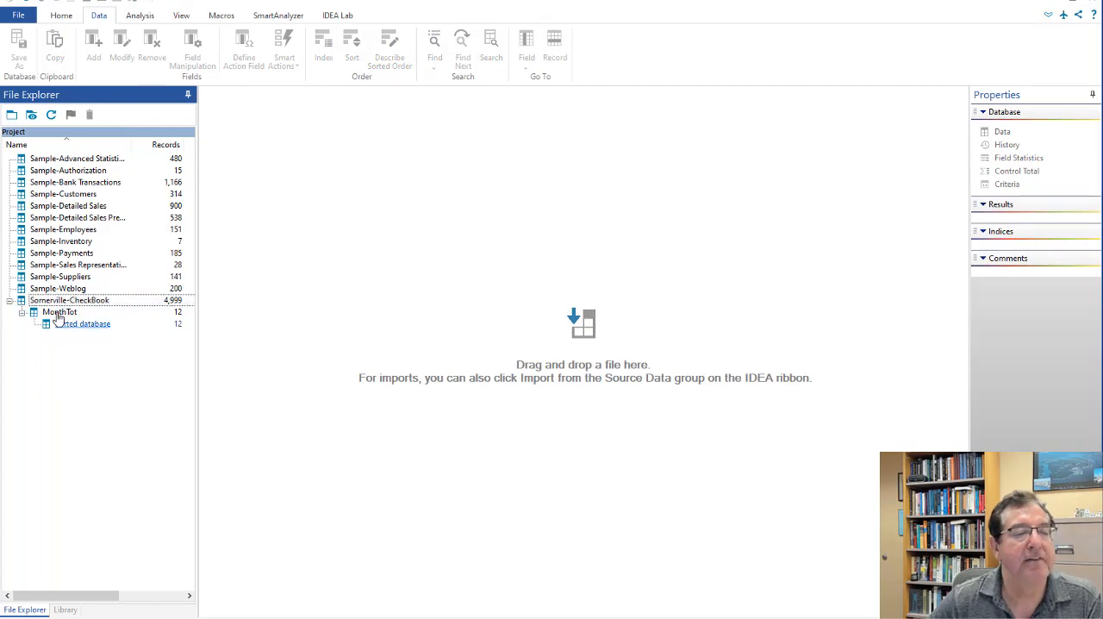
{"action": "double_click", "coordinate": [69, 300]}
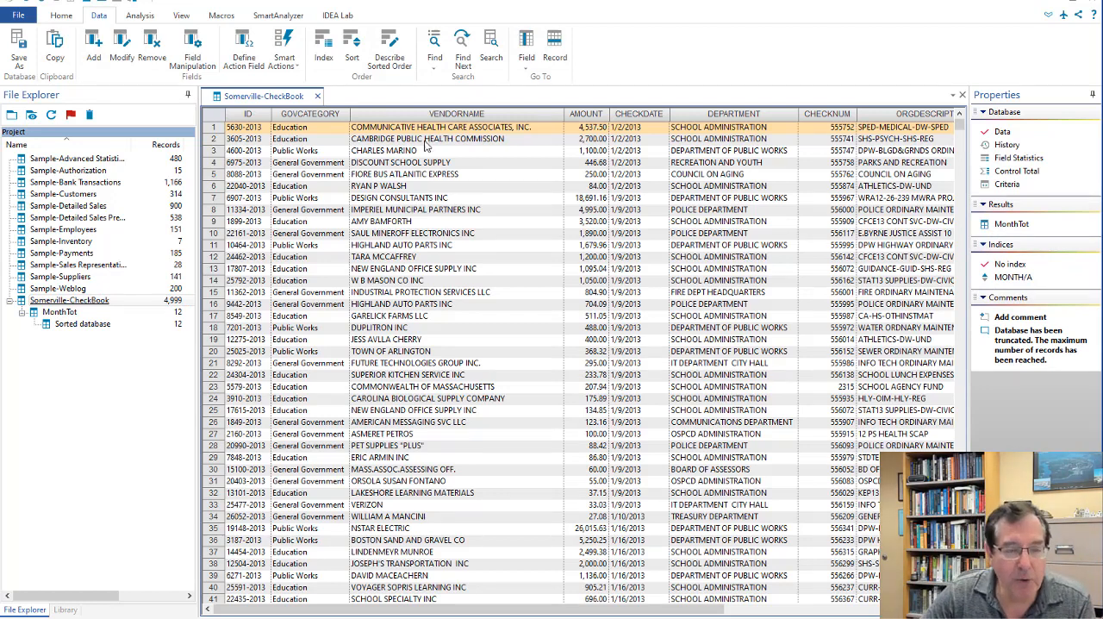
{"action": "mouse_move", "coordinate": [514, 183]}
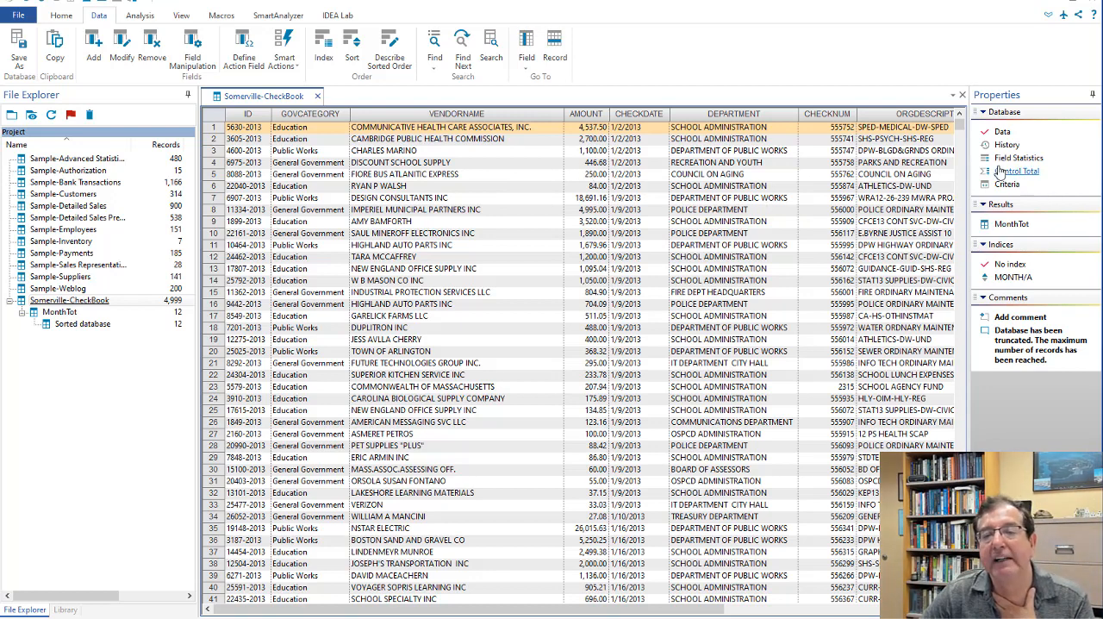
{"action": "mouse_move", "coordinate": [1019, 157]}
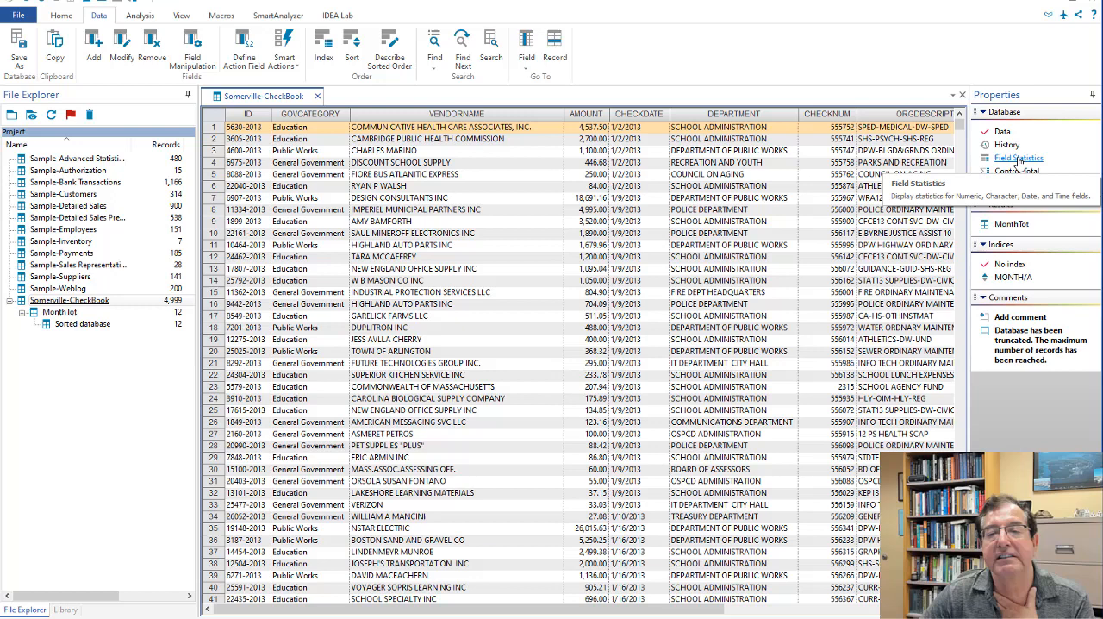
{"action": "left_click", "coordinate": [1018, 158]}
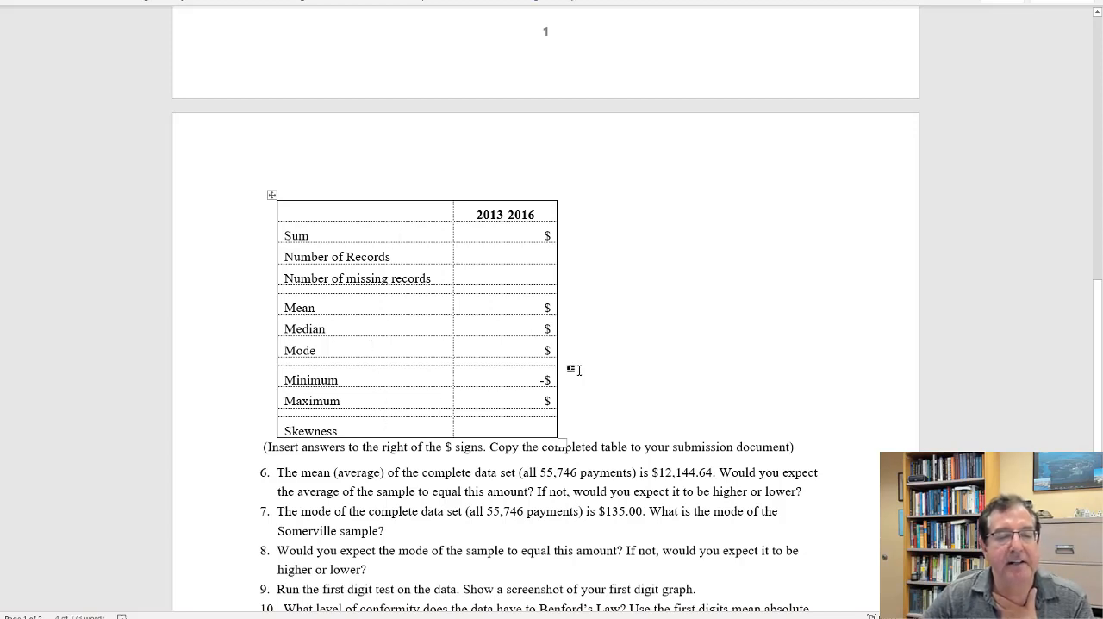
- Enter 'not available' in the handout's Median row and review questions 6–15
{"action": "type", "text": "not available"}
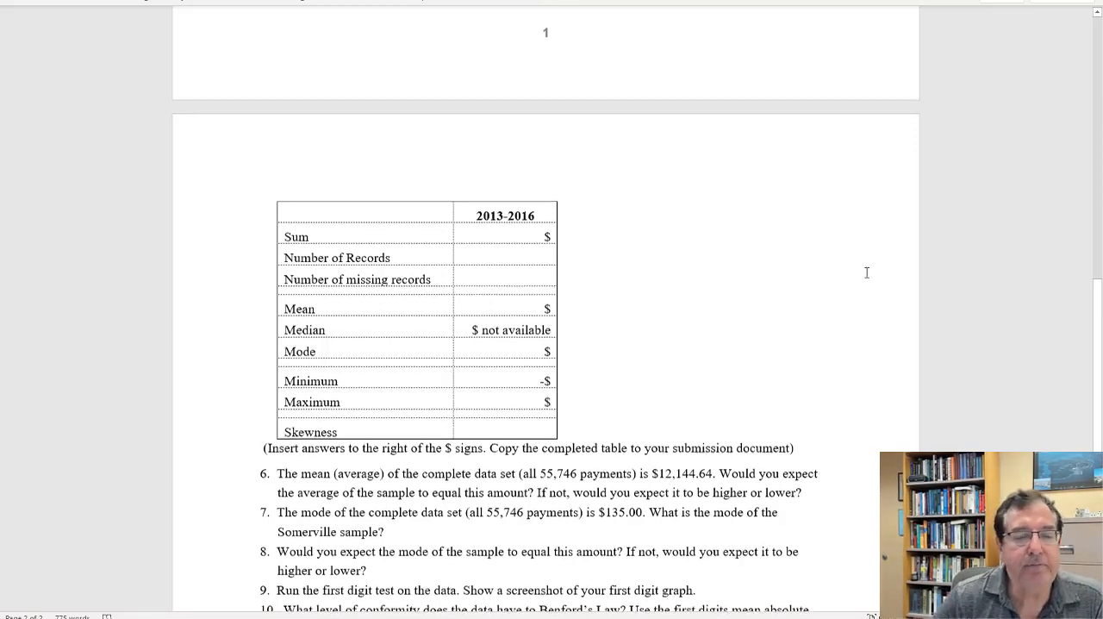
{"action": "scroll", "scroll_direction": "down", "scroll_amount": 3}
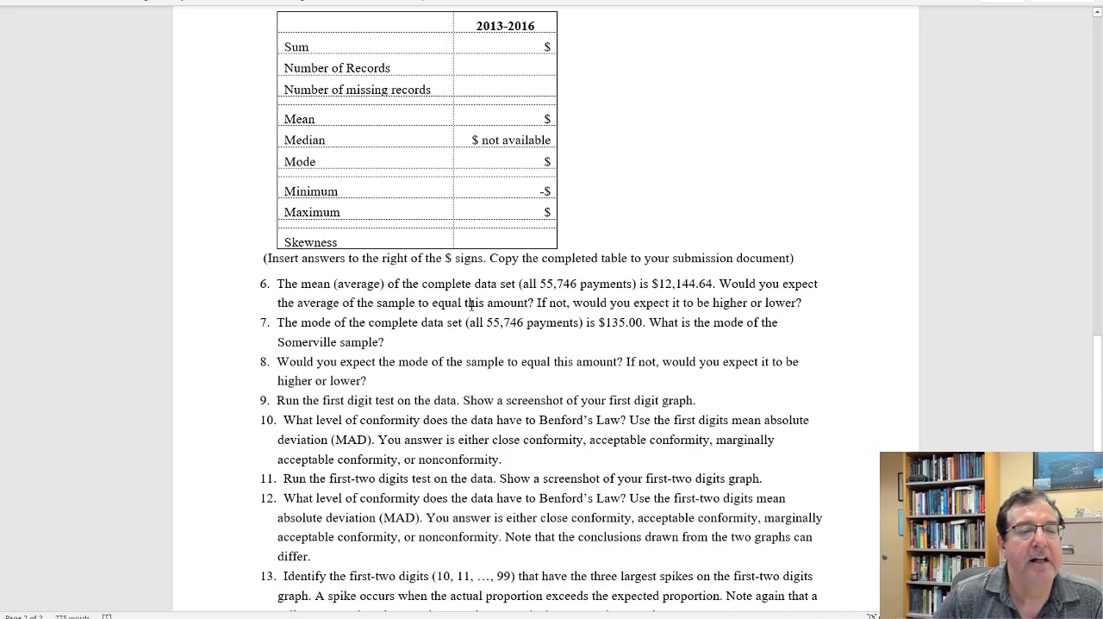
{"action": "scroll", "scroll_direction": "down", "scroll_amount": 3}
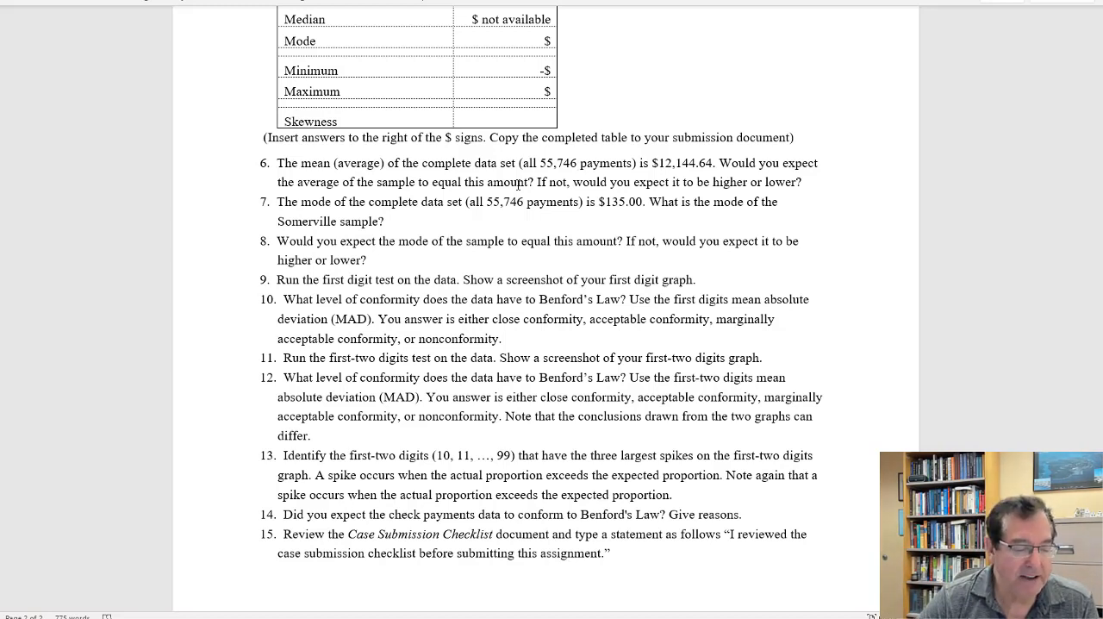
{"action": "left_click", "coordinate": [576, 163]}
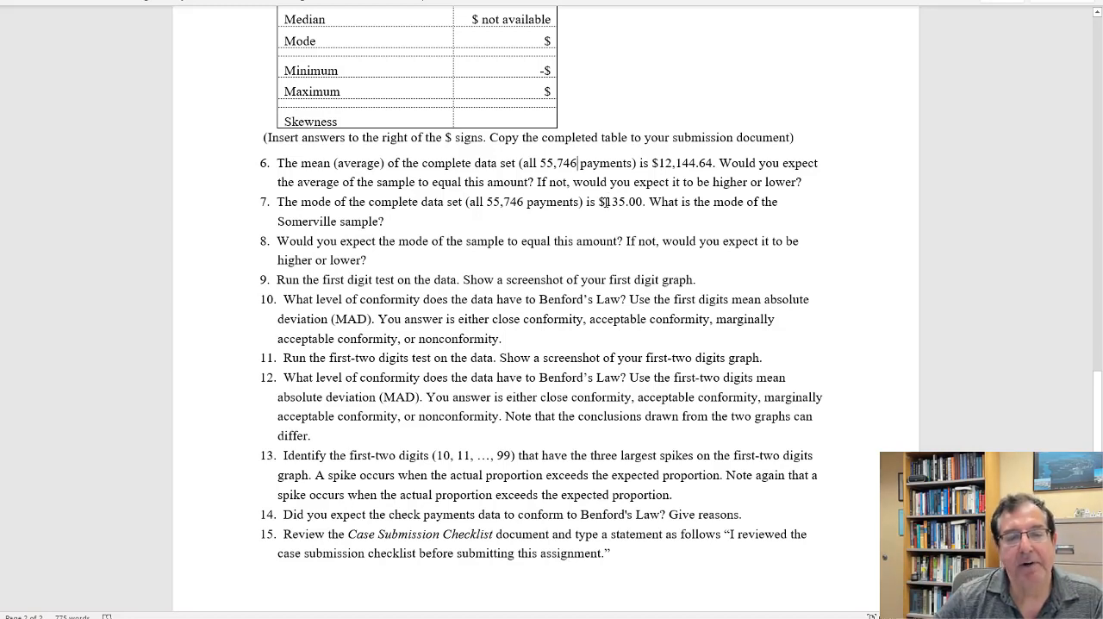
{"action": "double_click", "coordinate": [612, 201]}
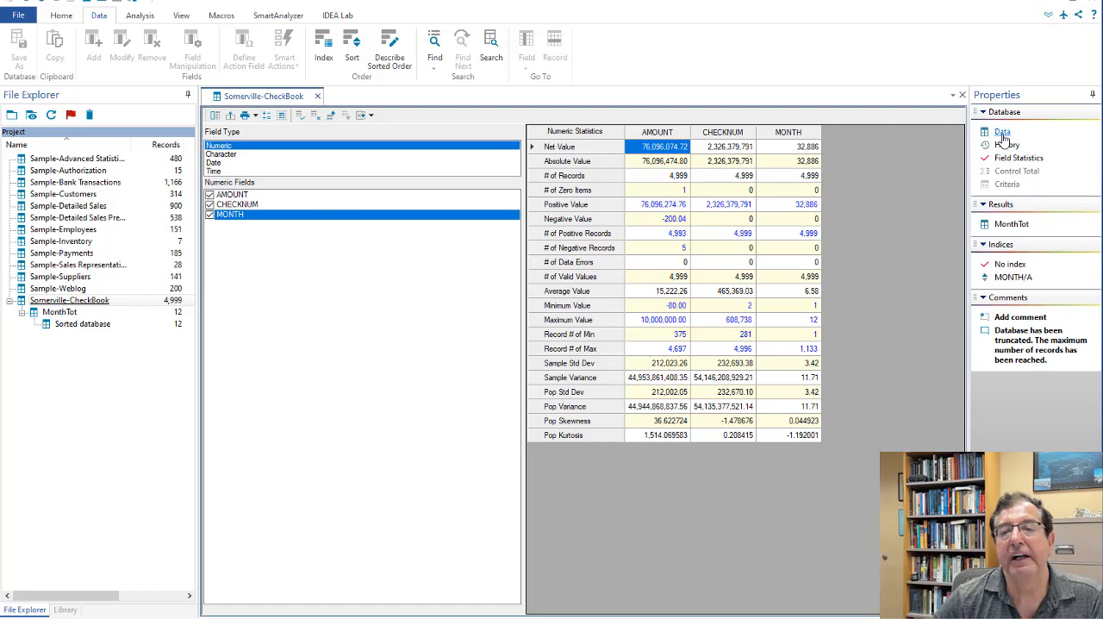
- Select the AMOUNT field and set up a summarization by AMOUNT totalling AMOUNT
{"action": "left_click", "coordinate": [1002, 131]}
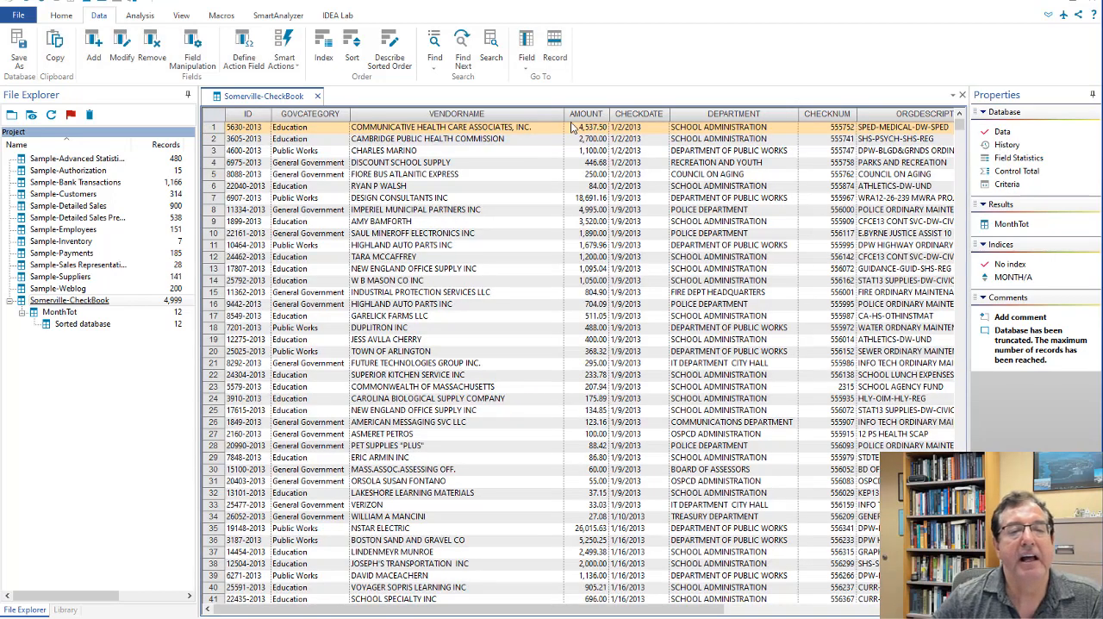
{"action": "left_click", "coordinate": [586, 114]}
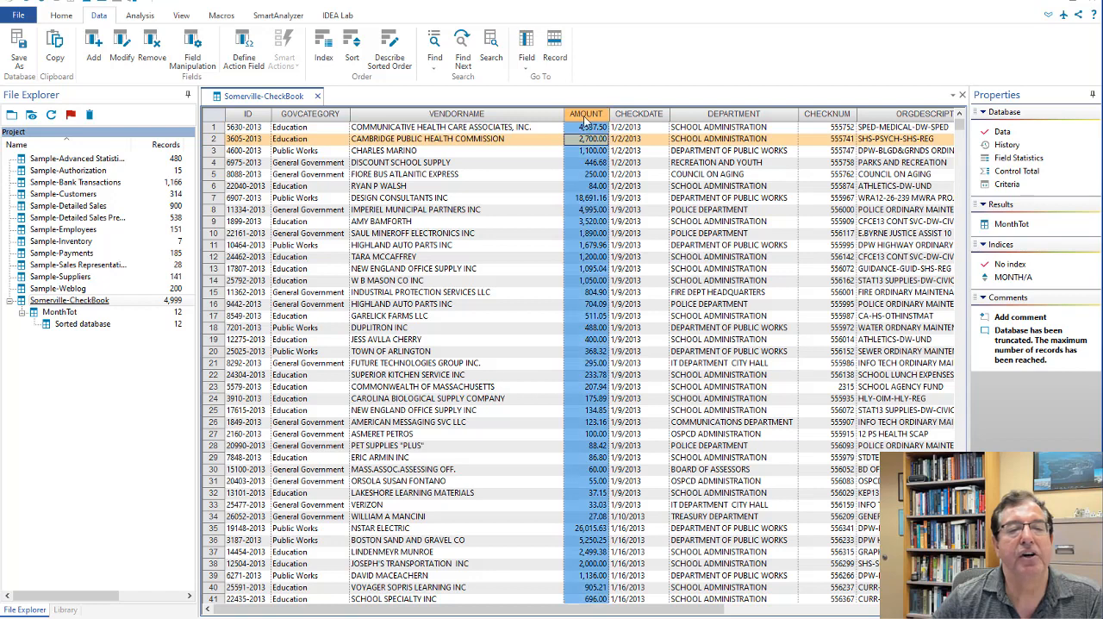
{"action": "mouse_move", "coordinate": [147, 78]}
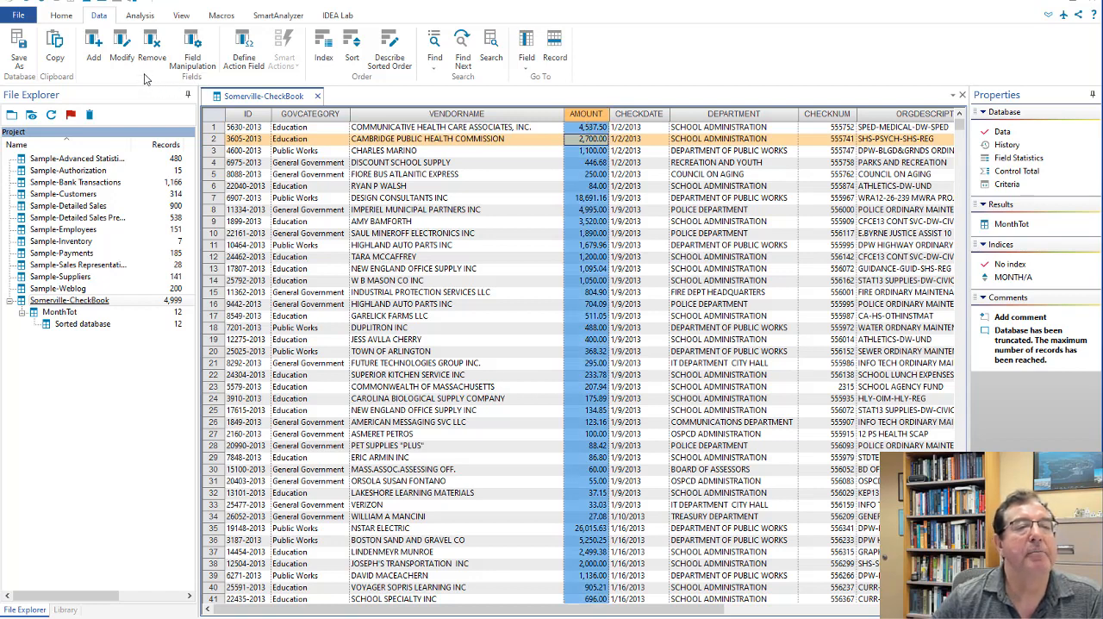
{"action": "left_click", "coordinate": [140, 14]}
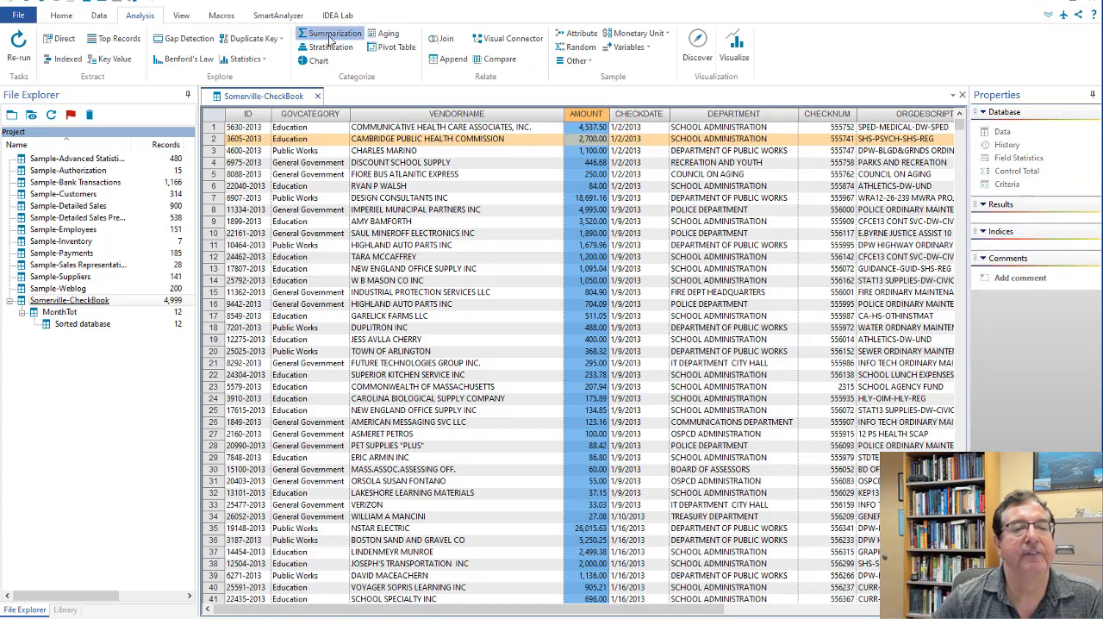
{"action": "left_click", "coordinate": [329, 32]}
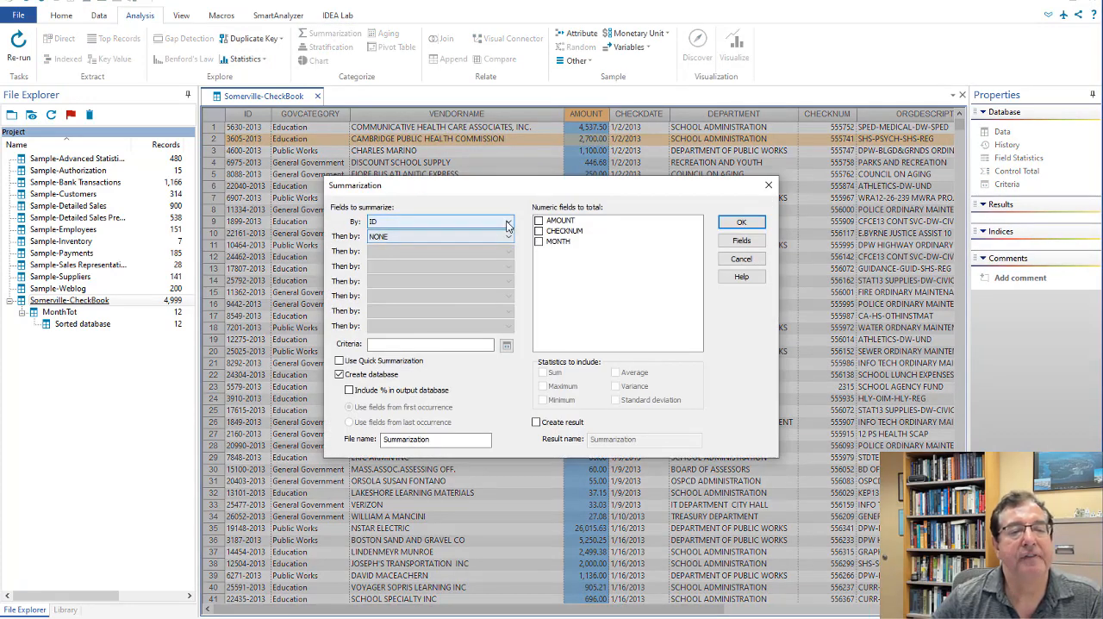
{"action": "left_click", "coordinate": [507, 221]}
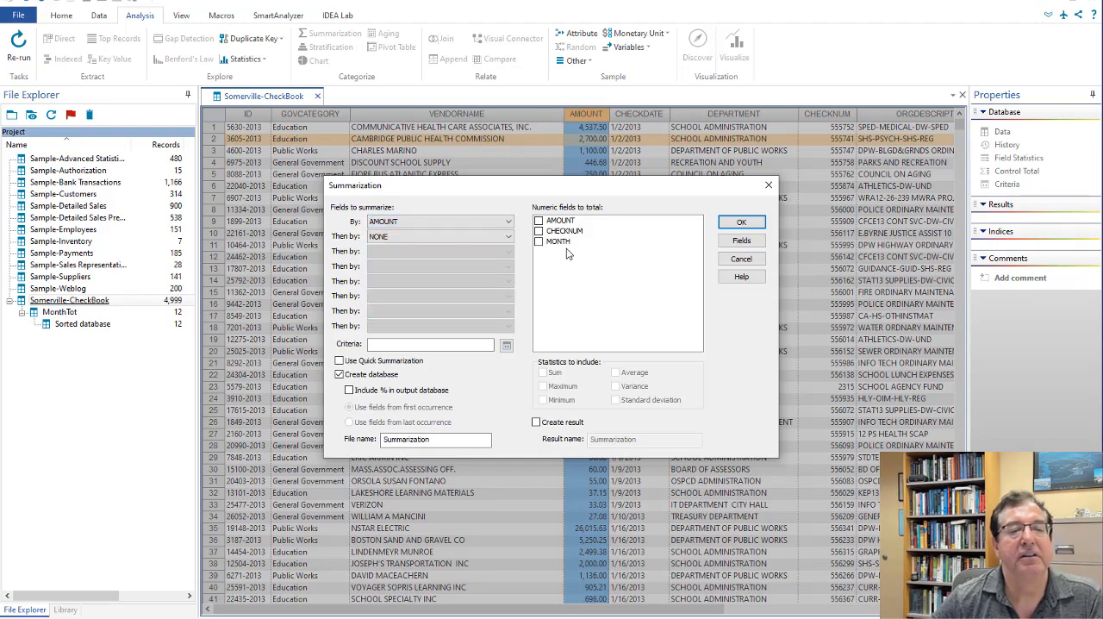
{"action": "left_click", "coordinate": [540, 221]}
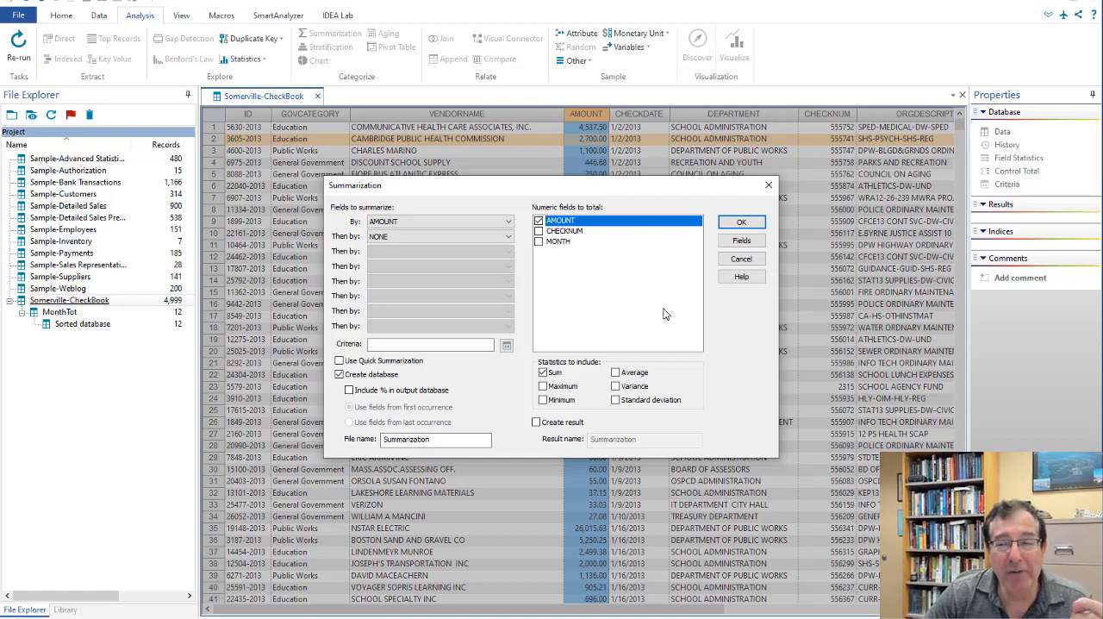
{"action": "mouse_move", "coordinate": [636, 297]}
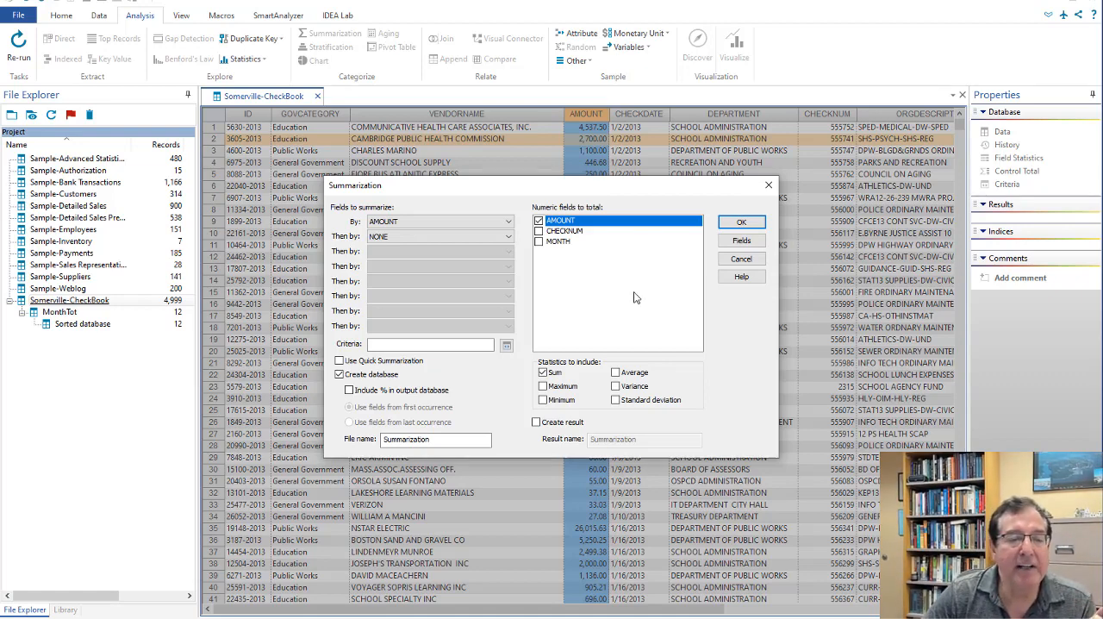
- Name the output database and result Mode and run the summarization
{"action": "left_click", "coordinate": [435, 439]}
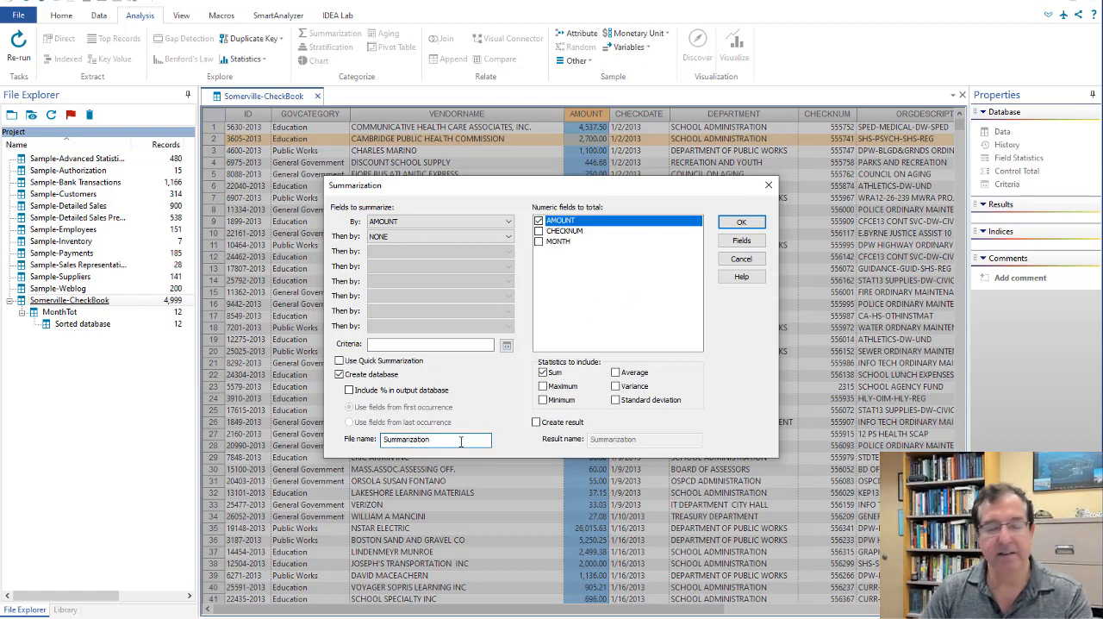
{"action": "type", "text": "M"}
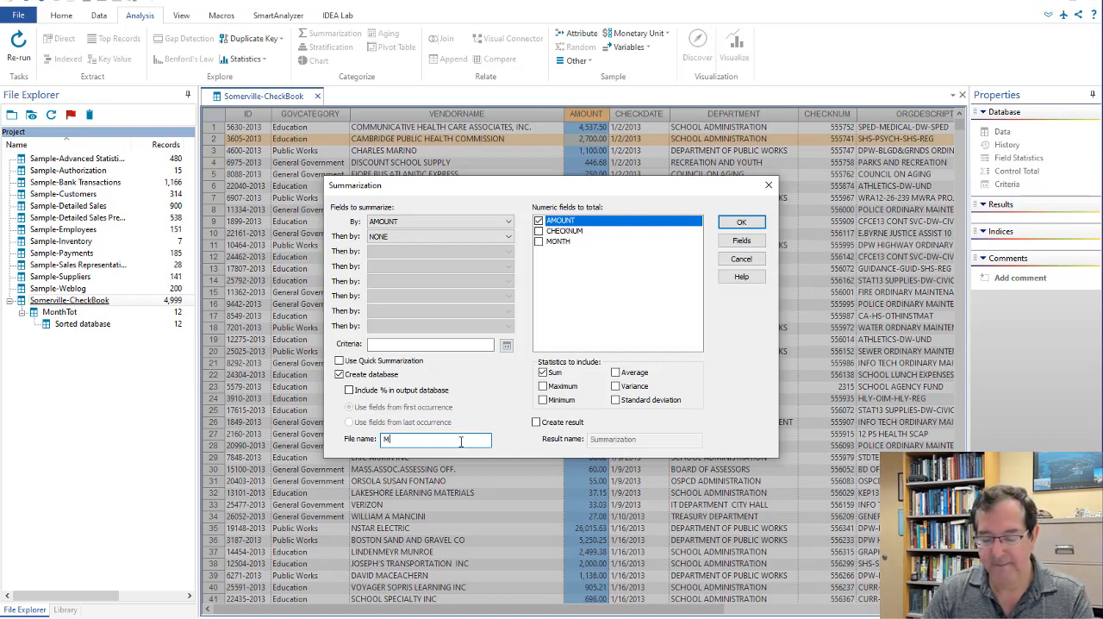
{"action": "type", "text": "ode"}
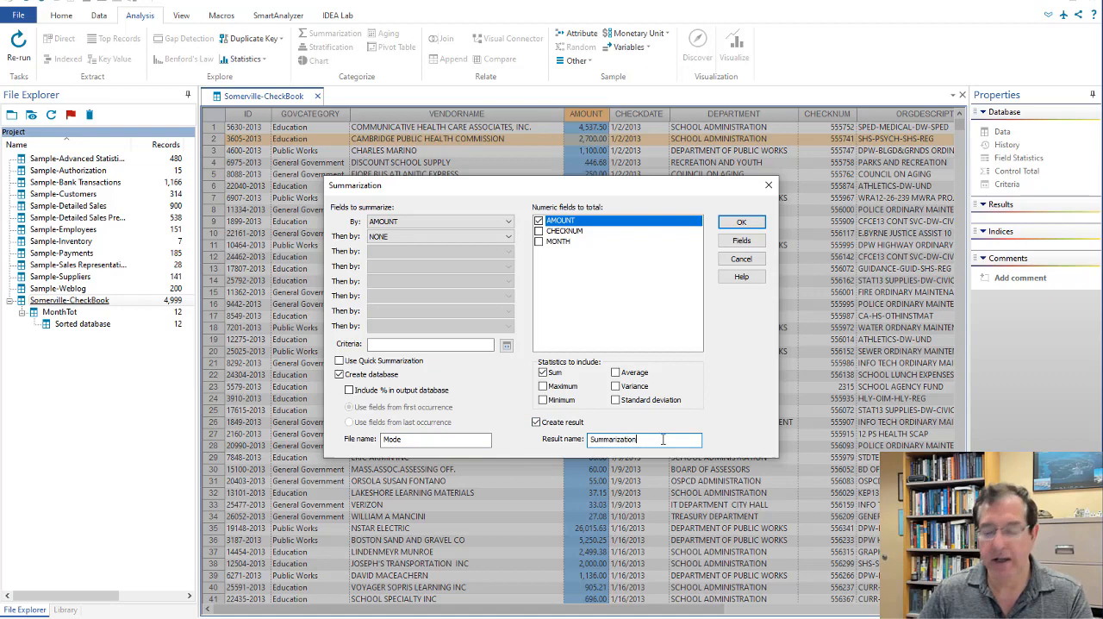
{"action": "type", "text": "Mode"}
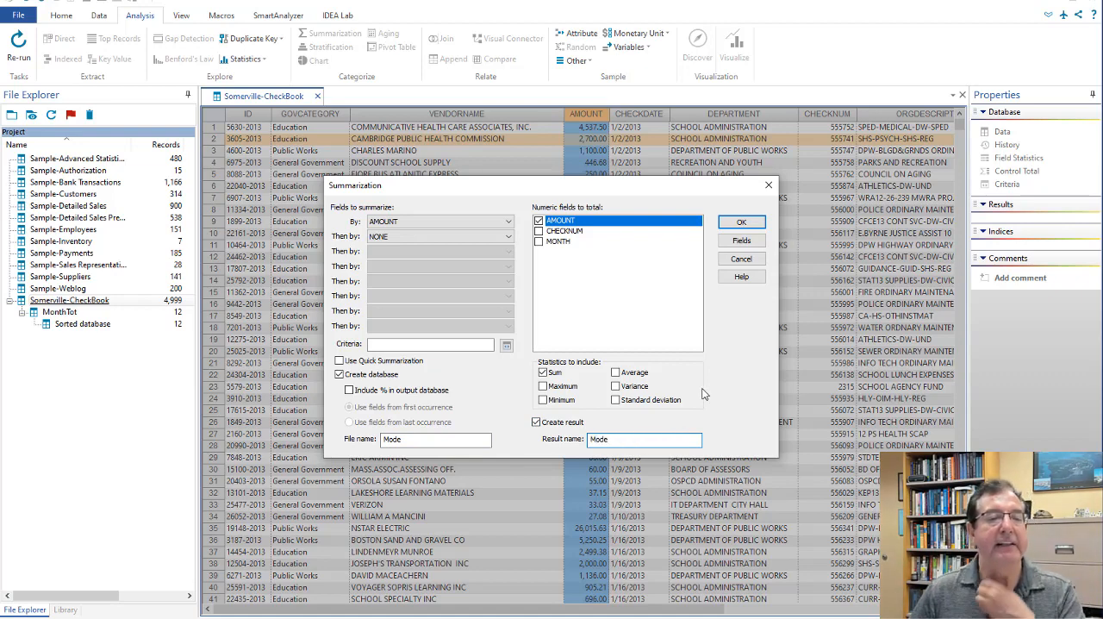
{"action": "left_click", "coordinate": [543, 372]}
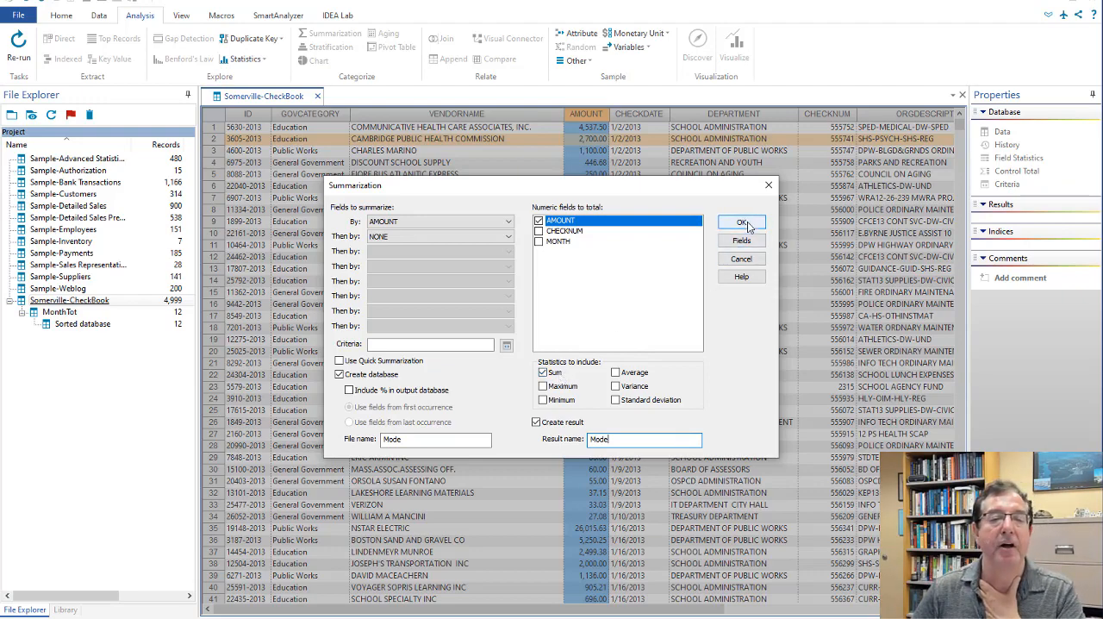
{"action": "left_click", "coordinate": [741, 222]}
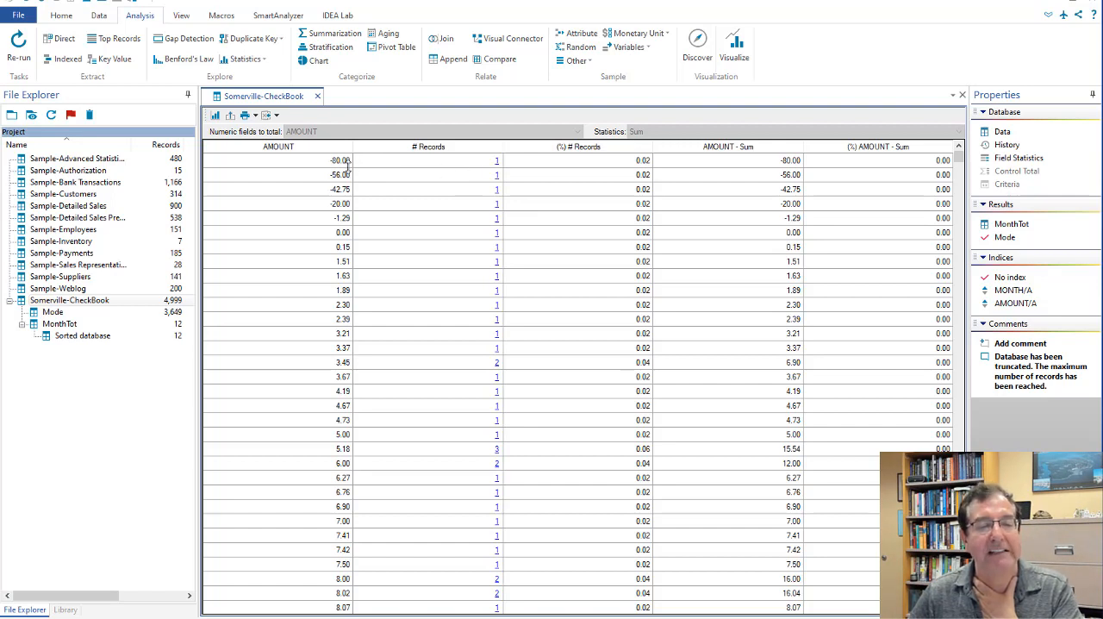
{"action": "mouse_move", "coordinate": [358, 182]}
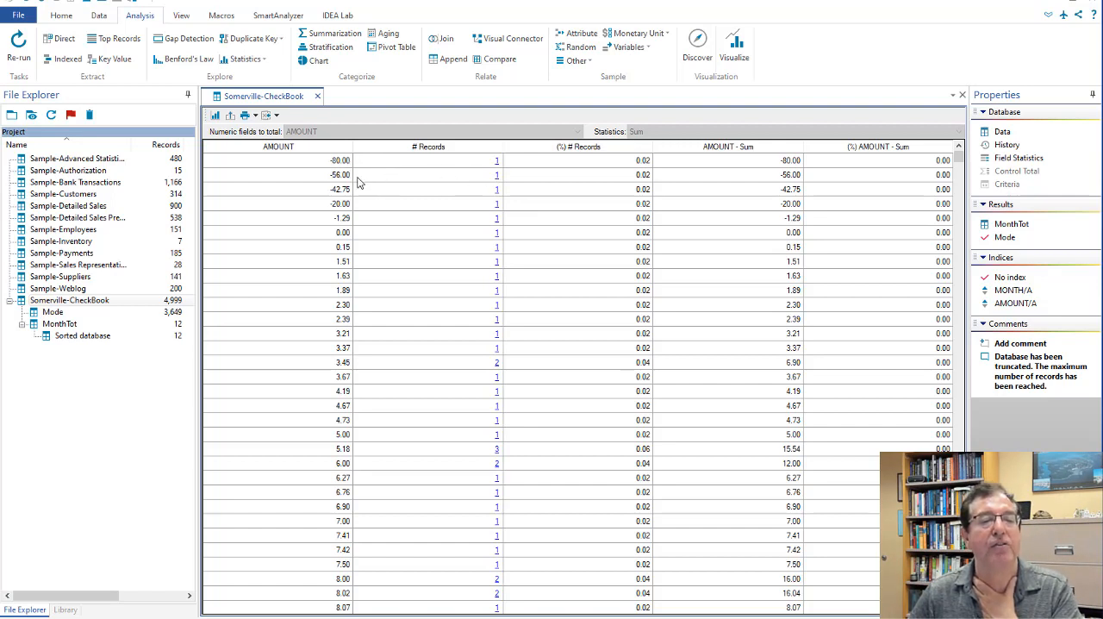
{"action": "mouse_move", "coordinate": [501, 368]}
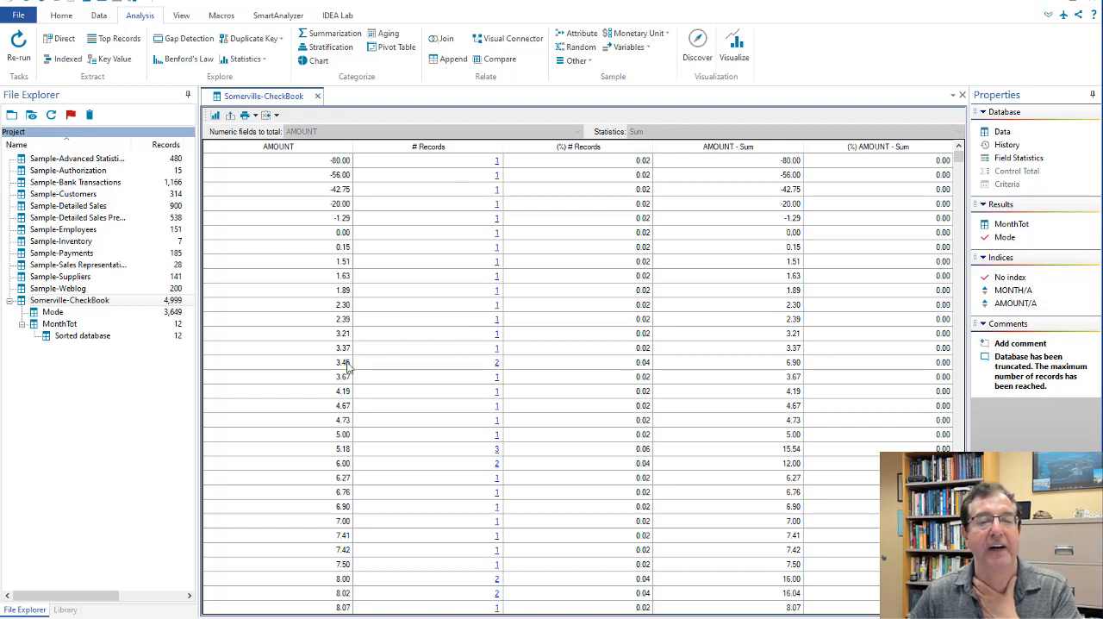
{"action": "mouse_move", "coordinate": [491, 168]}
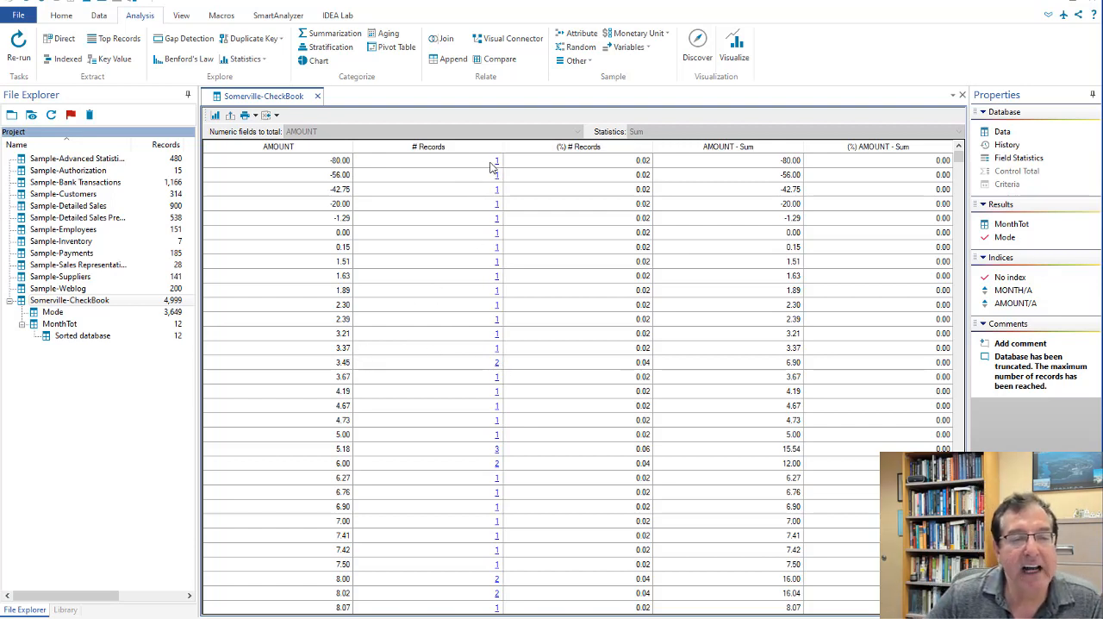
{"action": "mouse_move", "coordinate": [479, 167]}
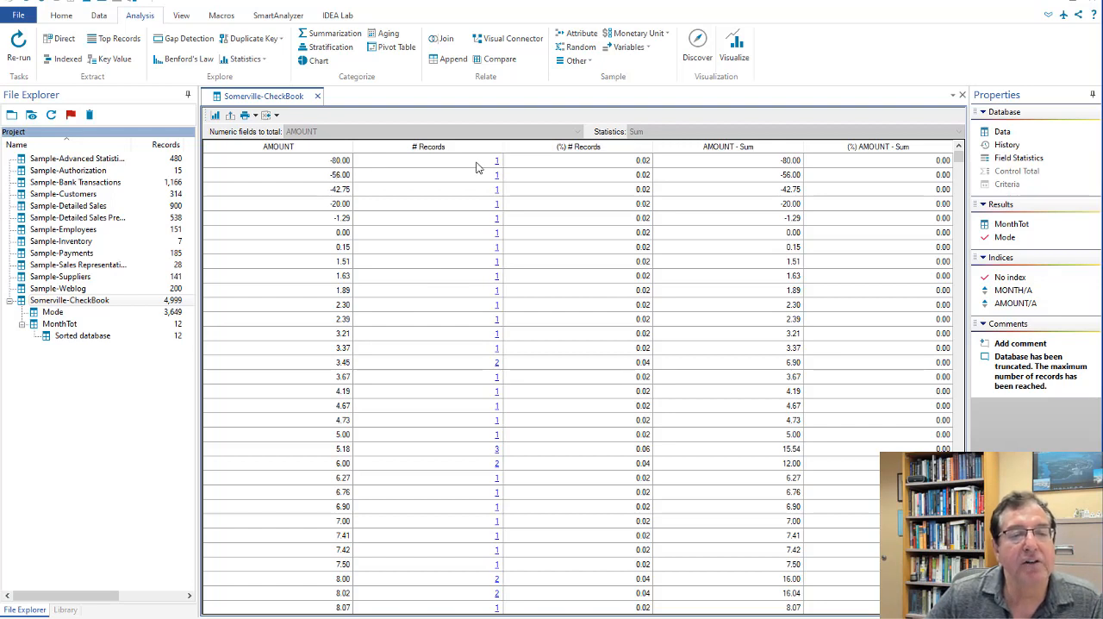
{"action": "mouse_move", "coordinate": [658, 262]}
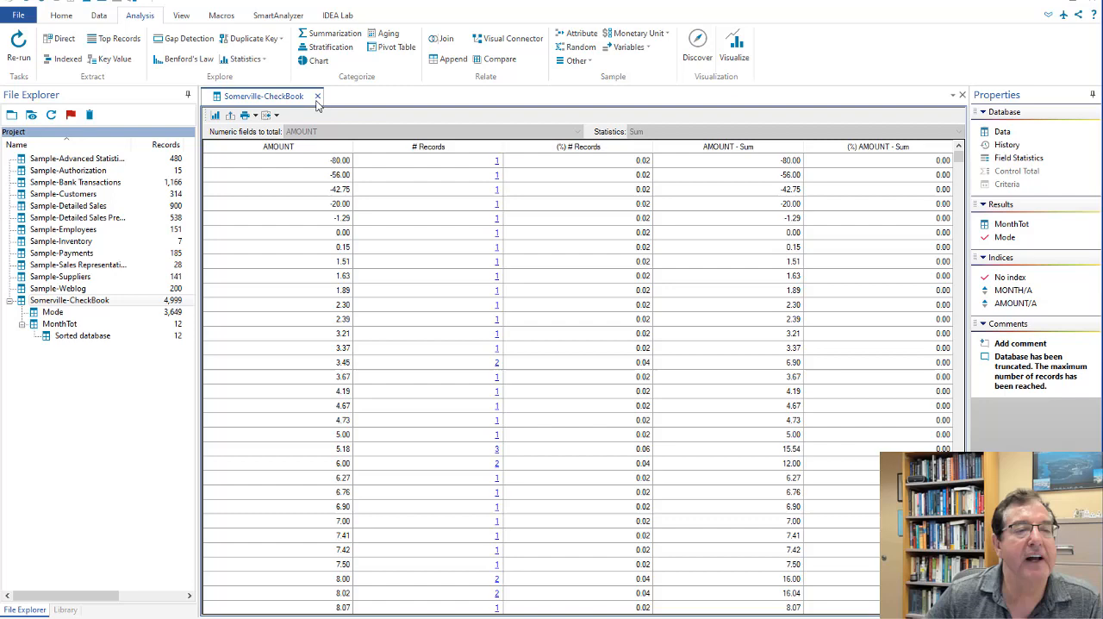
- Close the Somerville-CheckBook results and open the Mode table from File Explorer
{"action": "left_click", "coordinate": [317, 96]}
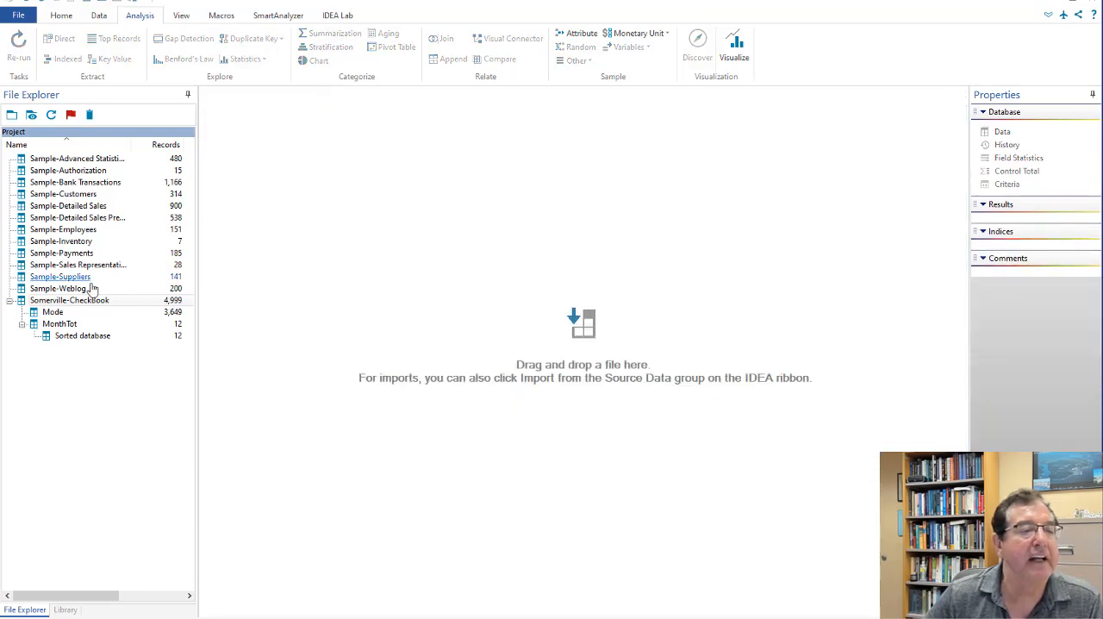
{"action": "double_click", "coordinate": [52, 311]}
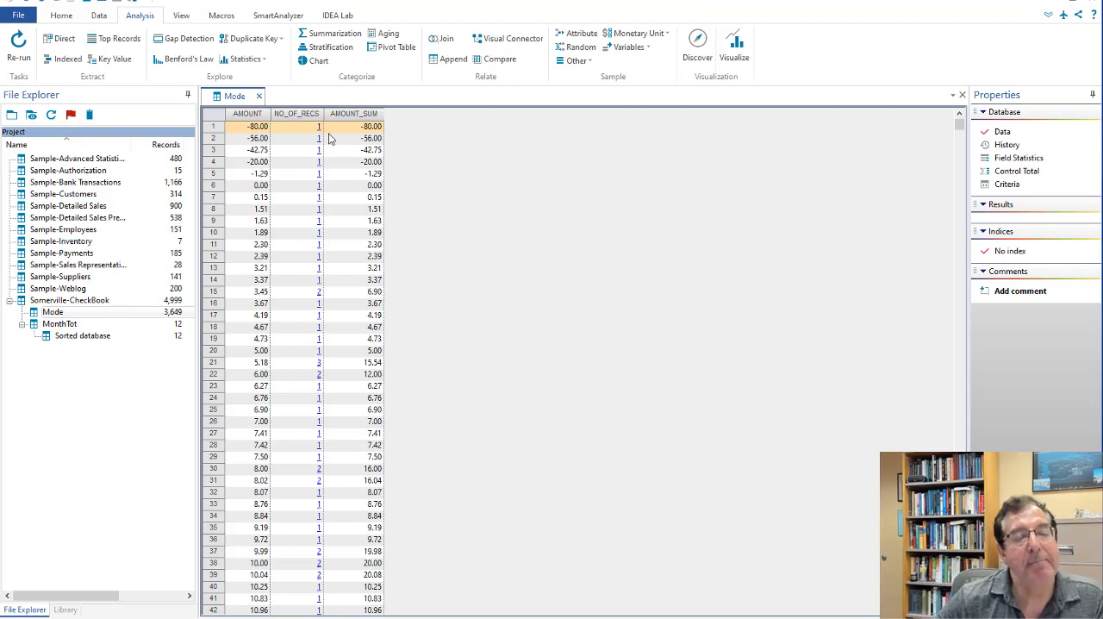
{"action": "mouse_move", "coordinate": [297, 113]}
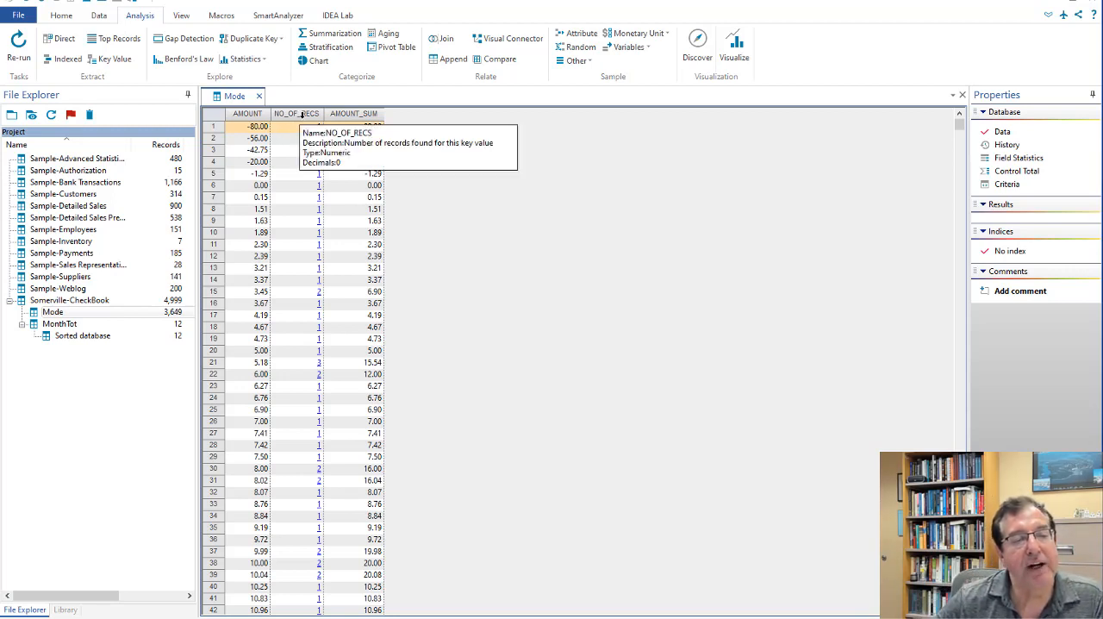
{"action": "mouse_move", "coordinate": [330, 214]}
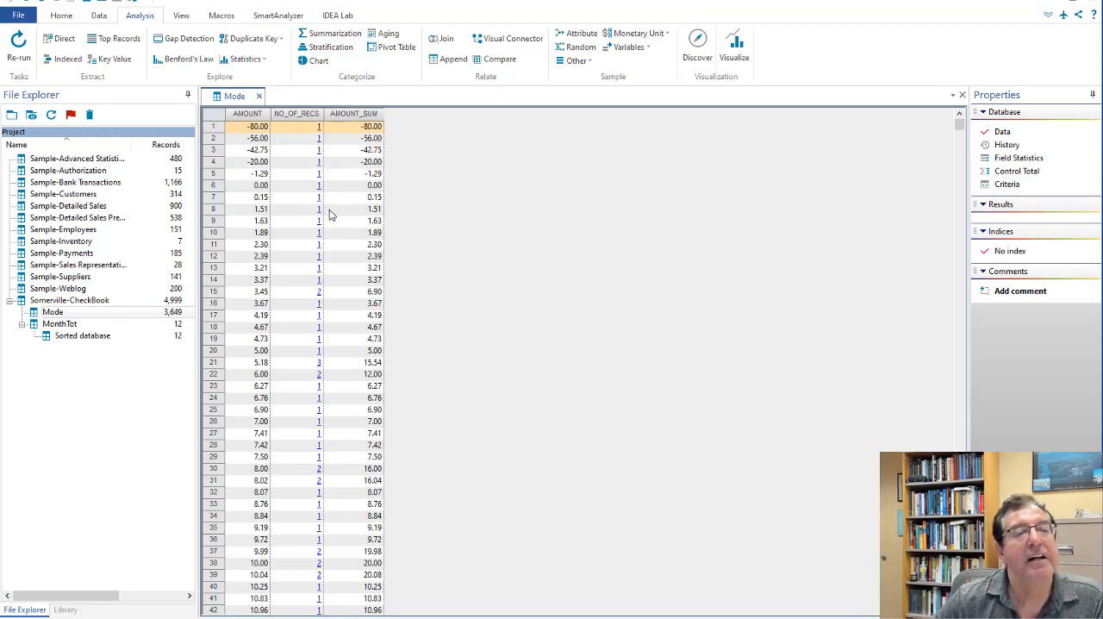
{"action": "mouse_move", "coordinate": [457, 111]}
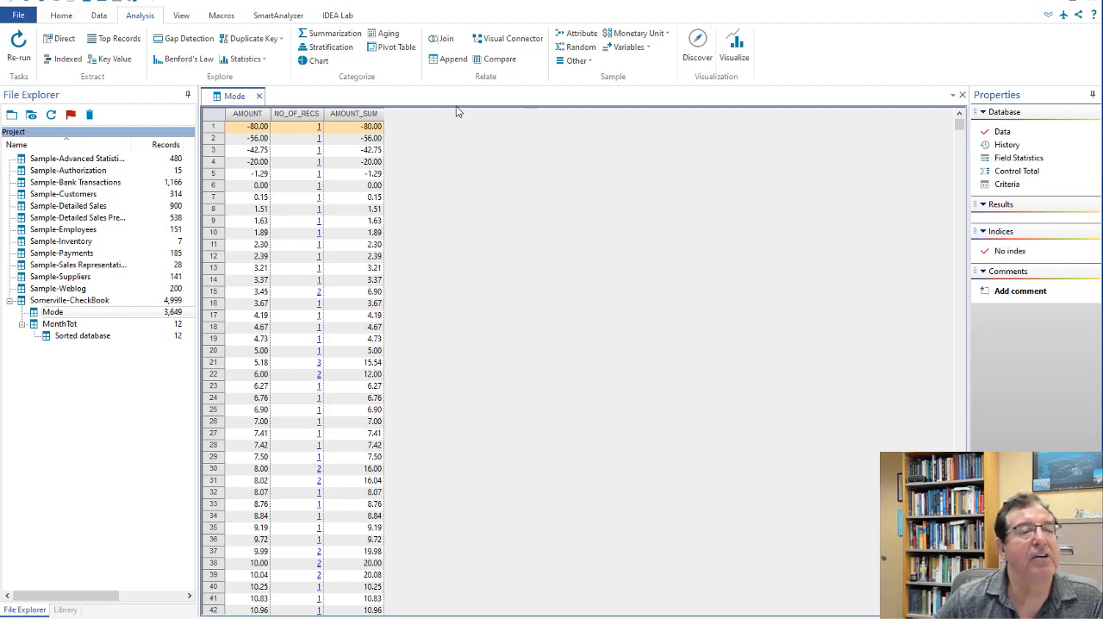
{"action": "mouse_move", "coordinate": [101, 18]}
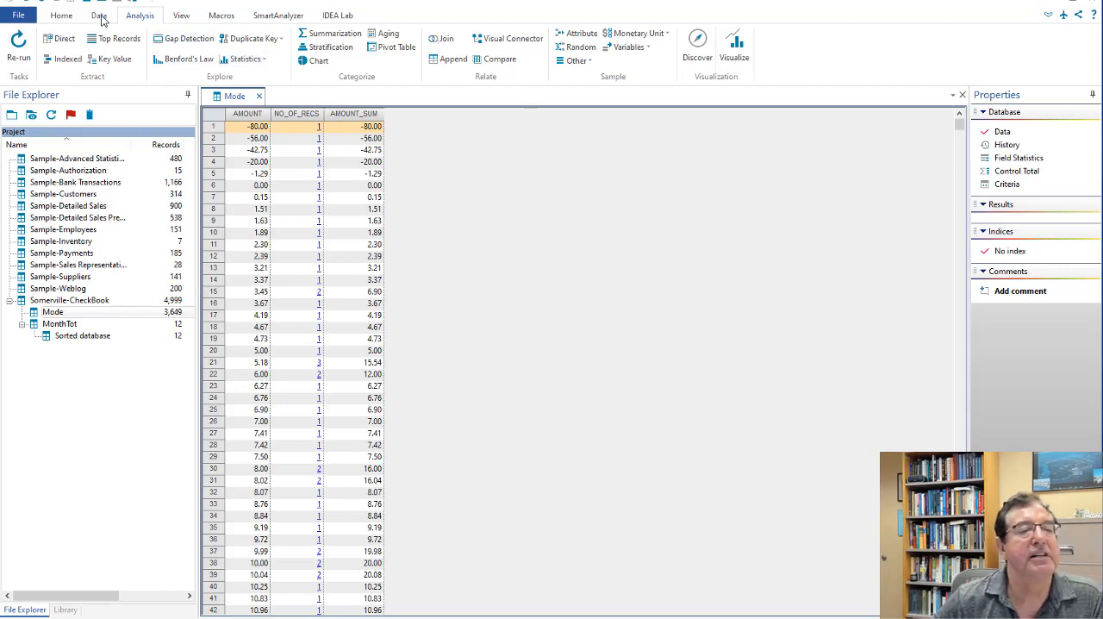
- Sort Mode by NO_OF_RECS descending into Sorted database1, putting 135.00 (66 records) first
{"action": "left_click", "coordinate": [99, 14]}
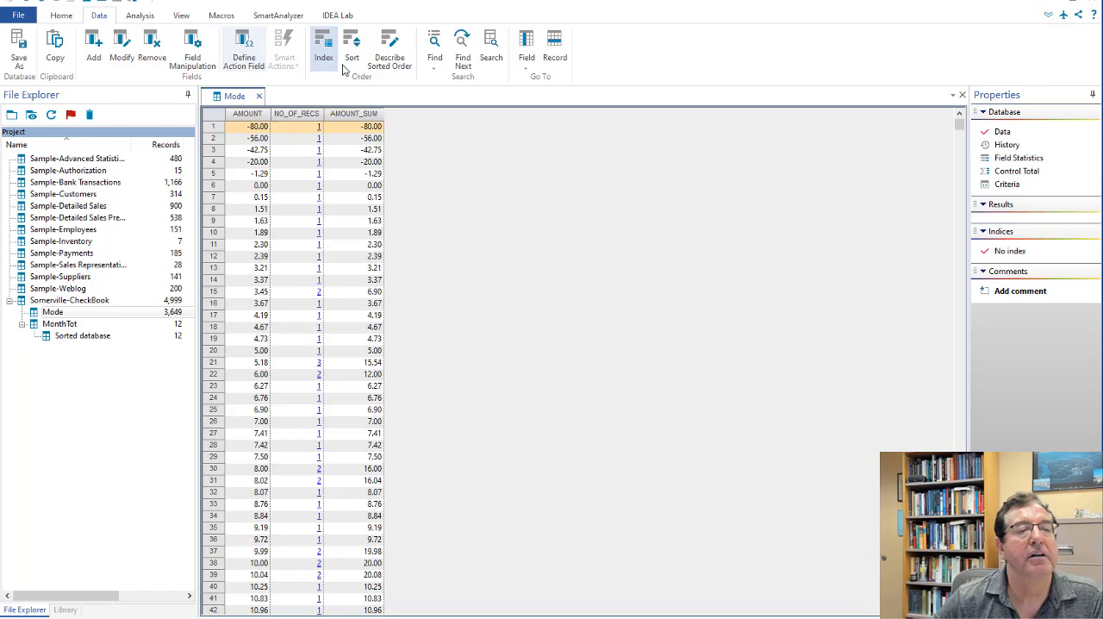
{"action": "left_click", "coordinate": [351, 48]}
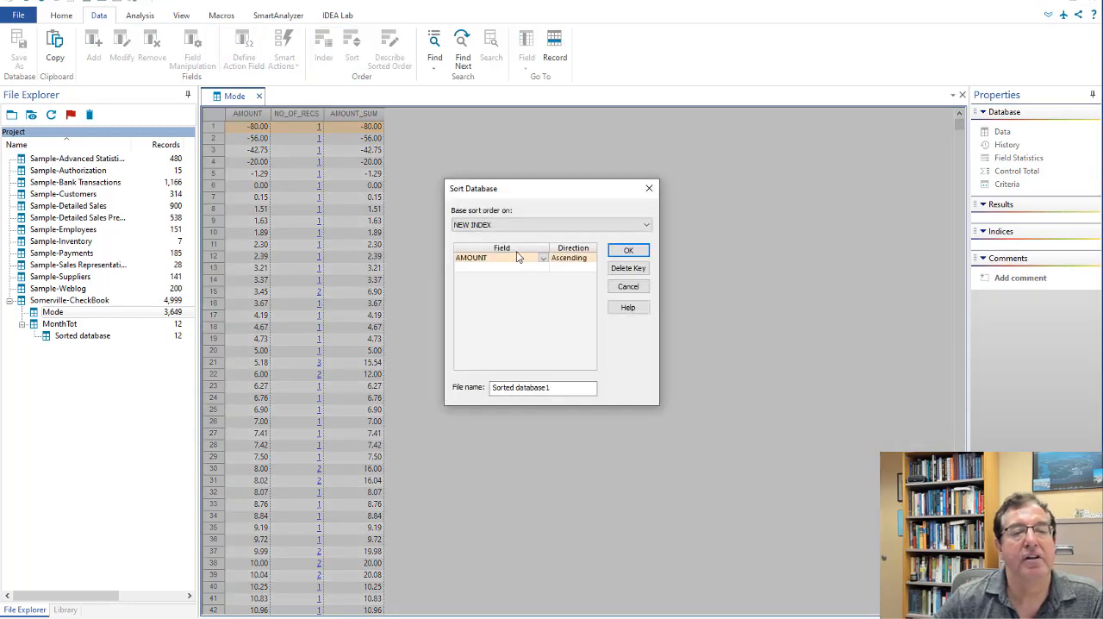
{"action": "left_click", "coordinate": [543, 257]}
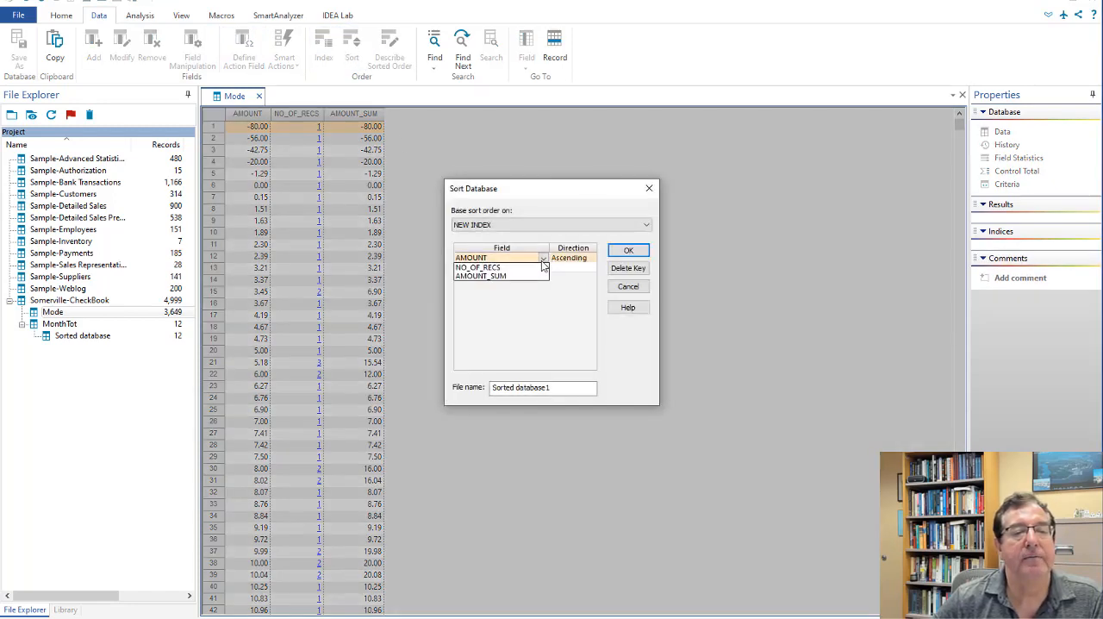
{"action": "left_click", "coordinate": [478, 267]}
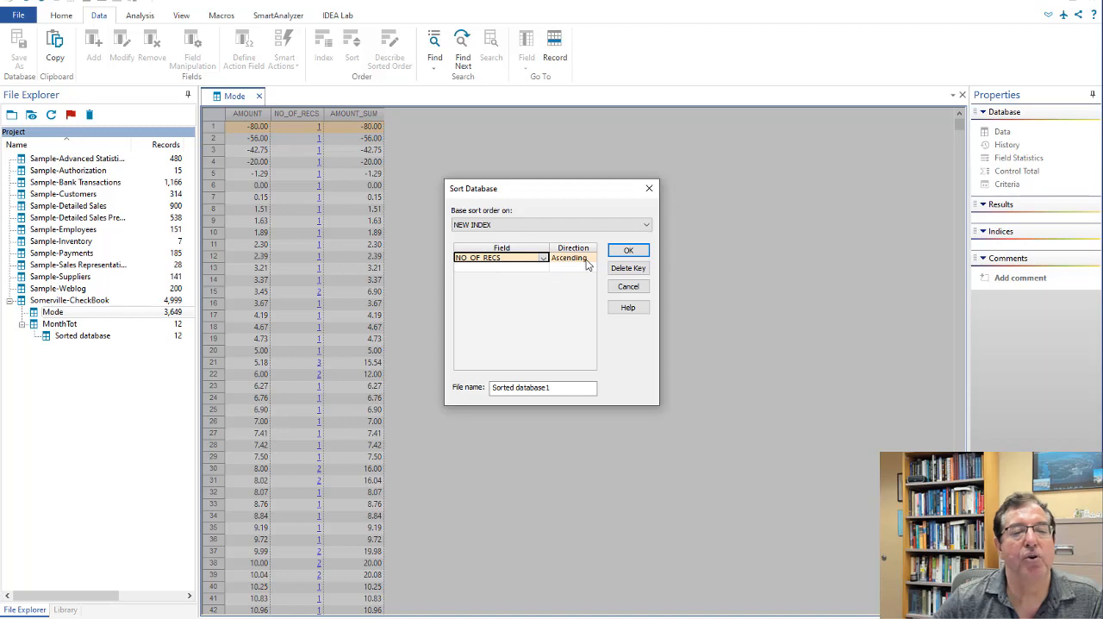
{"action": "left_click", "coordinate": [592, 257]}
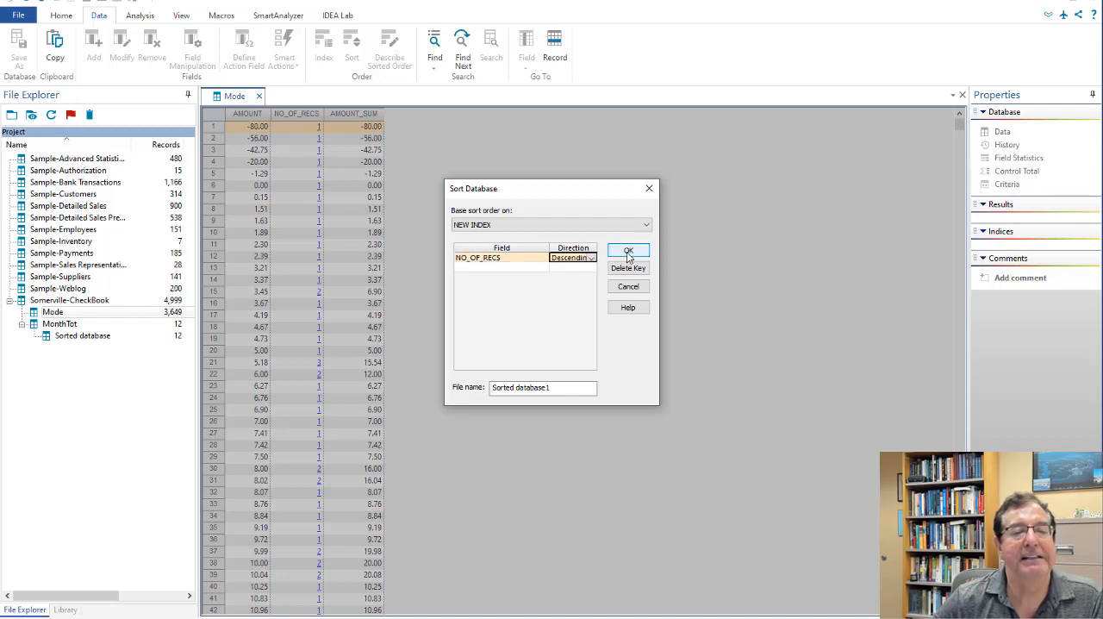
{"action": "left_click", "coordinate": [627, 251]}
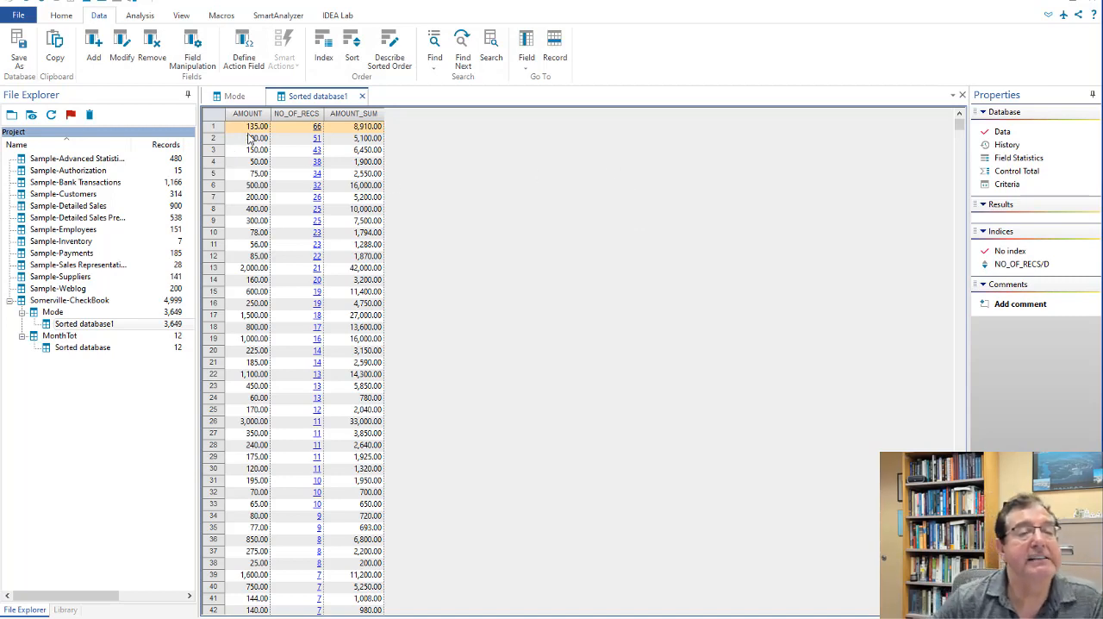
{"action": "mouse_move", "coordinate": [317, 138]}
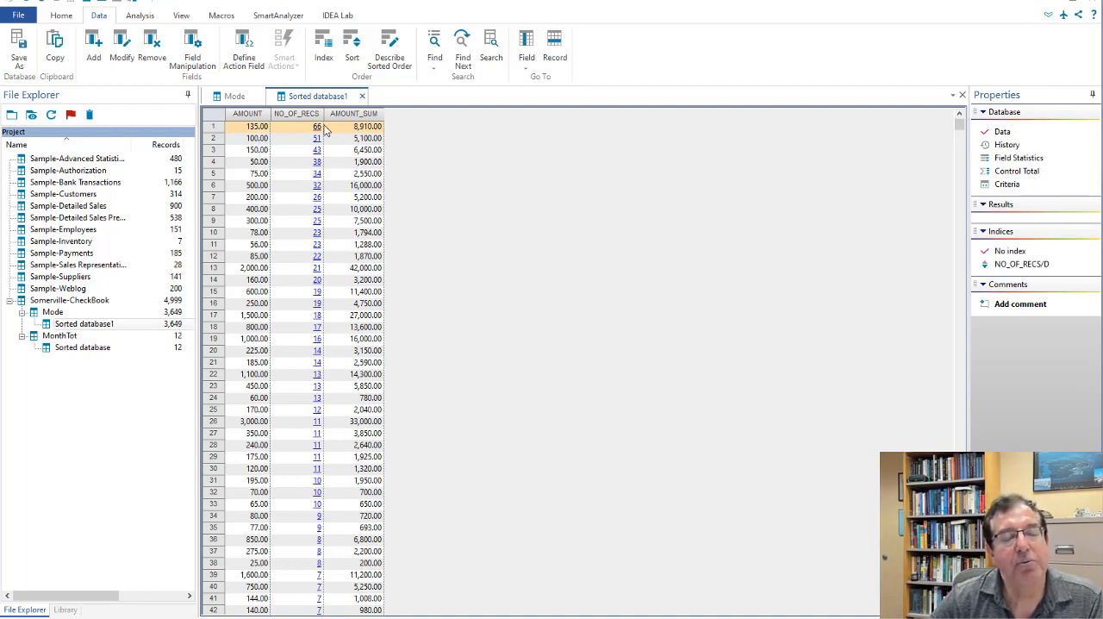
{"action": "mouse_move", "coordinate": [319, 138]}
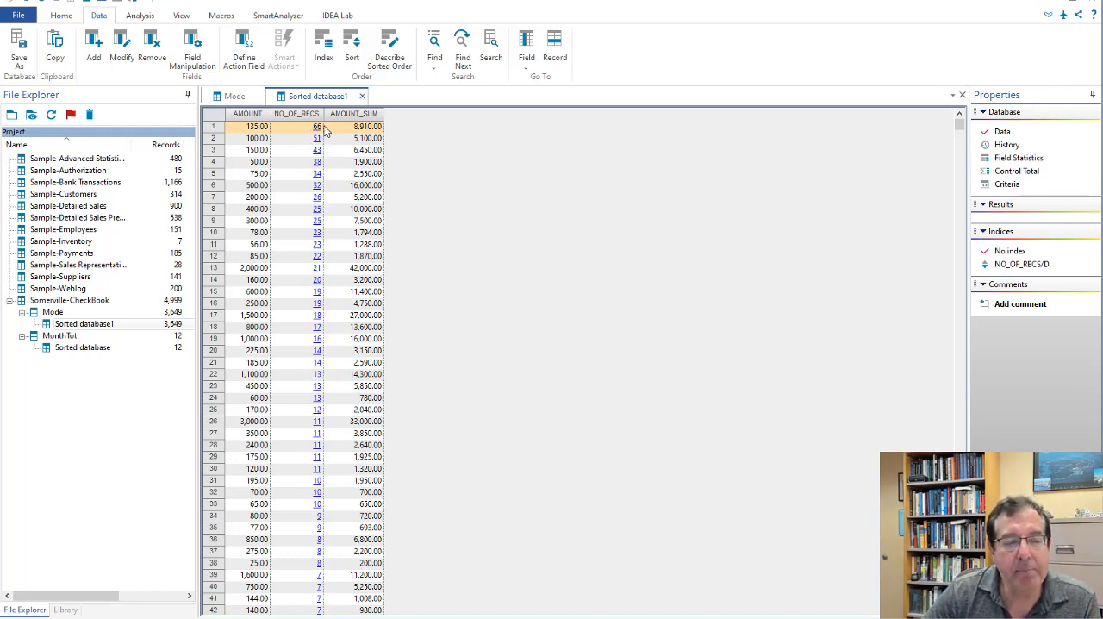
{"action": "mouse_move", "coordinate": [317, 126]}
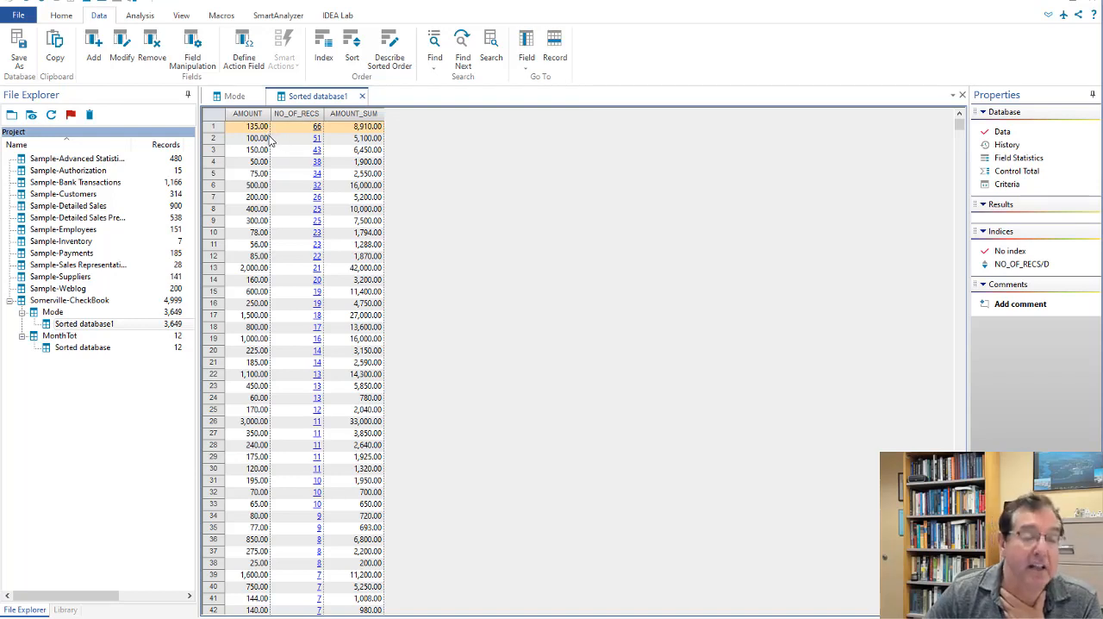
{"action": "mouse_move", "coordinate": [272, 141]}
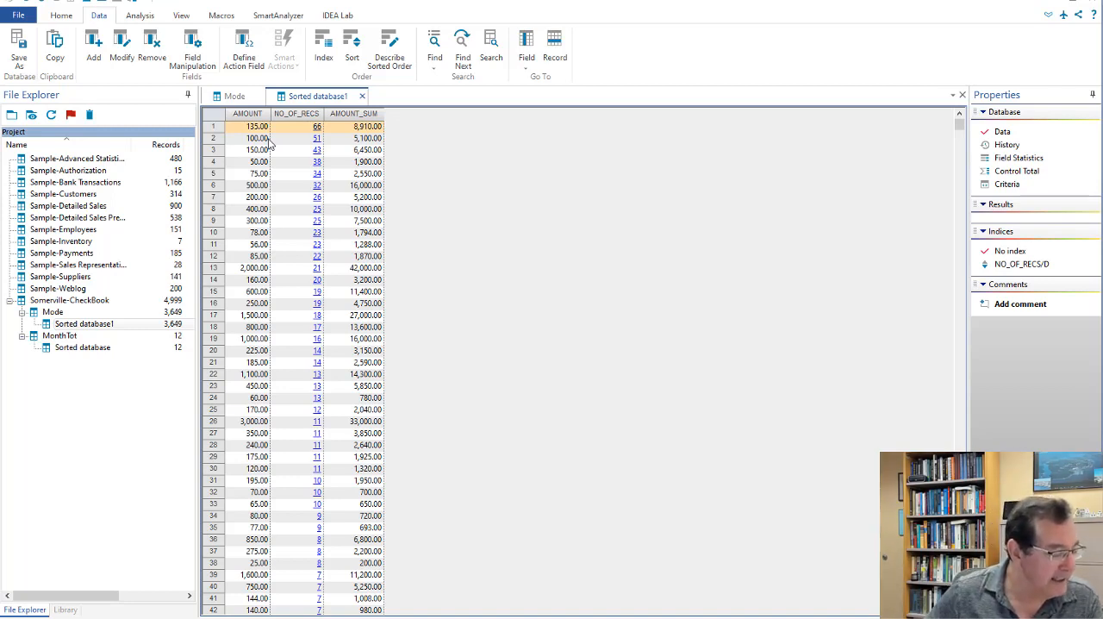
{"action": "mouse_move", "coordinate": [435, 196]}
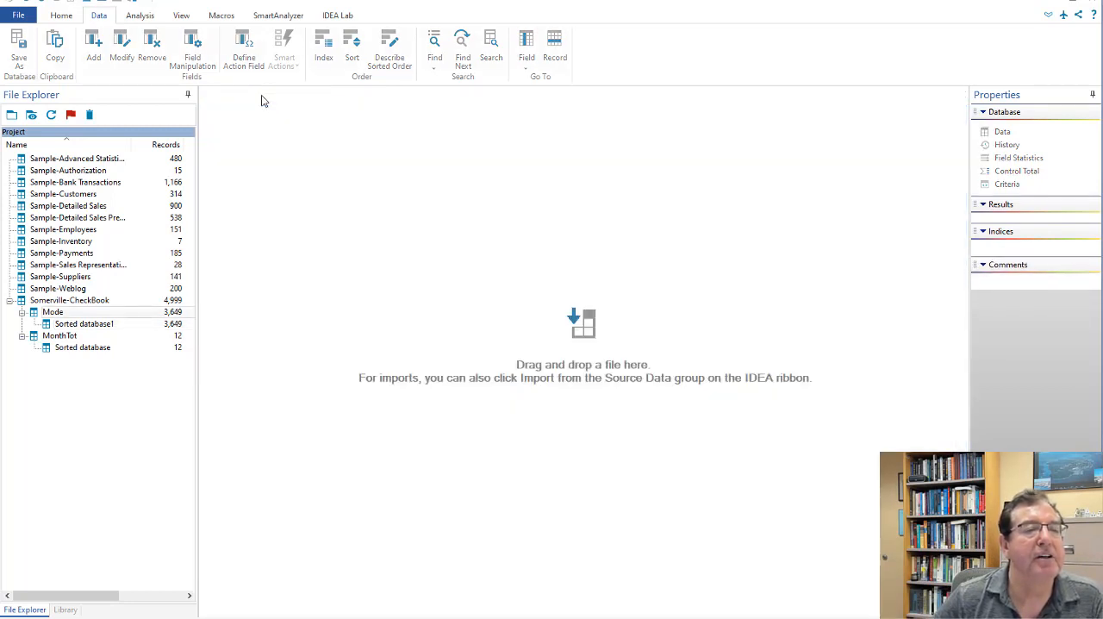
- Open Somerville-CheckBook and launch the Benford's Law analysis on AMOUNT
{"action": "left_click", "coordinate": [69, 300]}
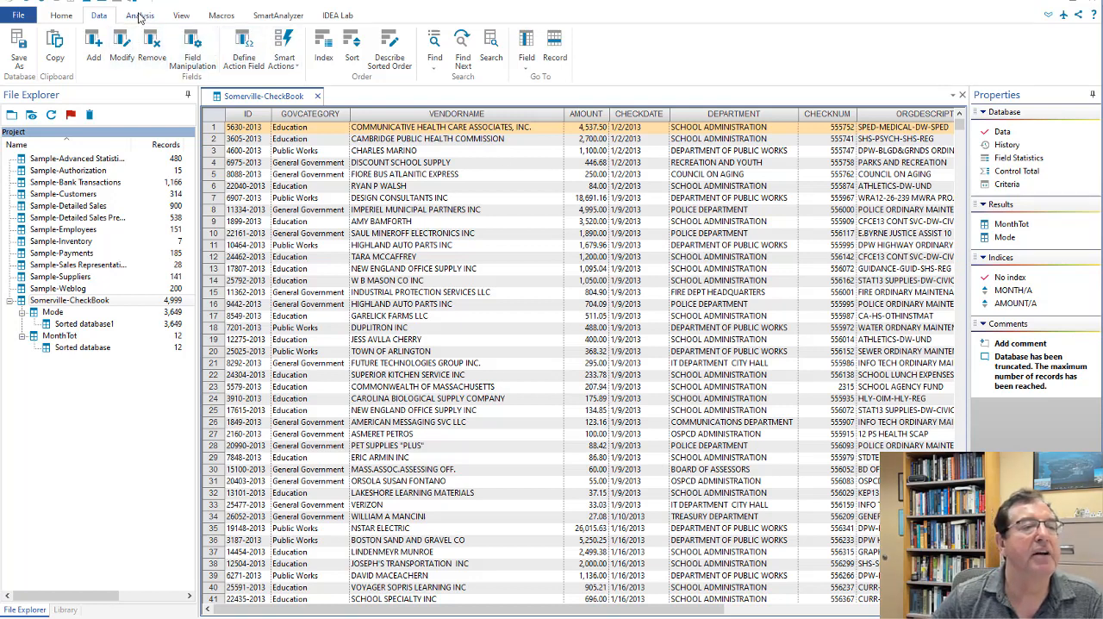
{"action": "left_click", "coordinate": [140, 15]}
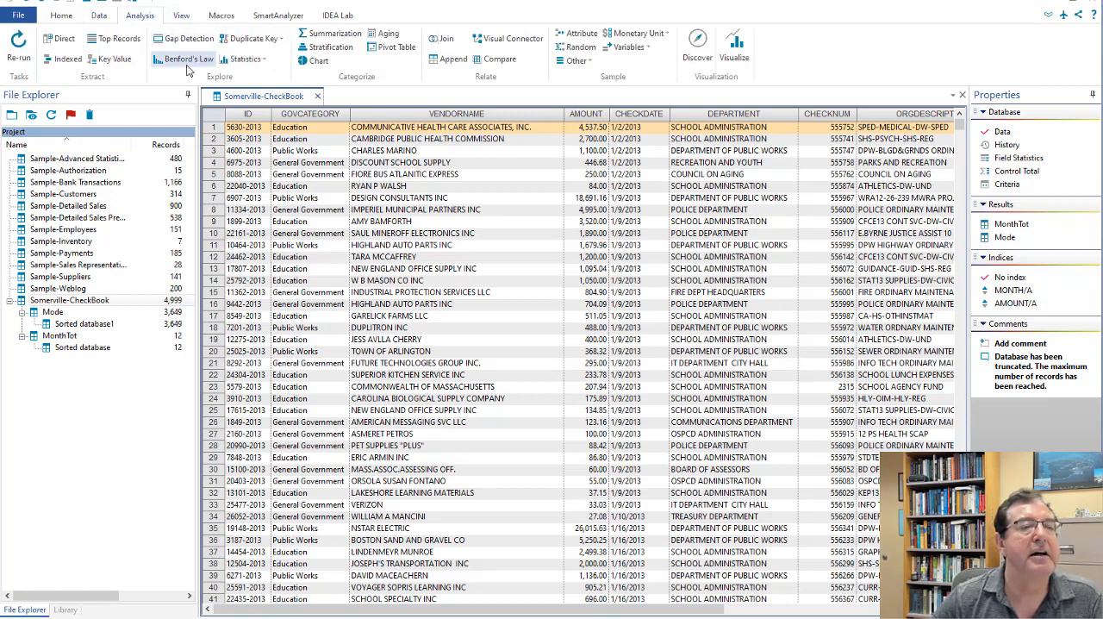
{"action": "left_click", "coordinate": [181, 58]}
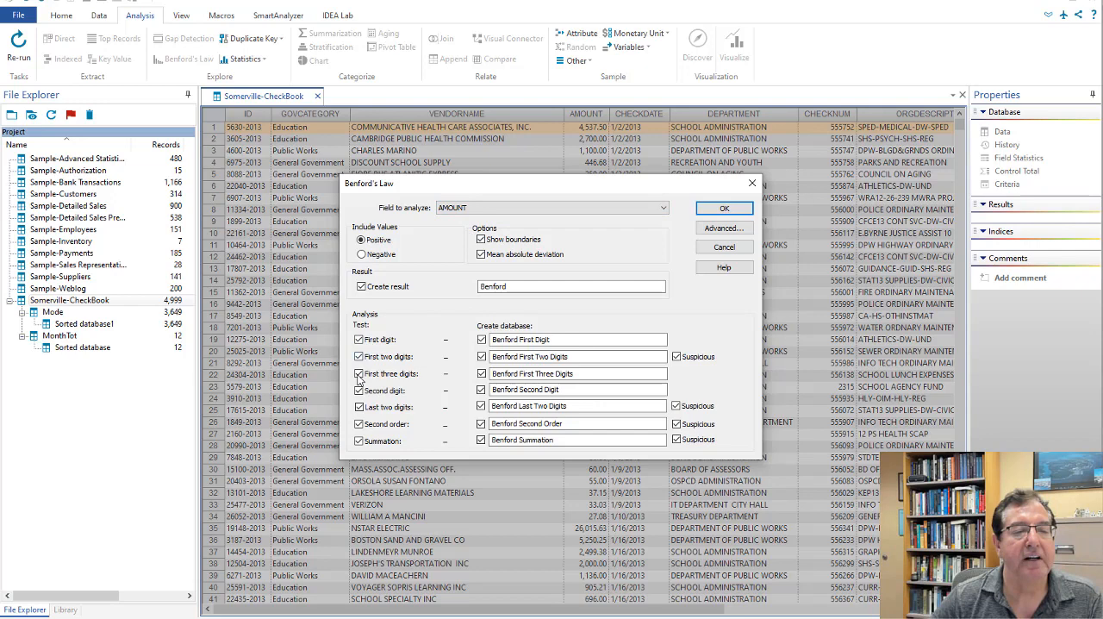
- Run Benford's Law with only first-digit and first-two-digits tests, keeping suspicious records
{"action": "left_click", "coordinate": [359, 373]}
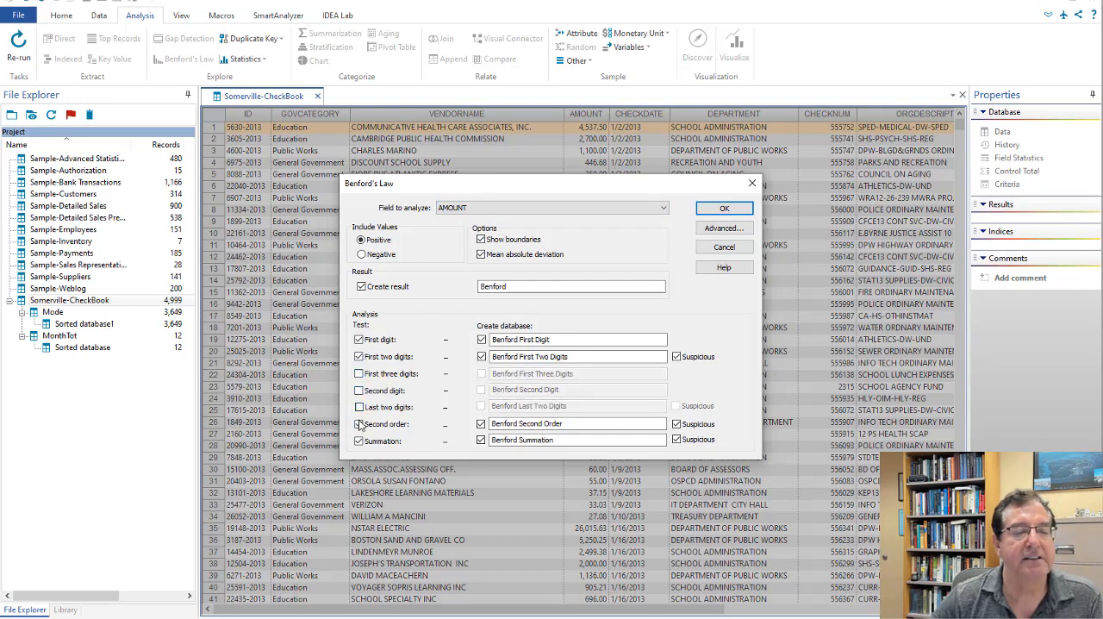
{"action": "left_click", "coordinate": [359, 440]}
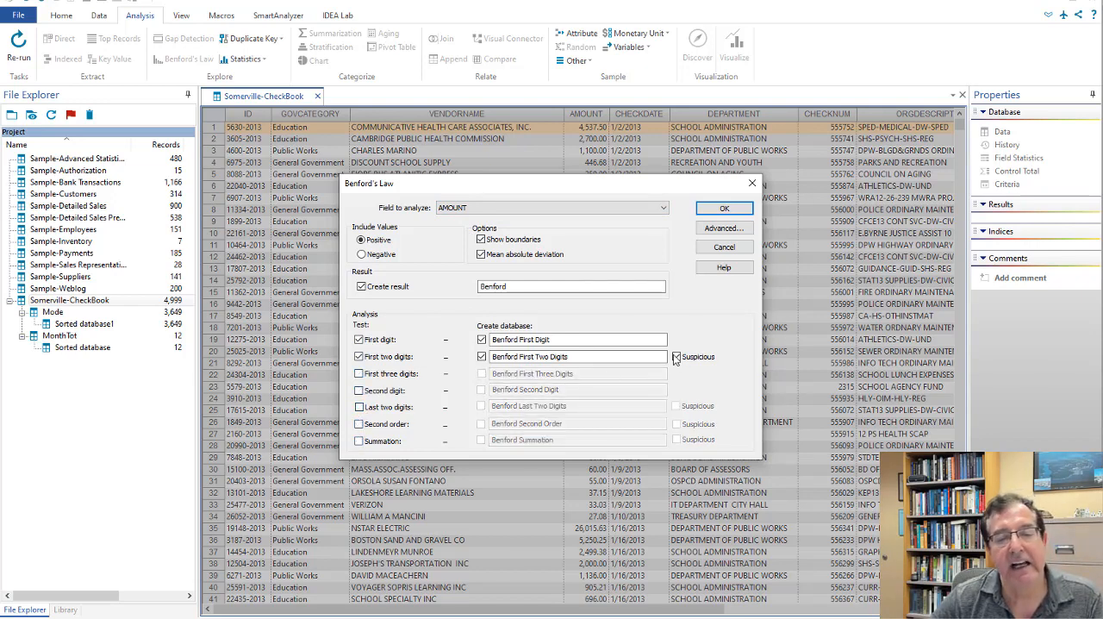
{"action": "left_click", "coordinate": [678, 356]}
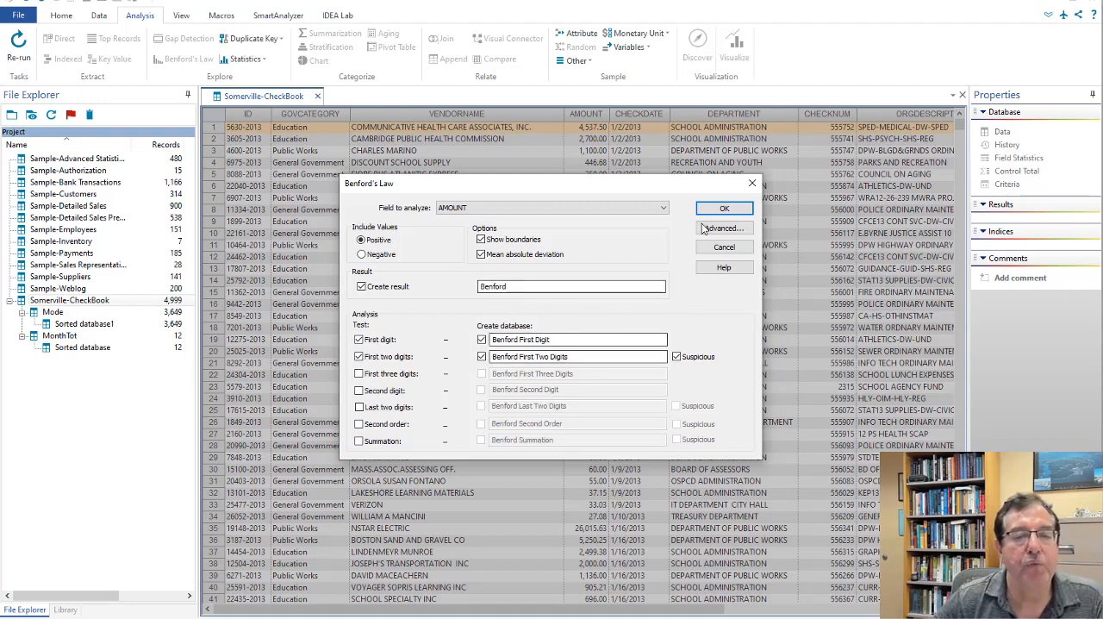
{"action": "left_click", "coordinate": [724, 207]}
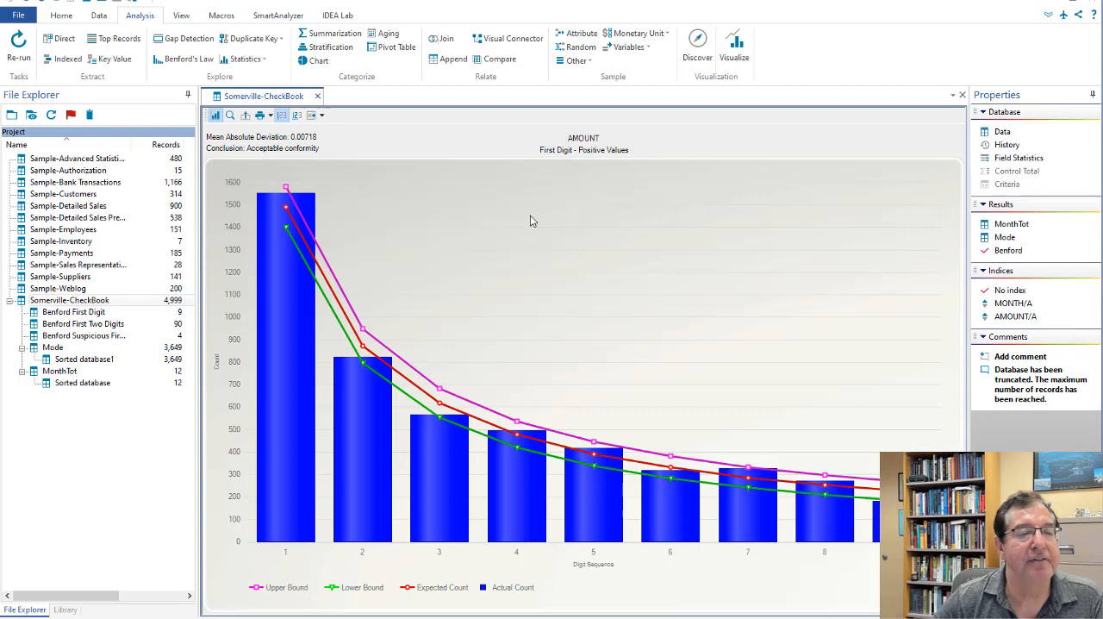
{"action": "mouse_move", "coordinate": [287, 213]}
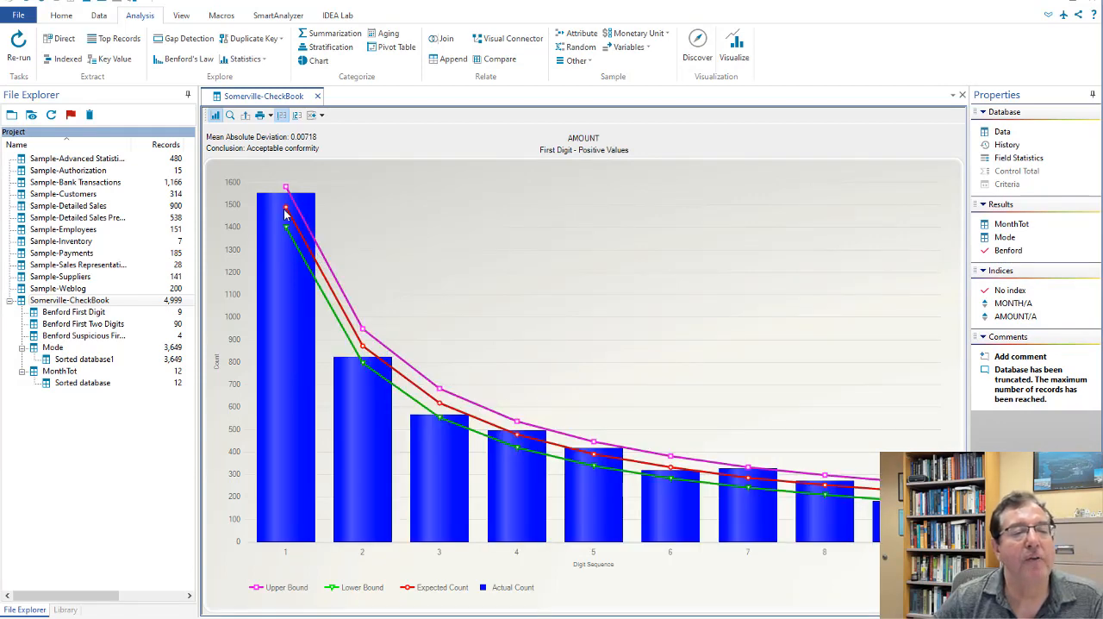
{"action": "mouse_move", "coordinate": [290, 220]}
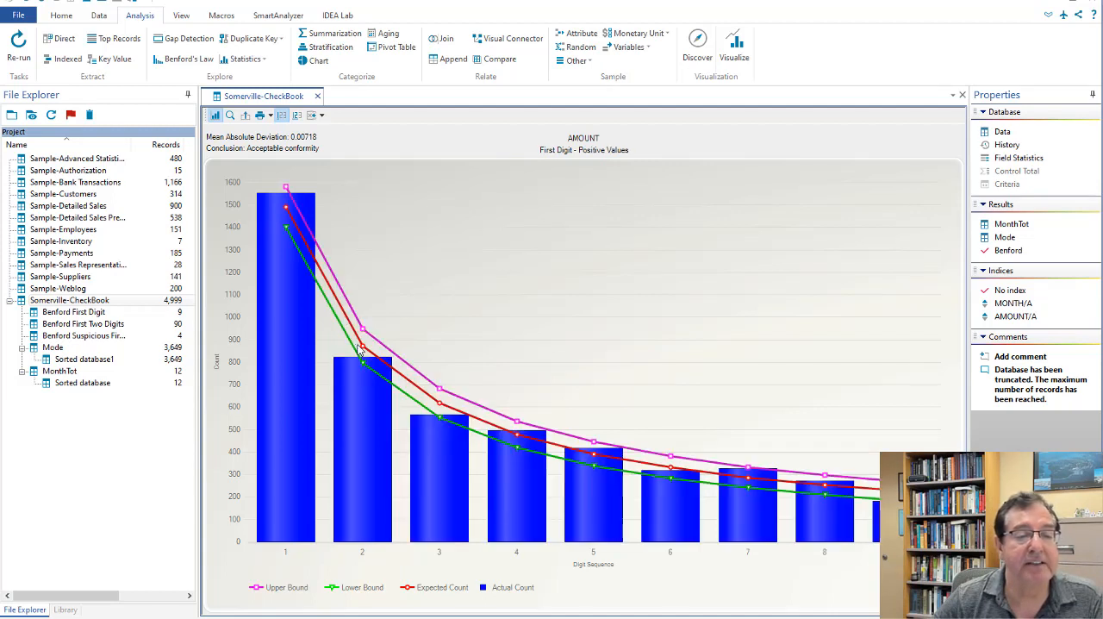
{"action": "mouse_move", "coordinate": [359, 349]}
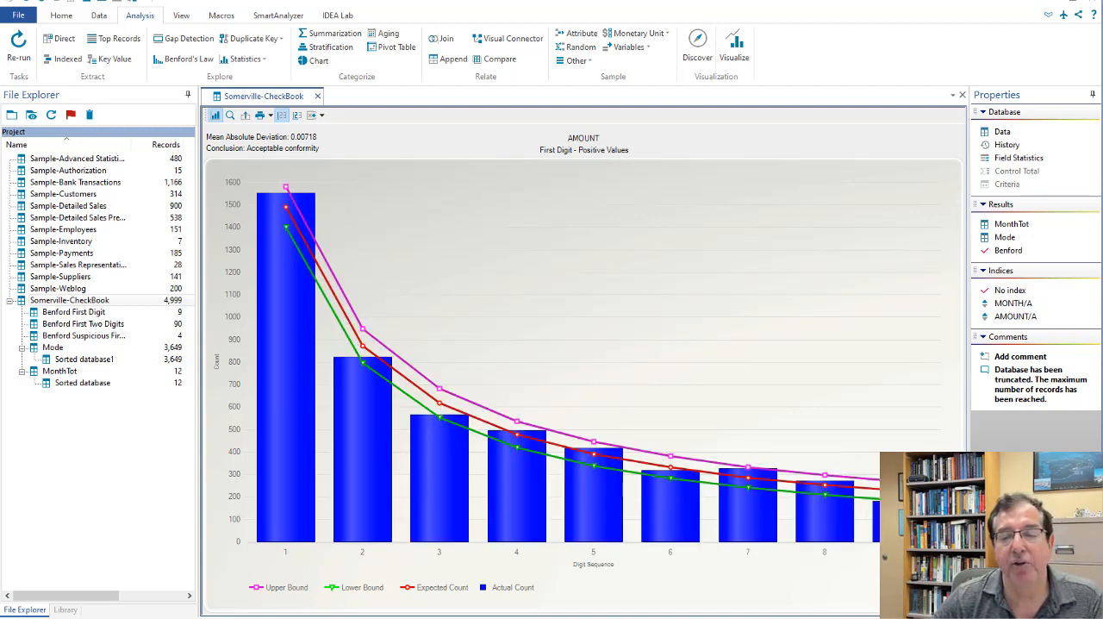
{"action": "mouse_move", "coordinate": [251, 218]}
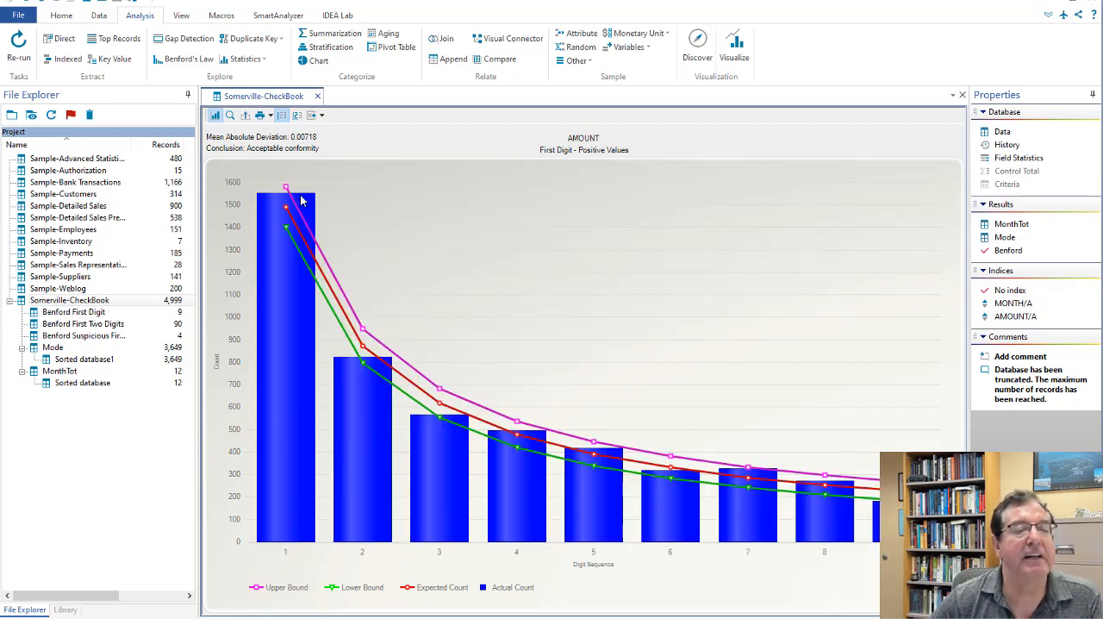
{"action": "mouse_move", "coordinate": [286, 207]}
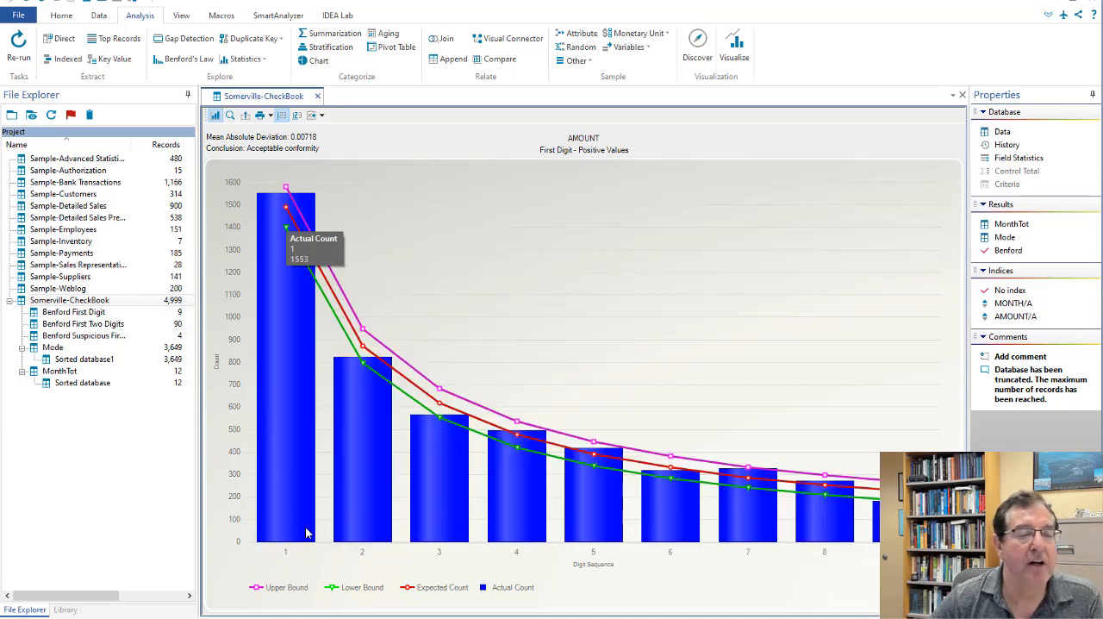
{"action": "mouse_move", "coordinate": [291, 563]}
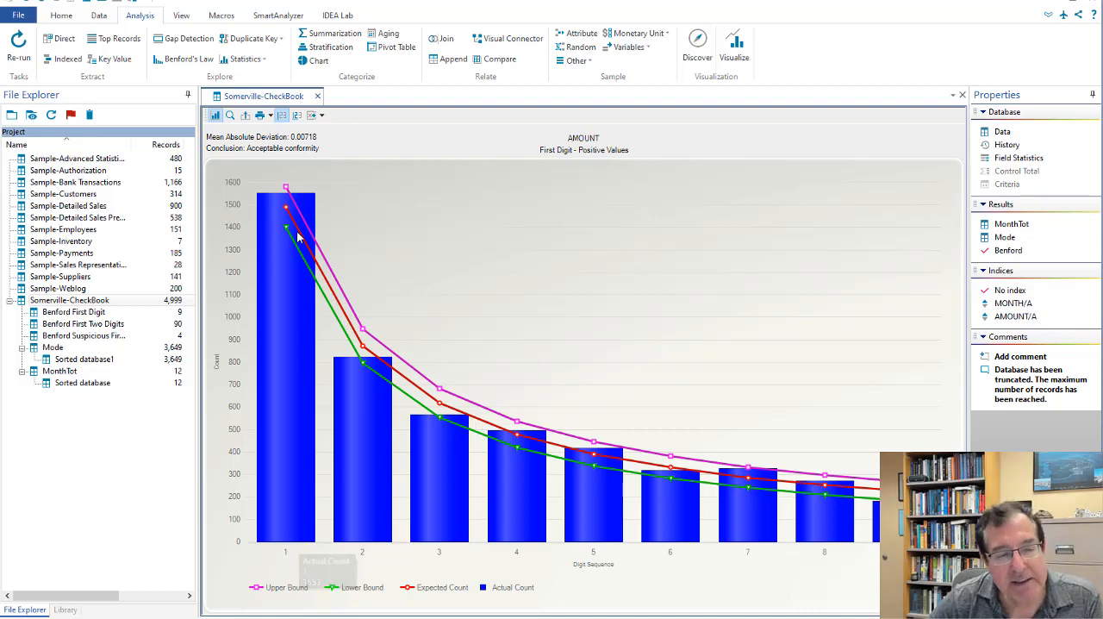
{"action": "mouse_move", "coordinate": [293, 211]}
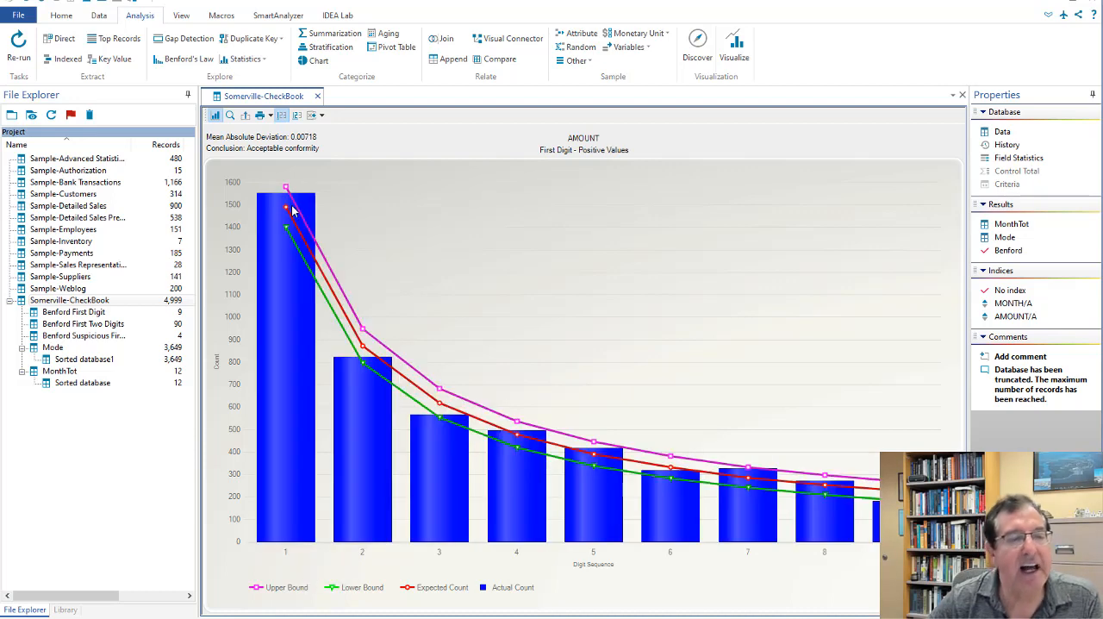
{"action": "mouse_move", "coordinate": [290, 200]}
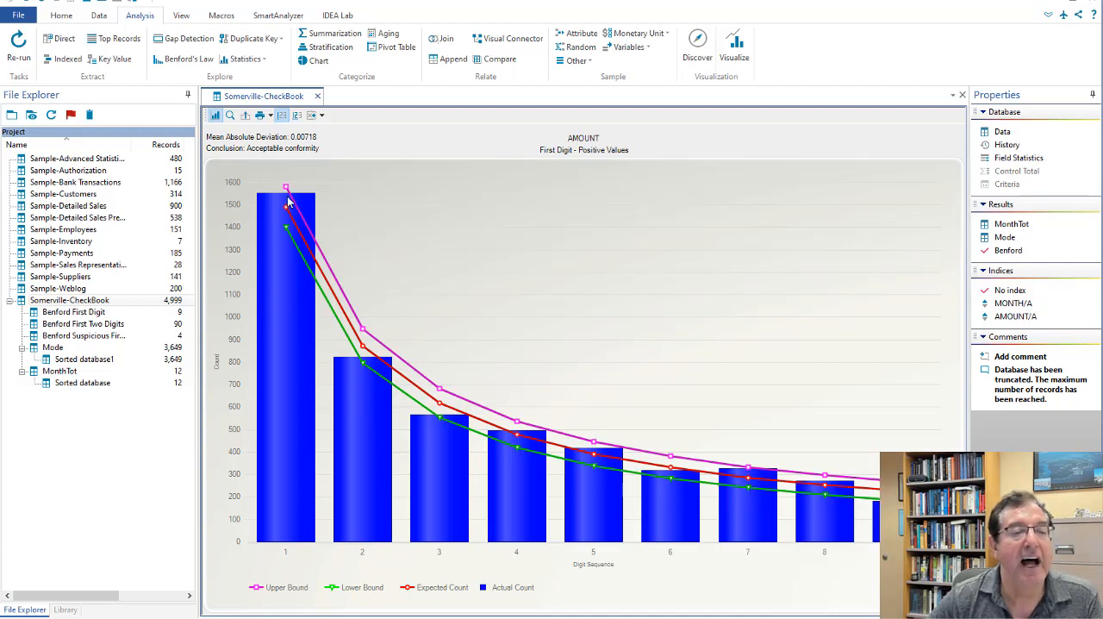
{"action": "mouse_move", "coordinate": [390, 246]}
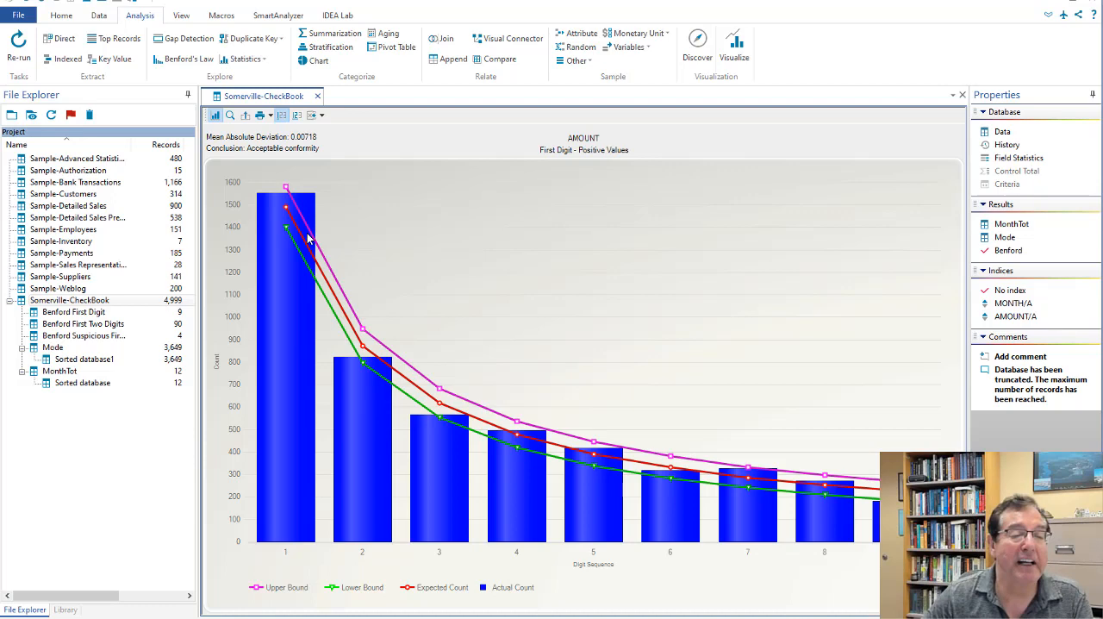
{"action": "mouse_move", "coordinate": [274, 199]}
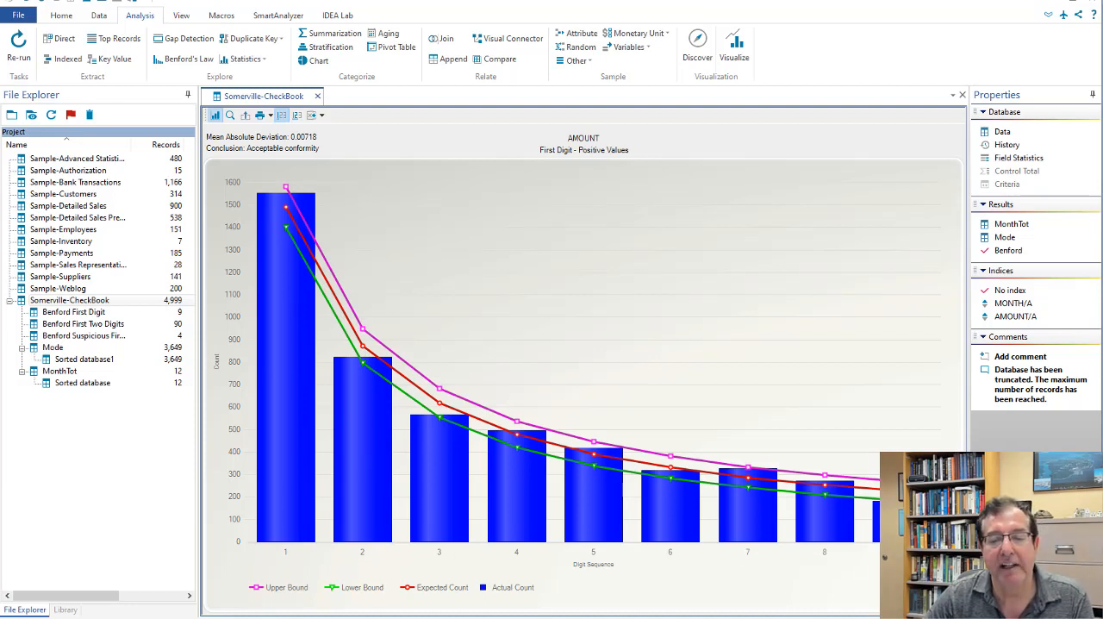
{"action": "mouse_move", "coordinate": [335, 193]}
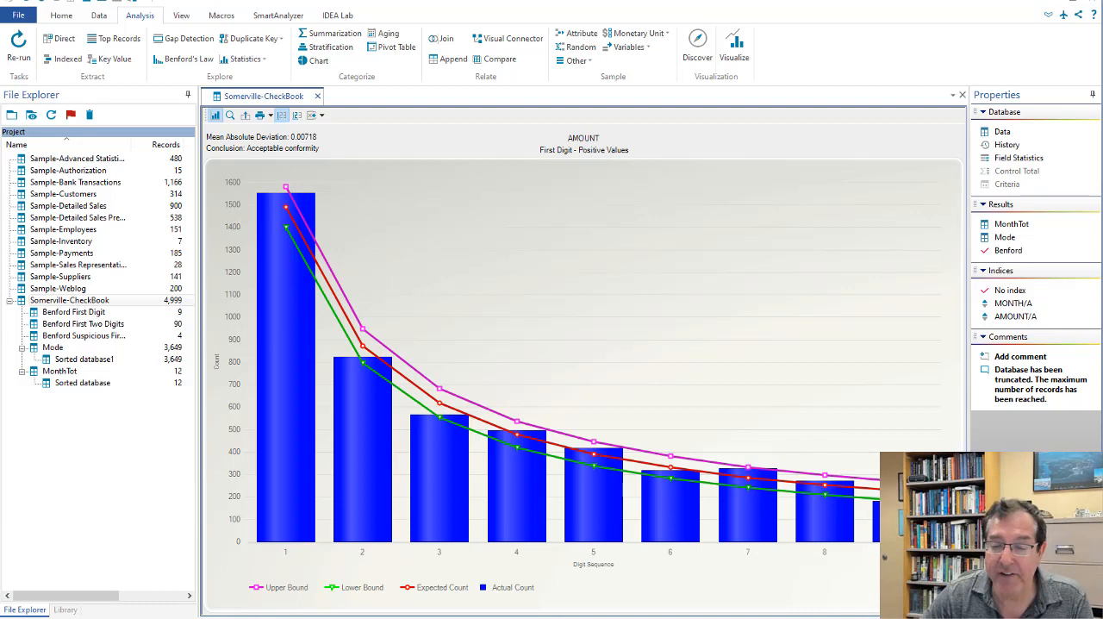
{"action": "mouse_move", "coordinate": [562, 218]}
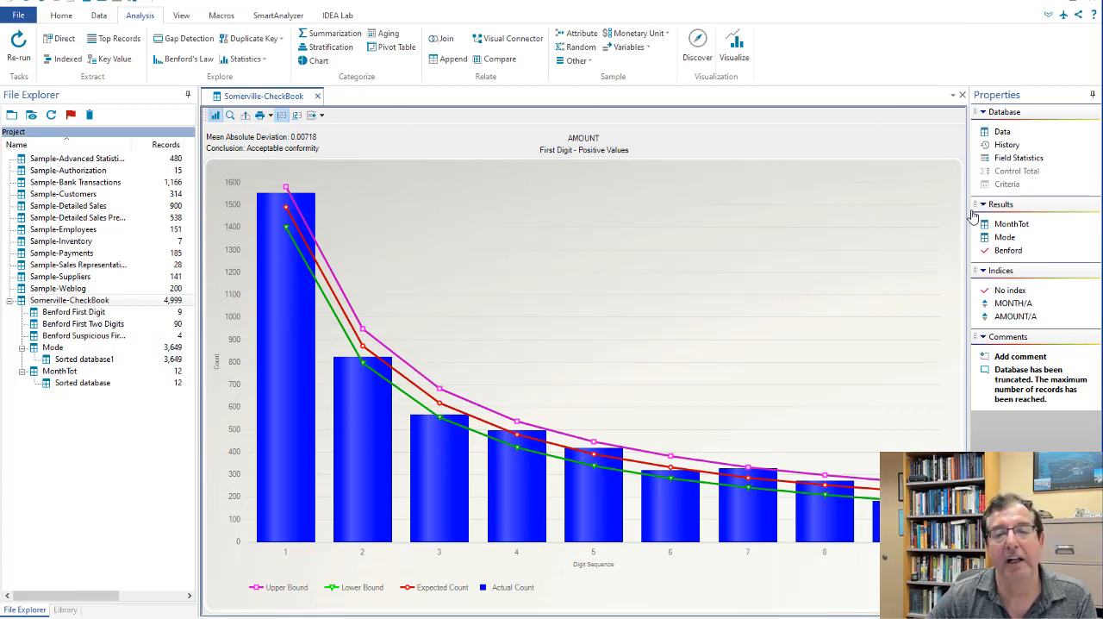
{"action": "mouse_move", "coordinate": [220, 591]}
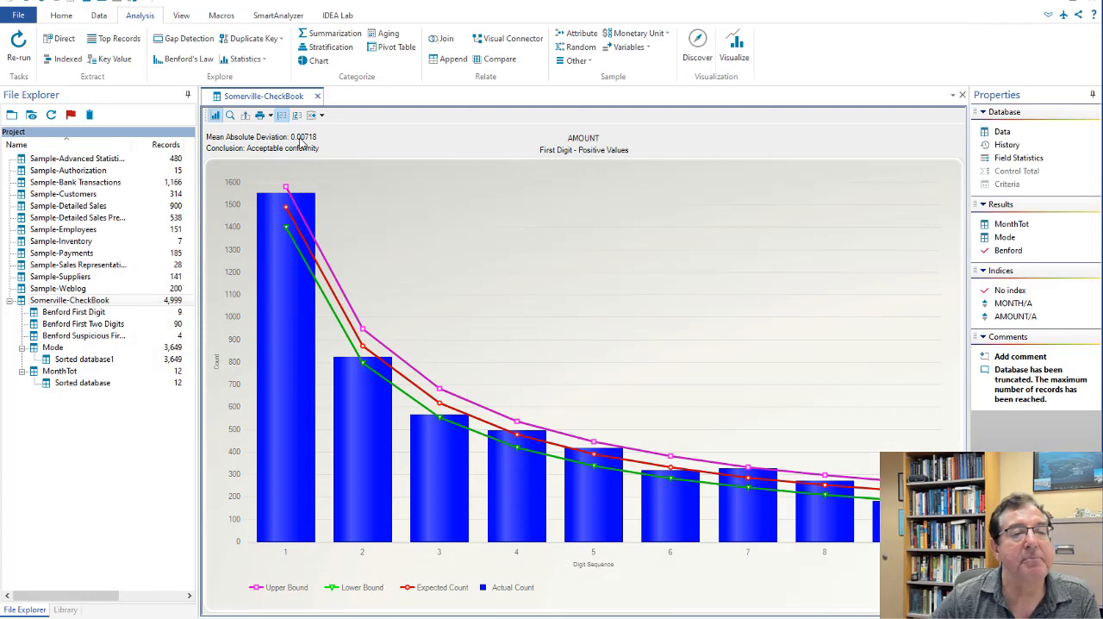
{"action": "mouse_move", "coordinate": [306, 144]}
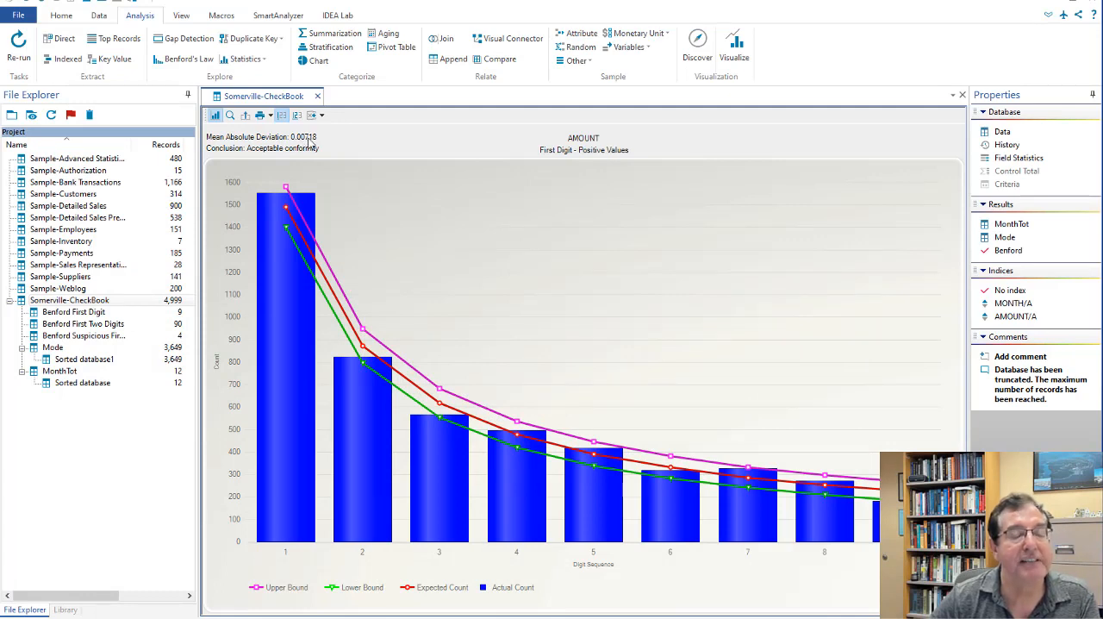
{"action": "mouse_move", "coordinate": [434, 214]}
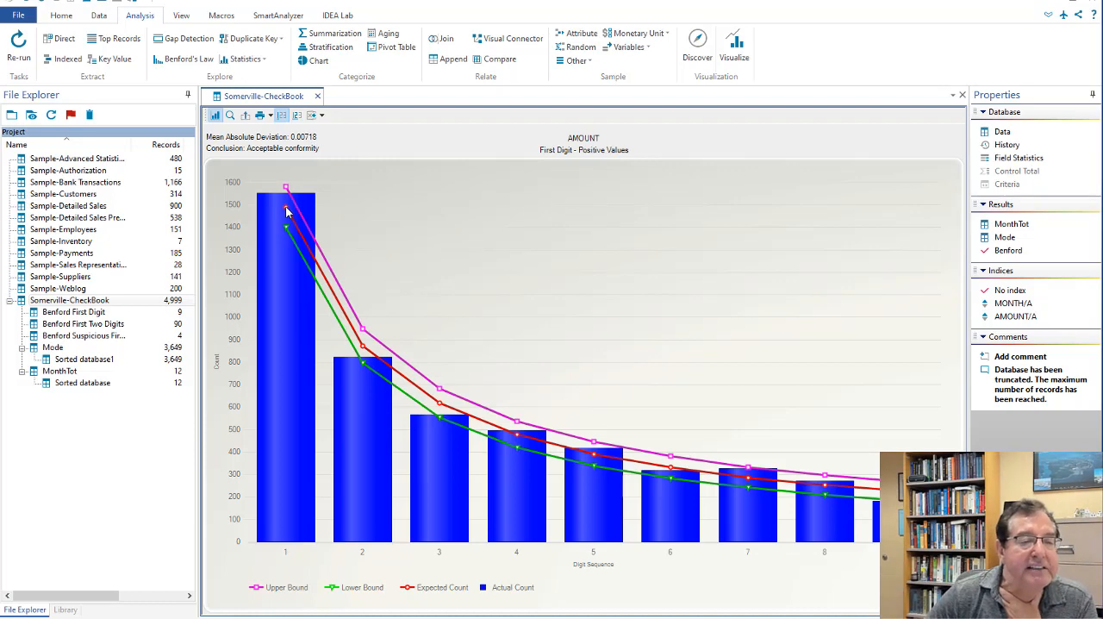
{"action": "mouse_move", "coordinate": [287, 213]}
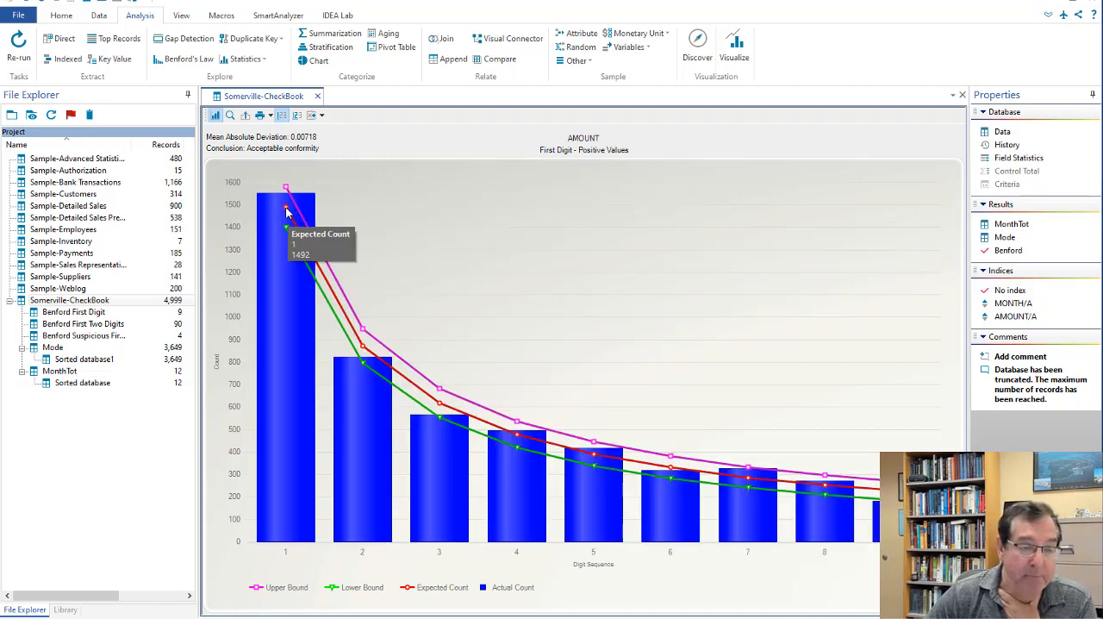
{"action": "mouse_move", "coordinate": [287, 200]}
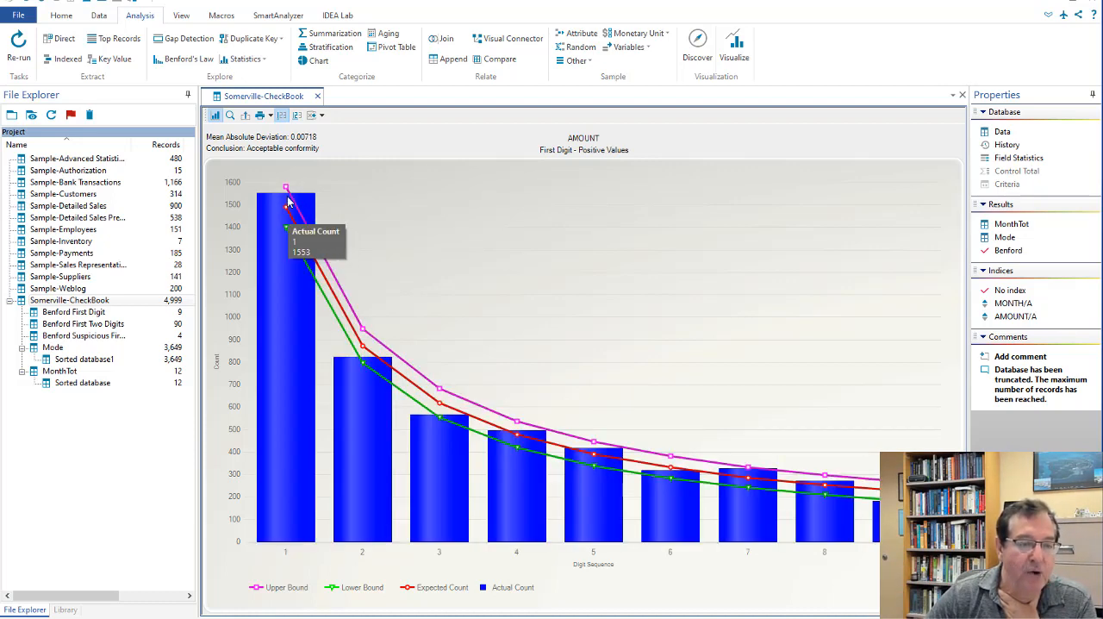
{"action": "mouse_move", "coordinate": [365, 347]}
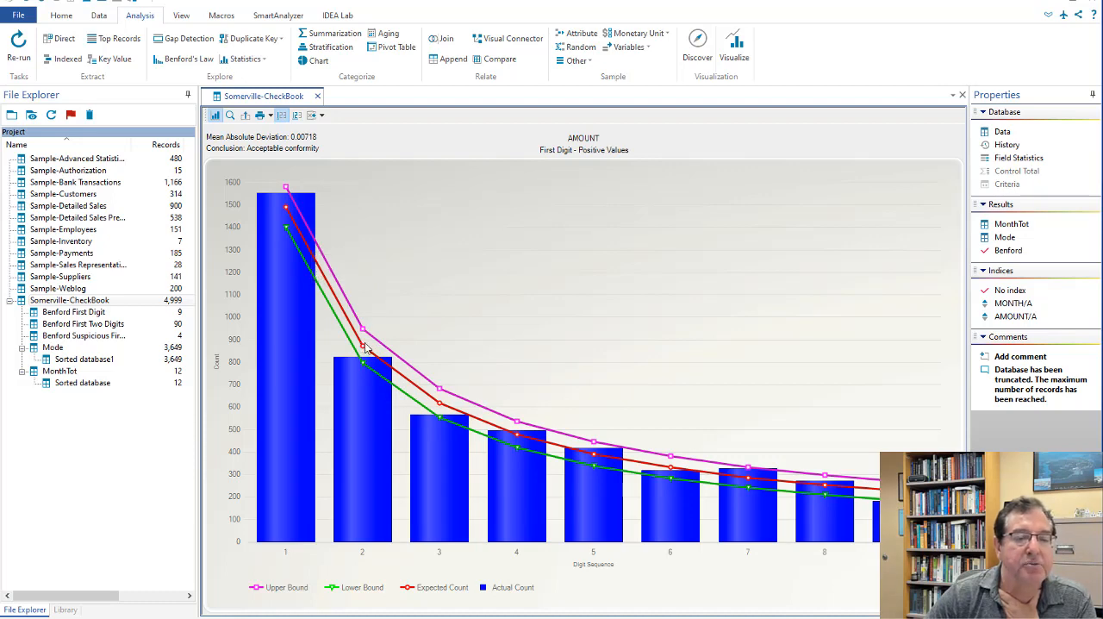
{"action": "mouse_move", "coordinate": [440, 416]}
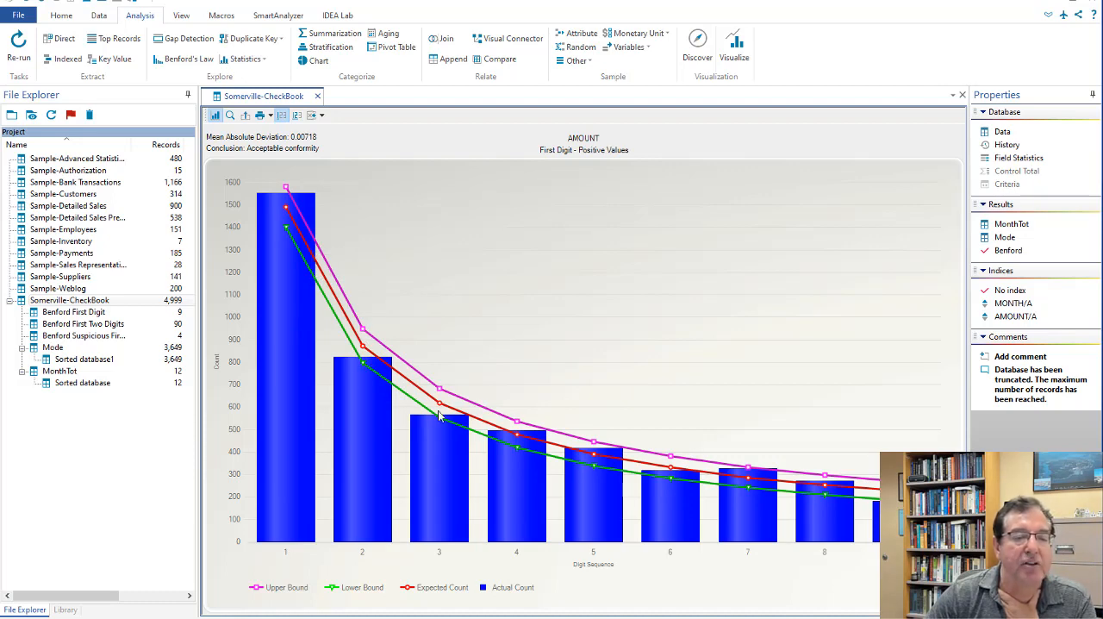
{"action": "mouse_move", "coordinate": [446, 422]}
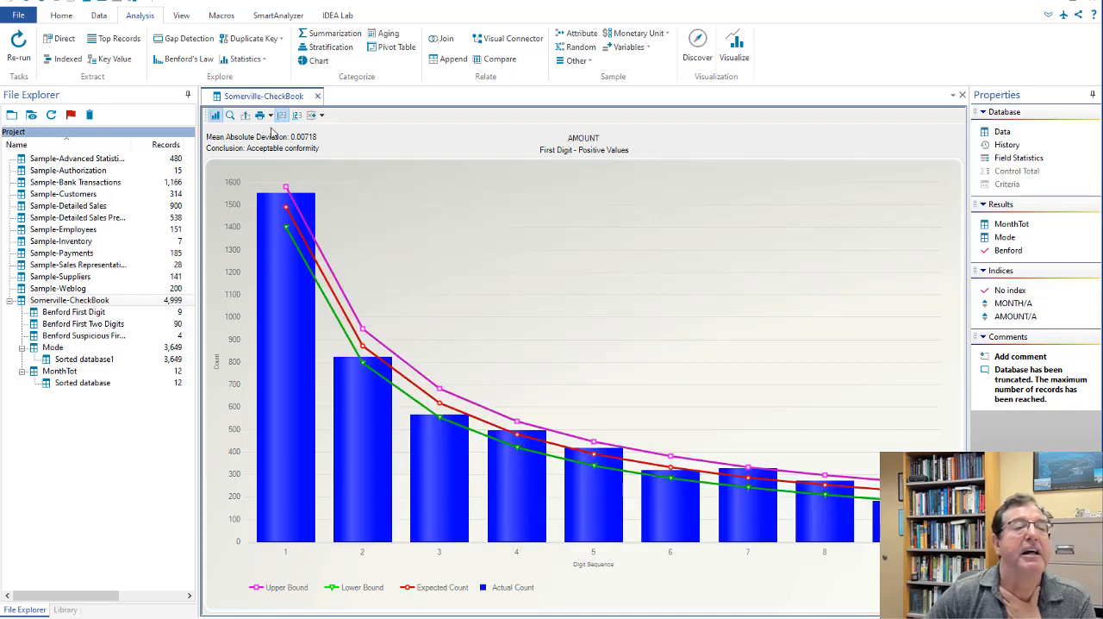
{"action": "mouse_move", "coordinate": [287, 201]}
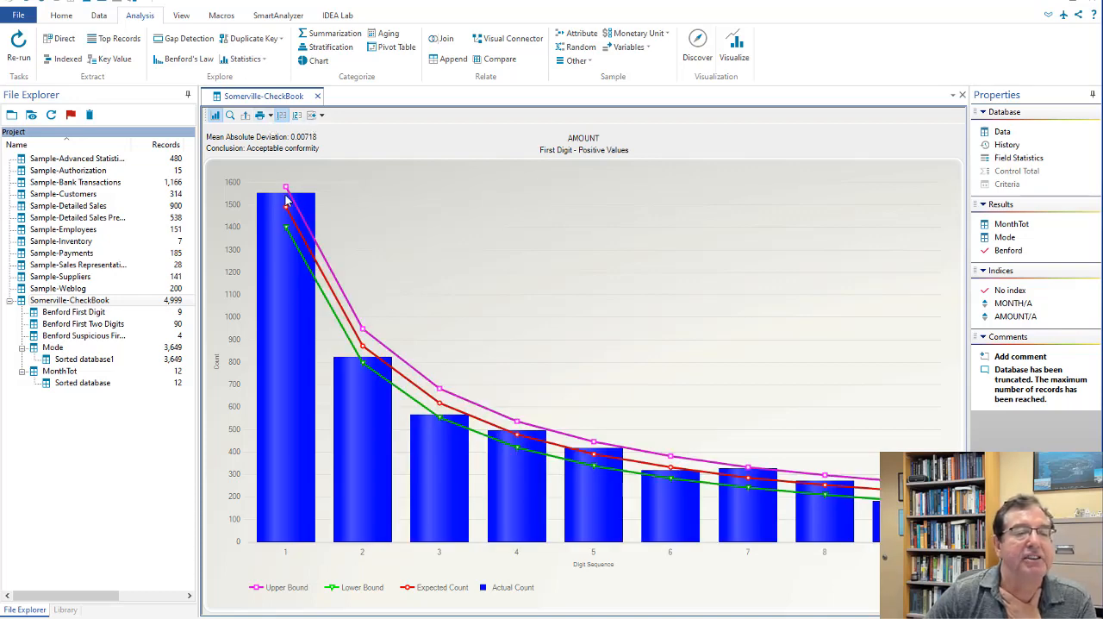
{"action": "mouse_move", "coordinate": [297, 226]}
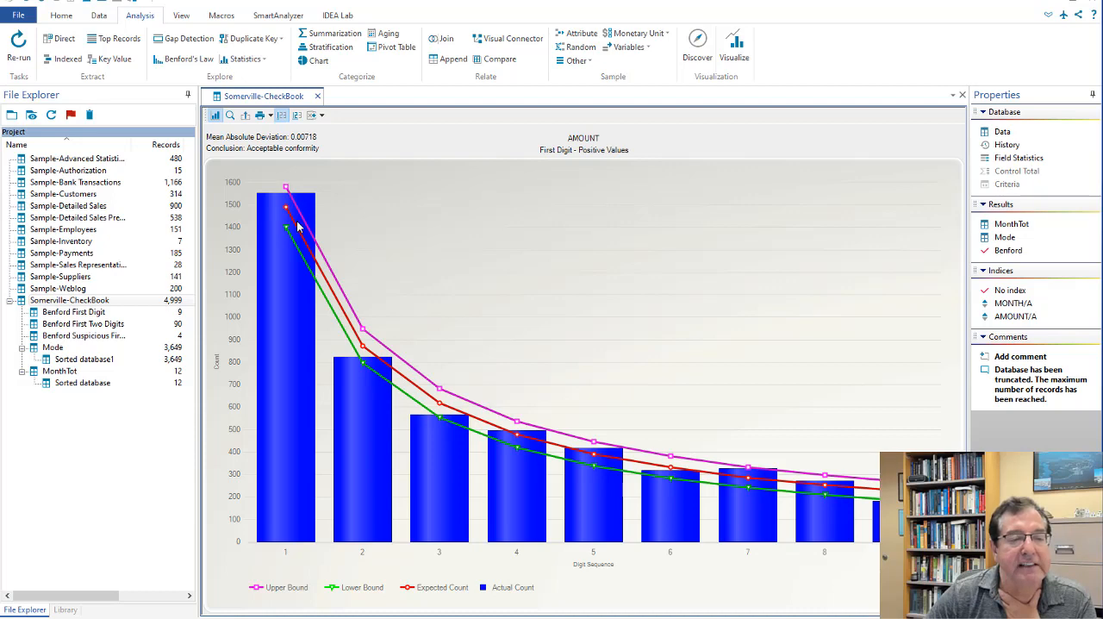
{"action": "mouse_move", "coordinate": [369, 364]}
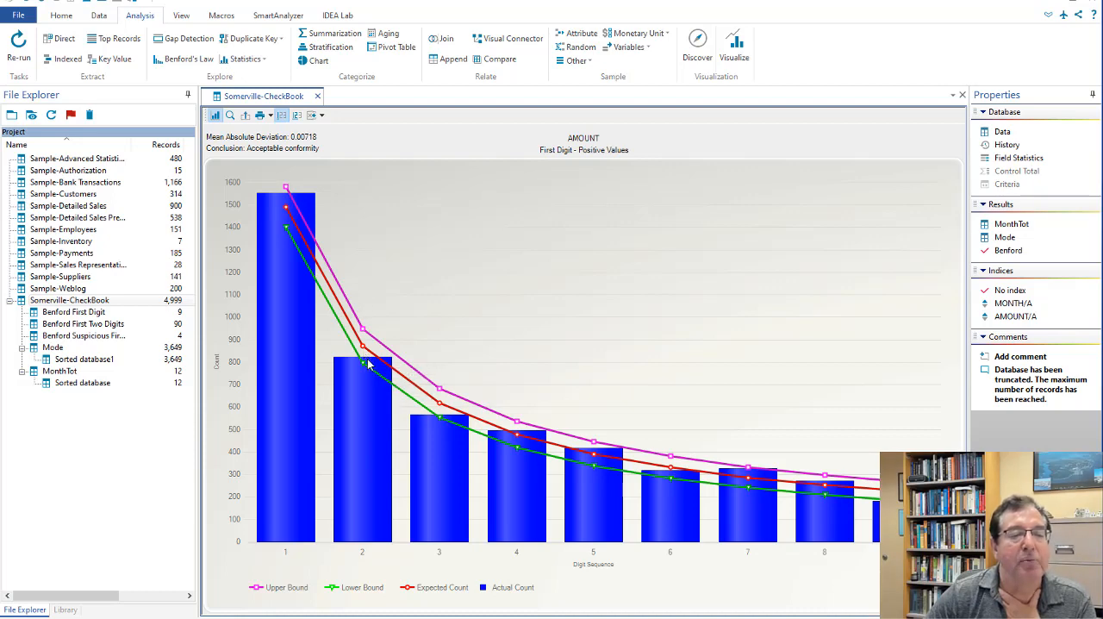
{"action": "mouse_move", "coordinate": [517, 435]}
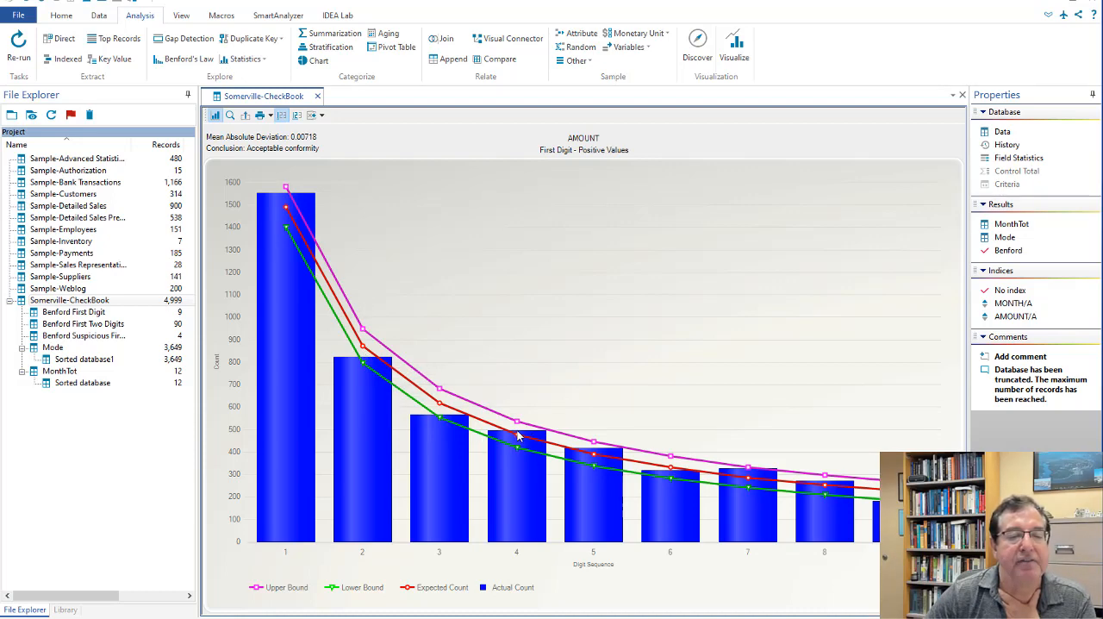
{"action": "mouse_move", "coordinate": [459, 247]}
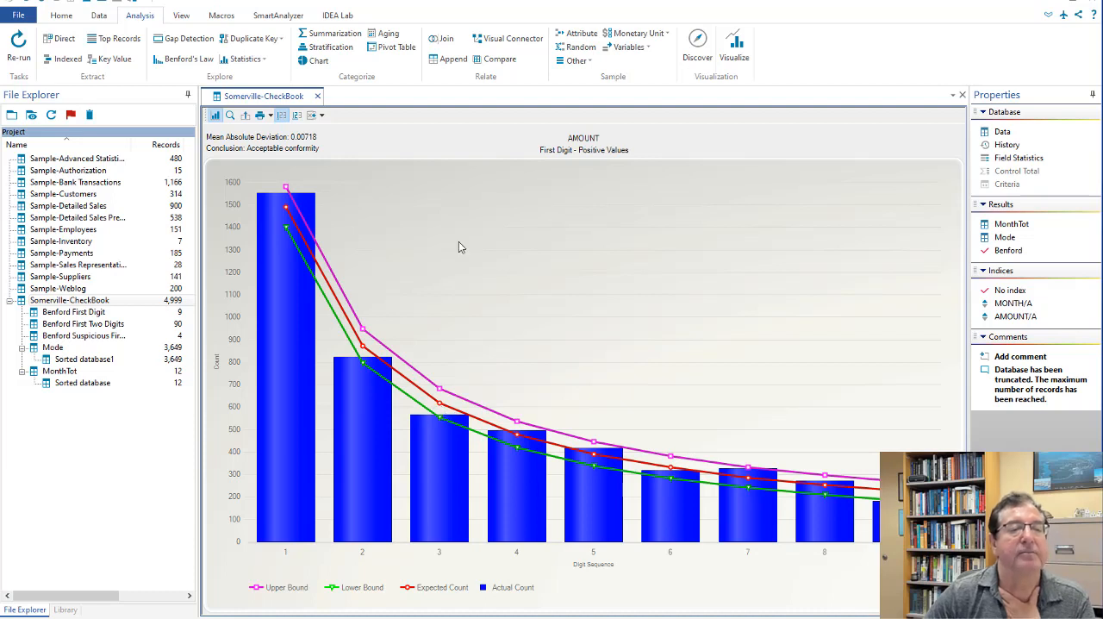
{"action": "mouse_move", "coordinate": [225, 149]}
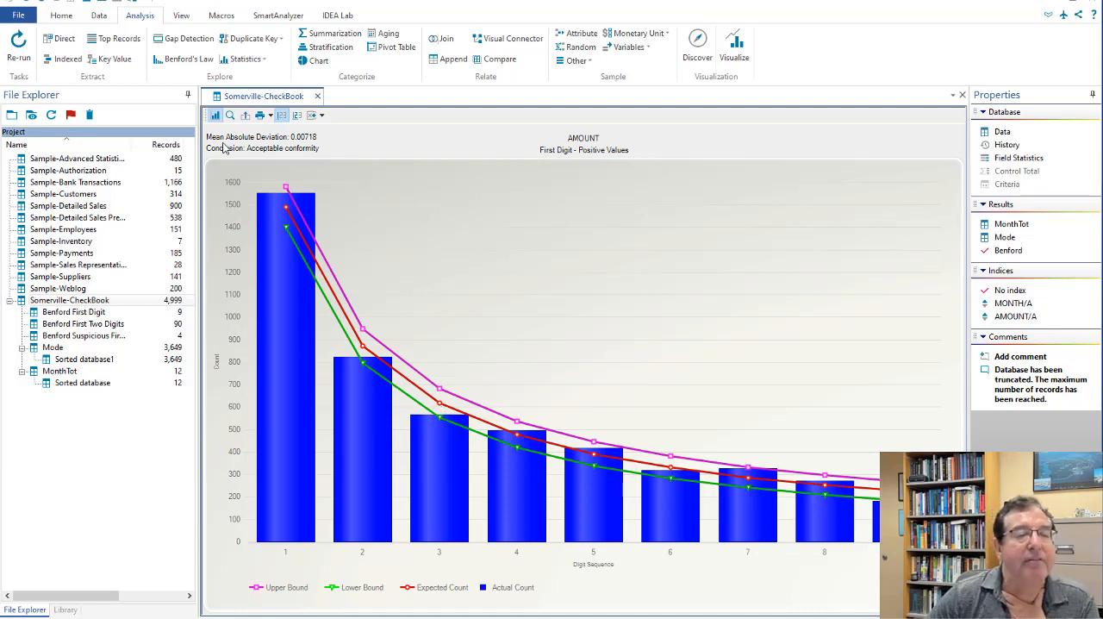
{"action": "mouse_move", "coordinate": [291, 213]}
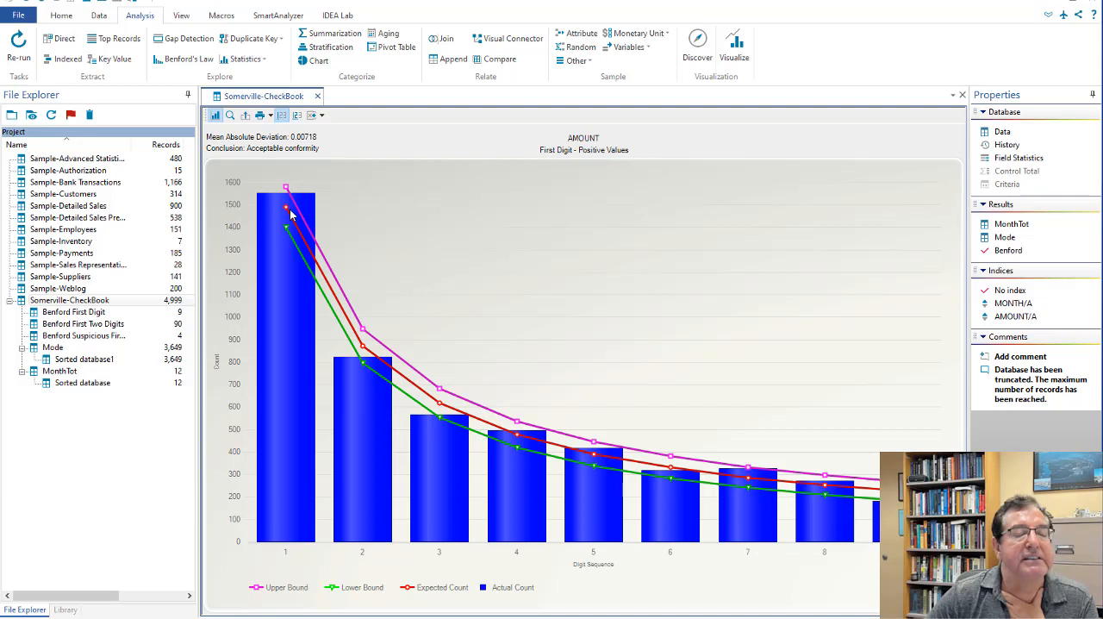
{"action": "mouse_move", "coordinate": [274, 154]}
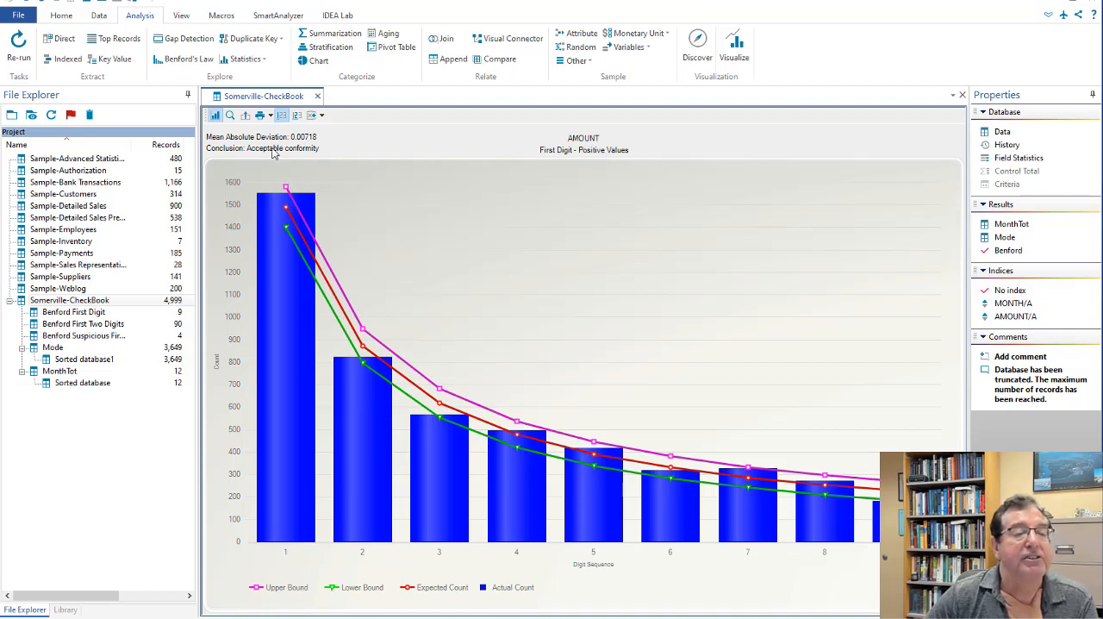
{"action": "mouse_move", "coordinate": [319, 157]}
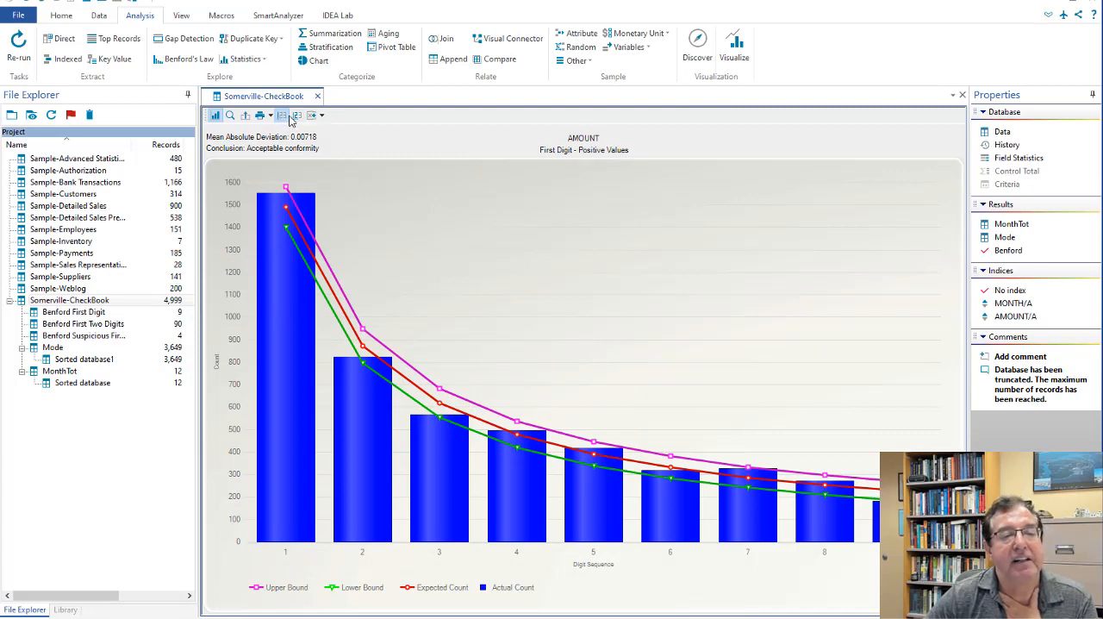
{"action": "mouse_move", "coordinate": [298, 114]}
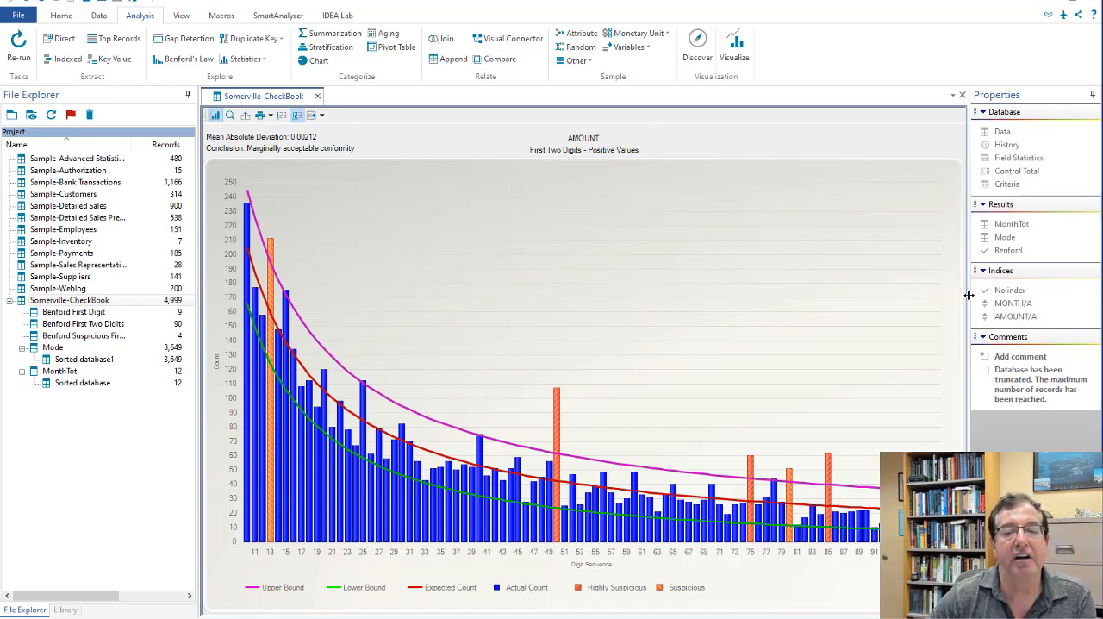
{"action": "mouse_move", "coordinate": [222, 354]}
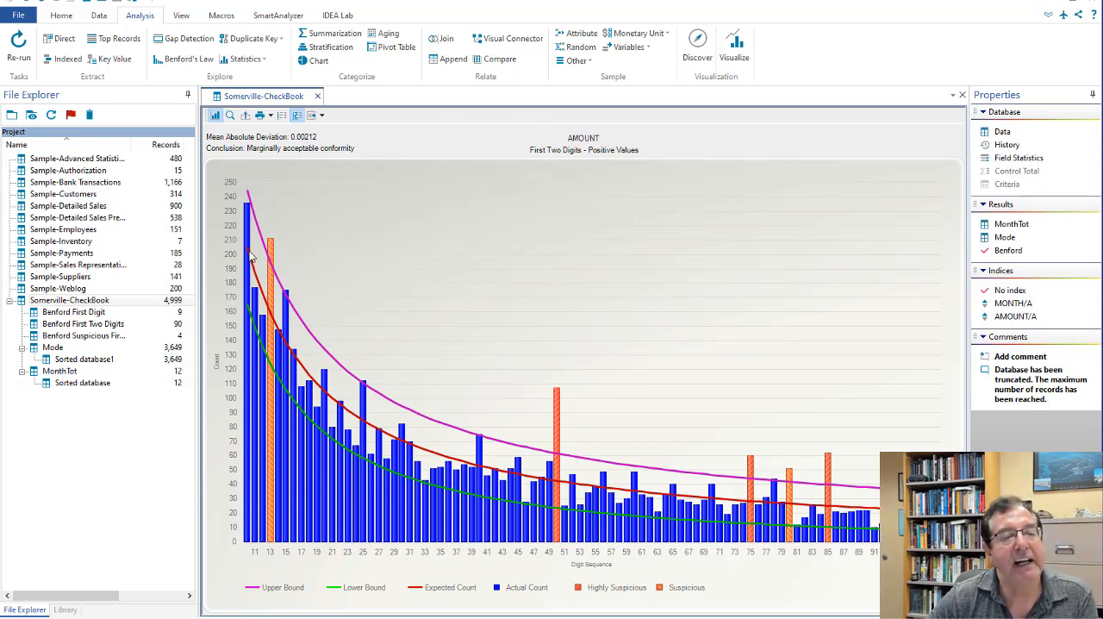
{"action": "mouse_move", "coordinate": [259, 285]}
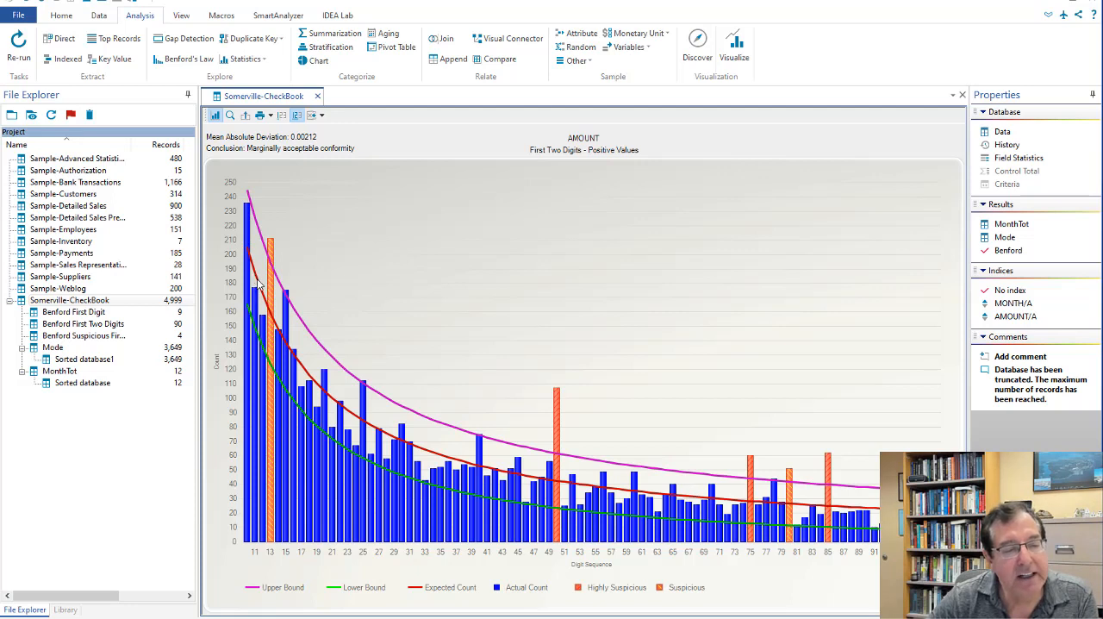
{"action": "mouse_move", "coordinate": [273, 251]}
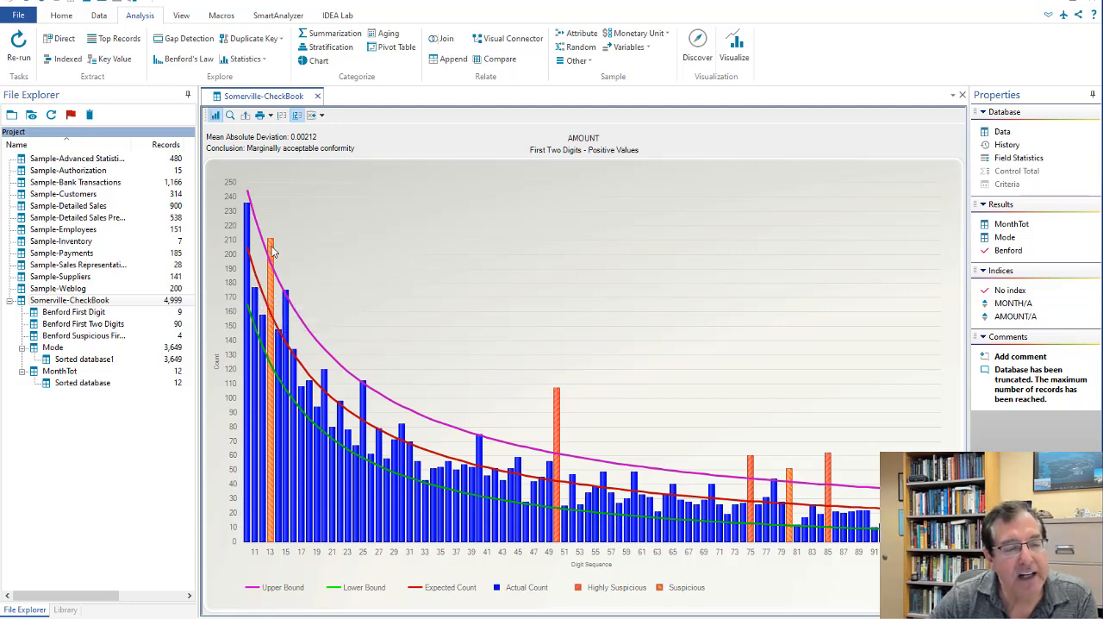
{"action": "mouse_move", "coordinate": [292, 298]}
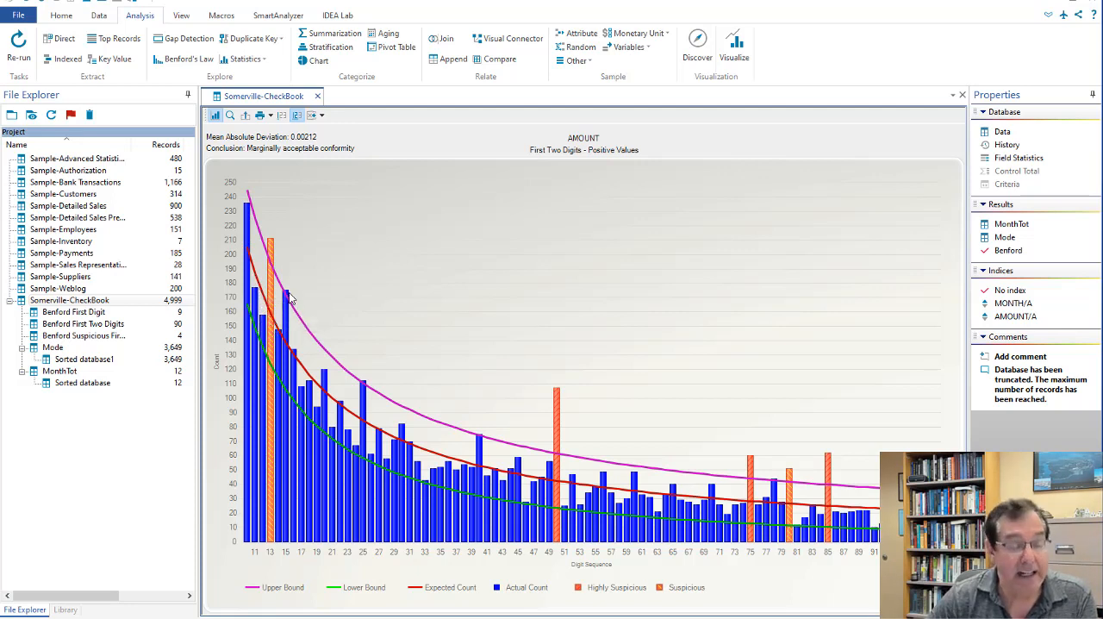
{"action": "mouse_move", "coordinate": [304, 142]}
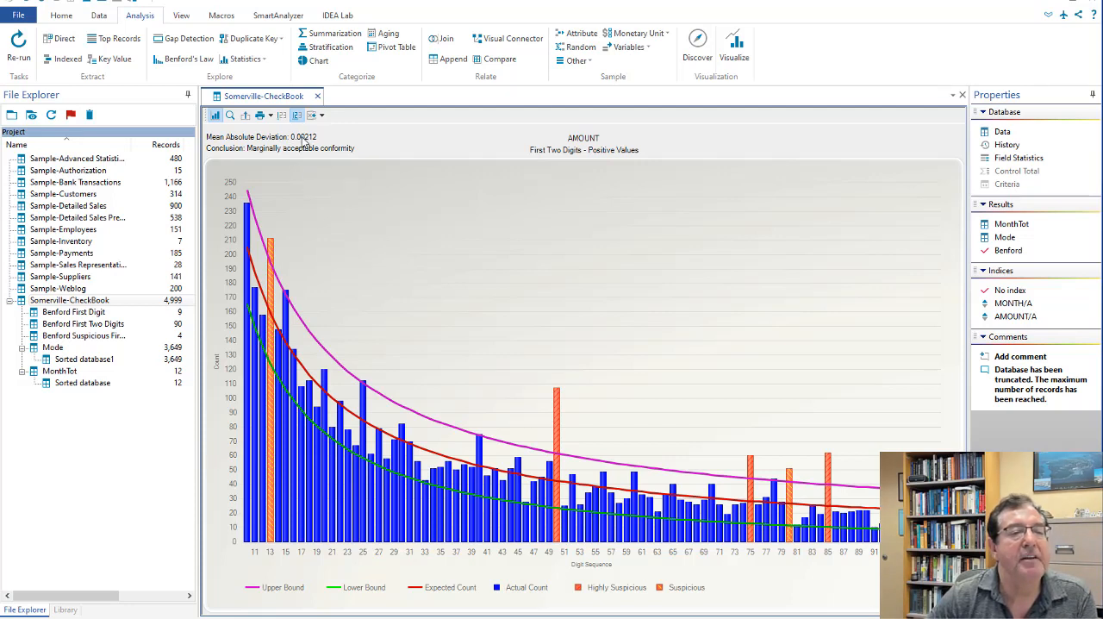
{"action": "mouse_move", "coordinate": [263, 160]}
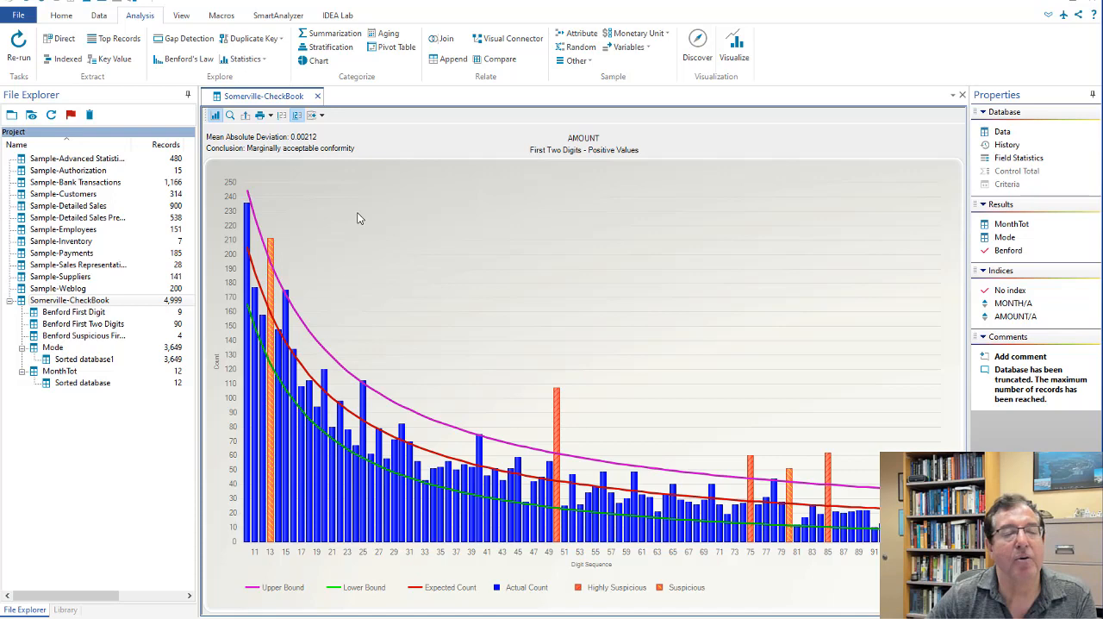
{"action": "mouse_move", "coordinate": [258, 276]}
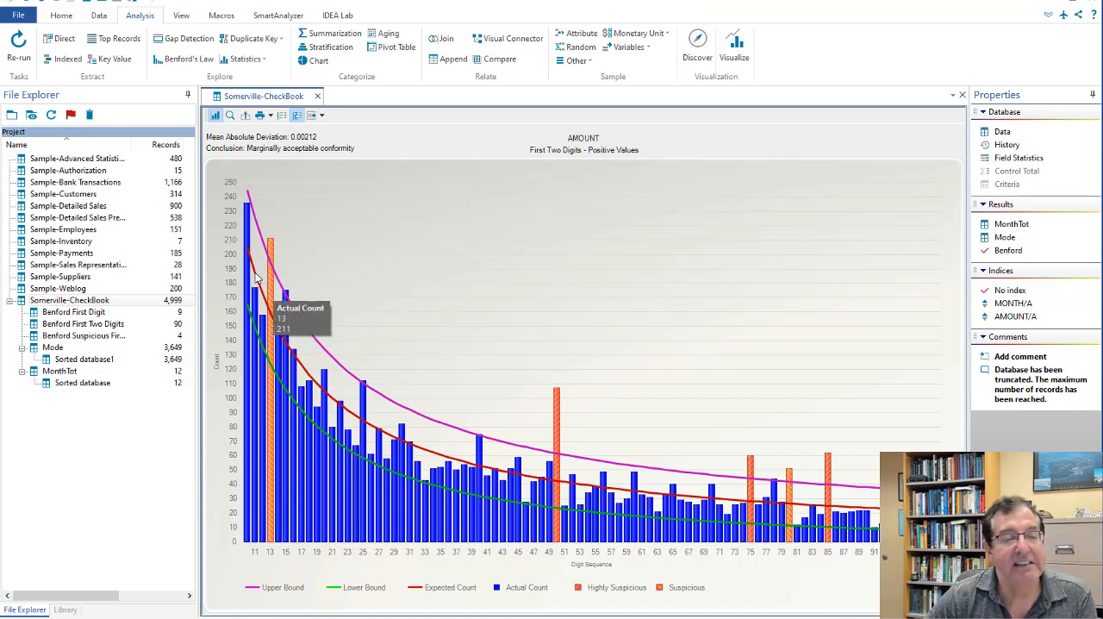
{"action": "mouse_move", "coordinate": [246, 259]}
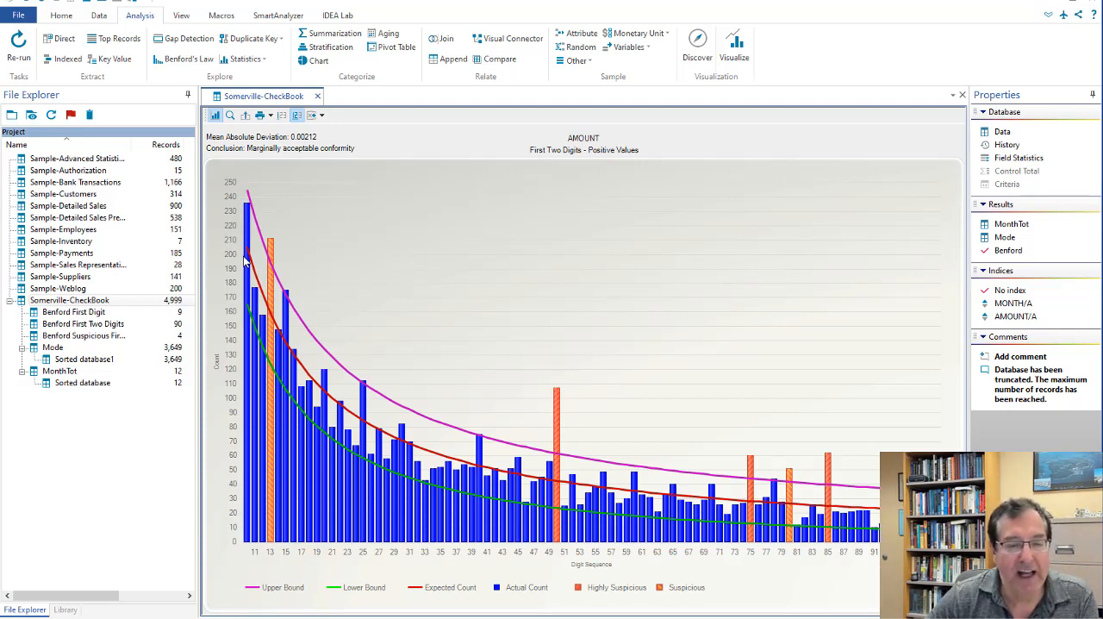
{"action": "mouse_move", "coordinate": [278, 316]}
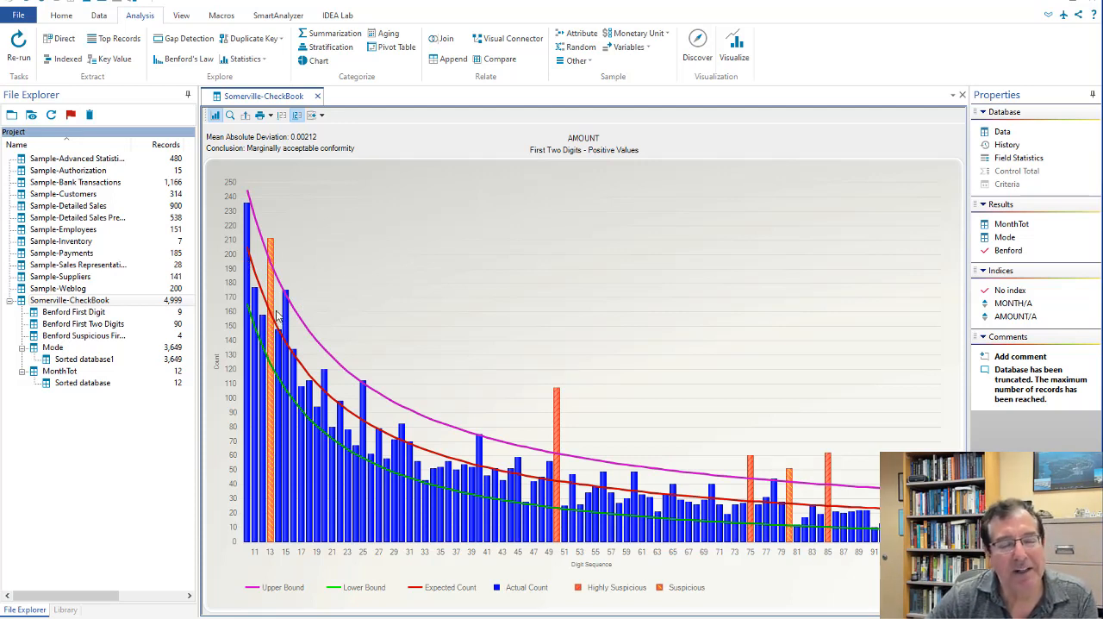
{"action": "mouse_move", "coordinate": [295, 254]}
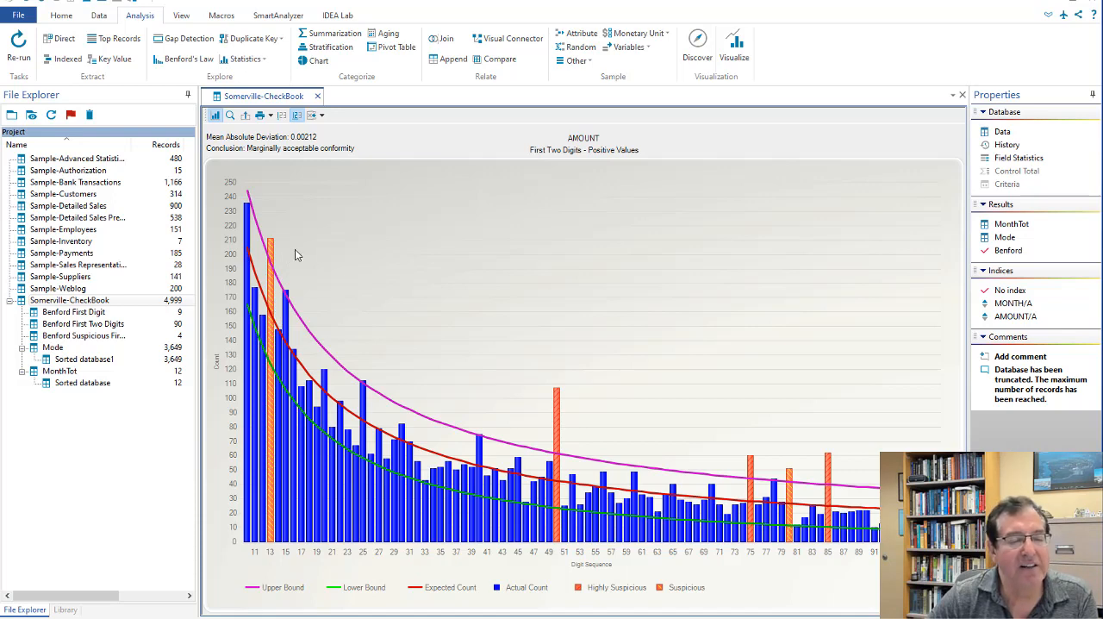
{"action": "mouse_move", "coordinate": [282, 317]}
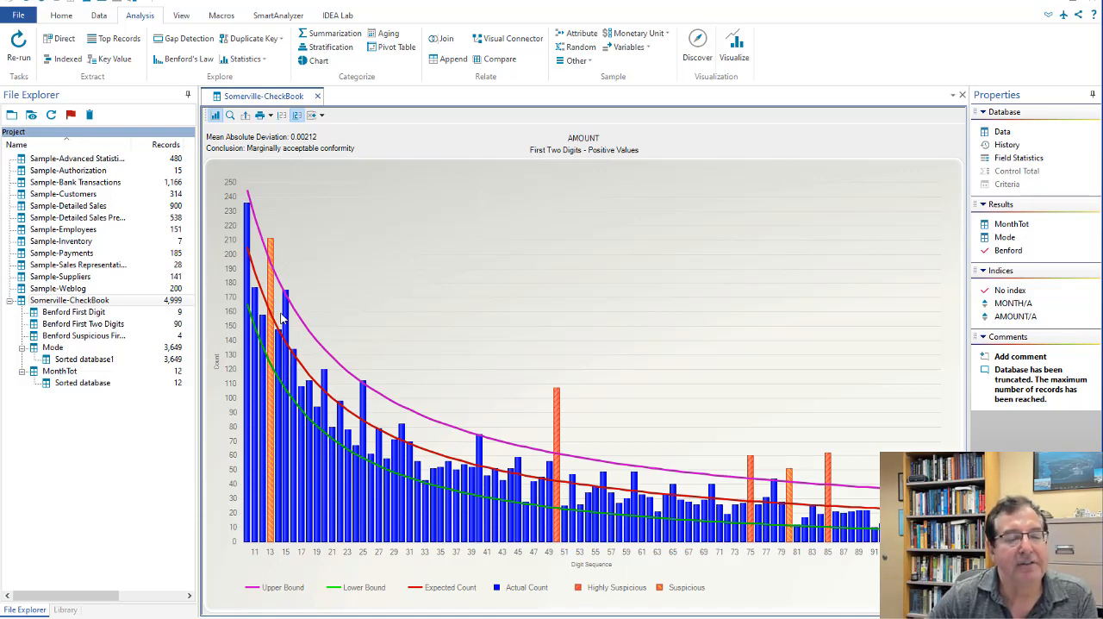
{"action": "mouse_move", "coordinate": [349, 254]}
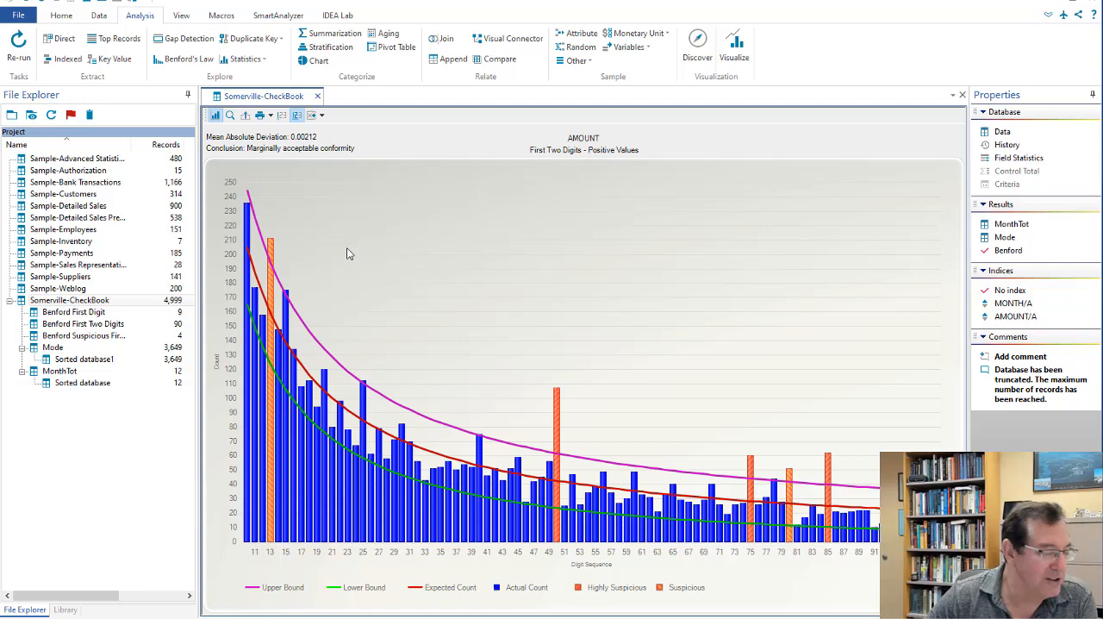
{"action": "mouse_move", "coordinate": [338, 181]}
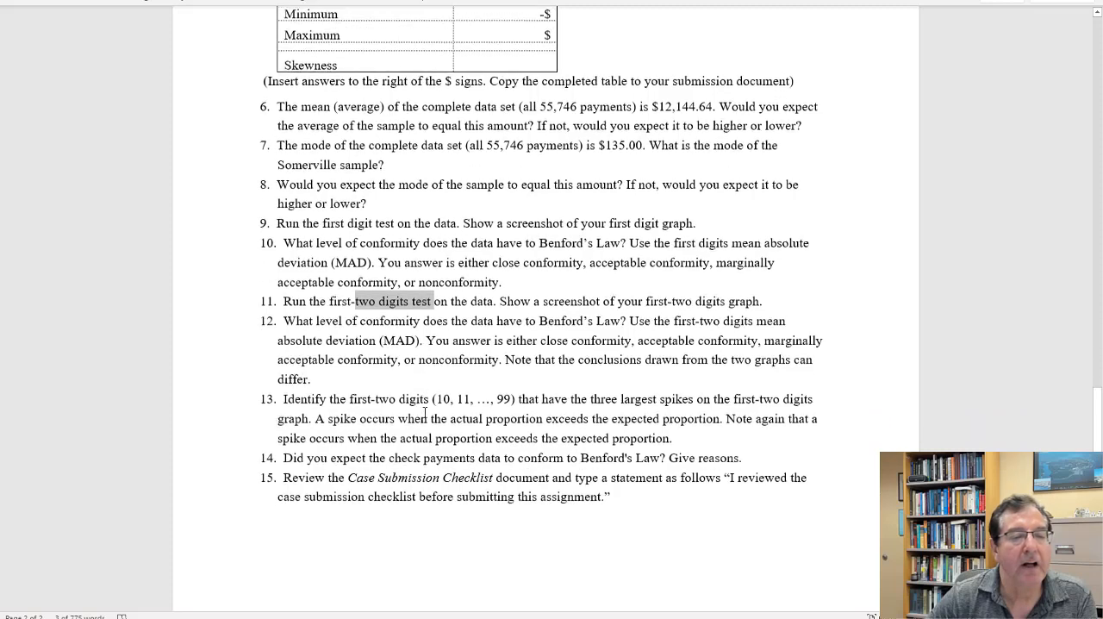
{"action": "scroll", "scroll_direction": "down", "scroll_amount": 3}
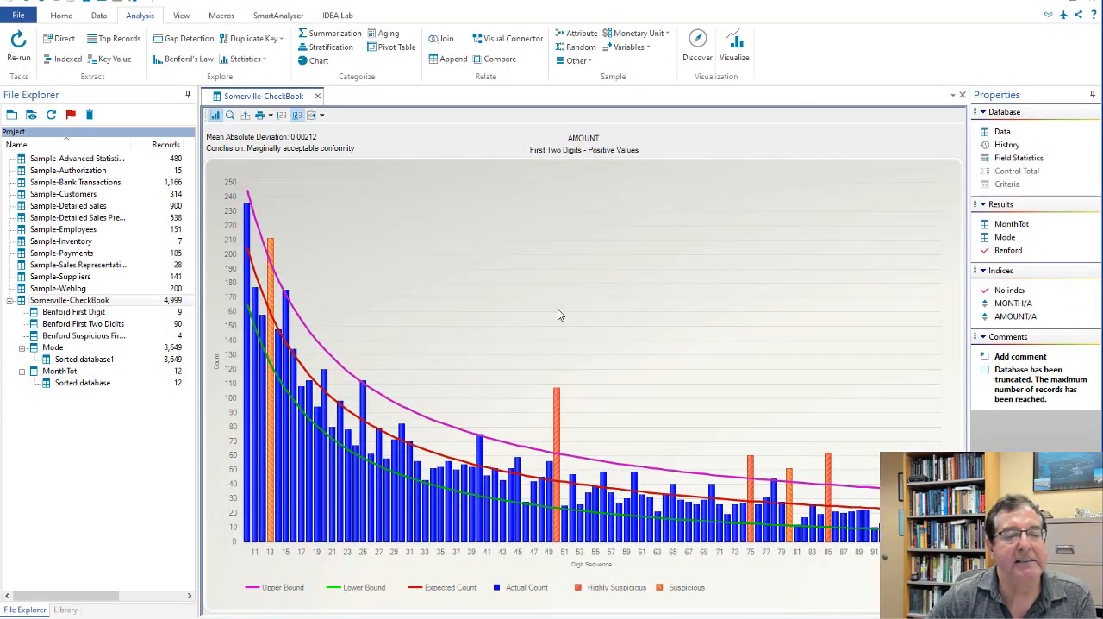
{"action": "mouse_move", "coordinate": [572, 454]}
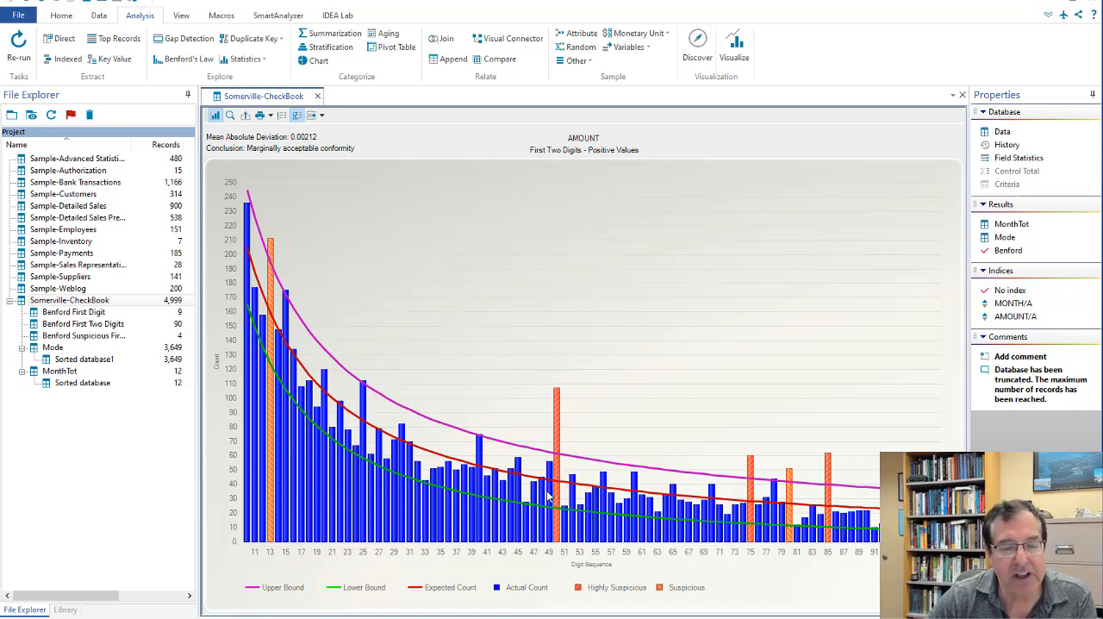
{"action": "mouse_move", "coordinate": [697, 351]}
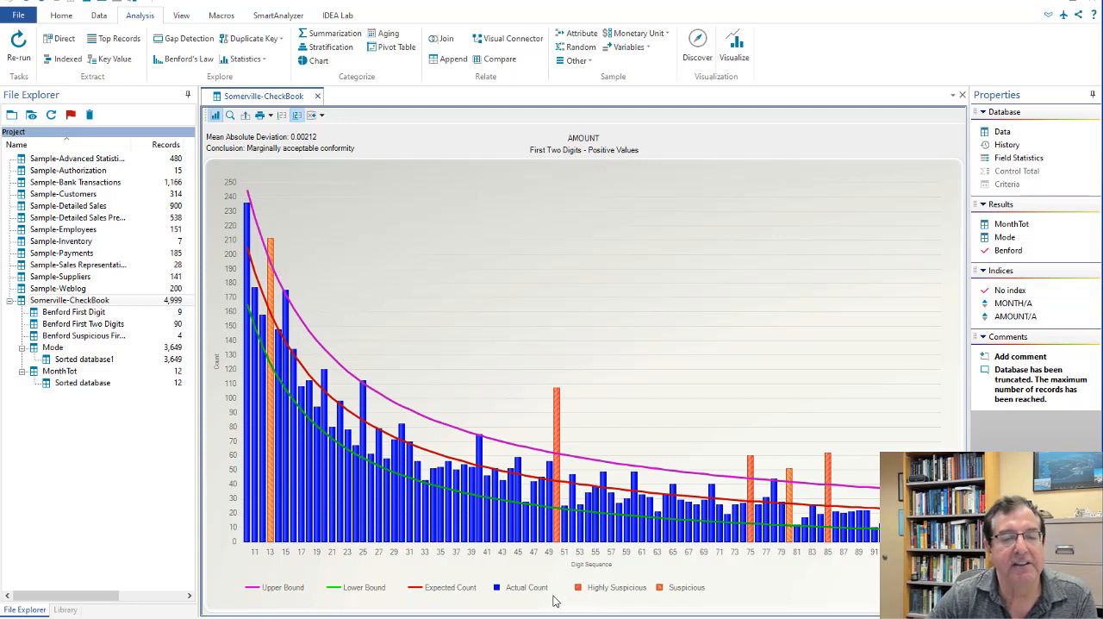
{"action": "mouse_move", "coordinate": [626, 384]}
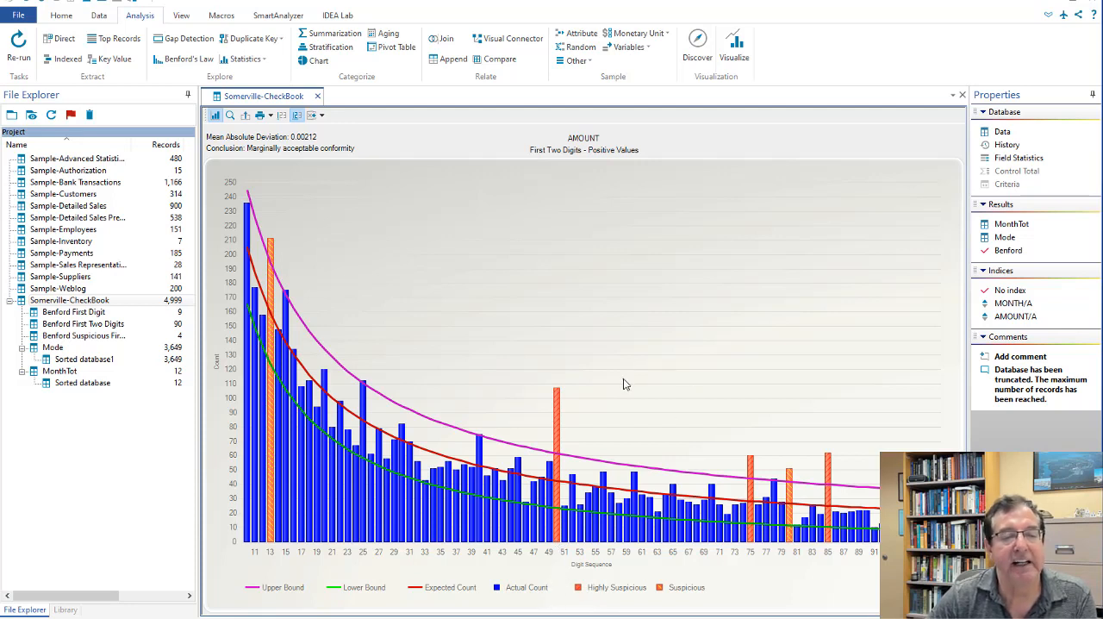
{"action": "mouse_move", "coordinate": [704, 413]}
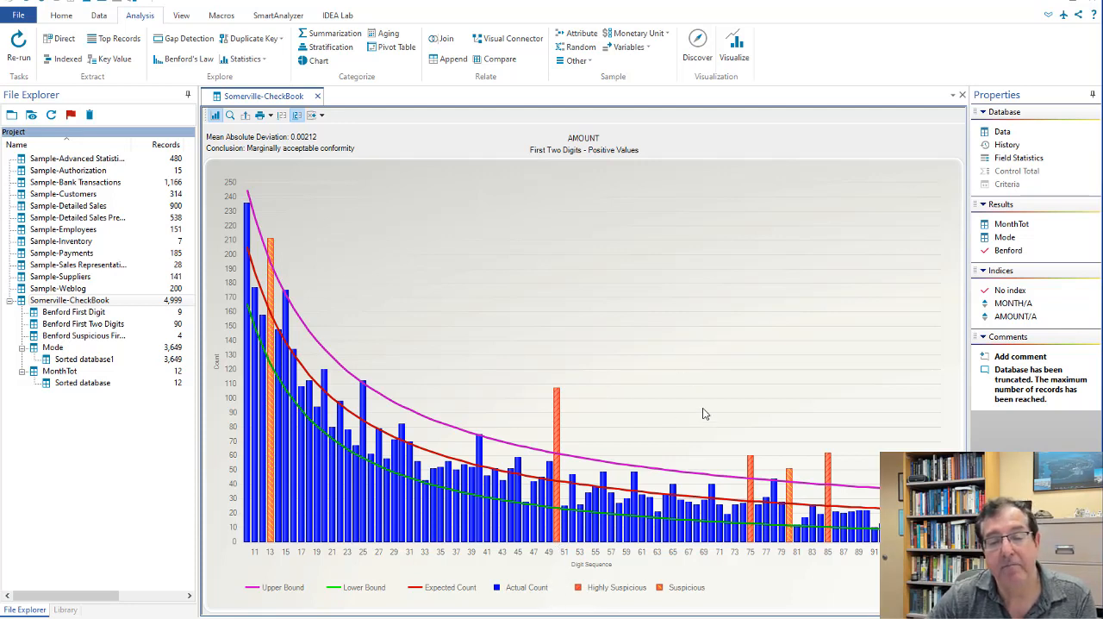
{"action": "mouse_move", "coordinate": [557, 422]}
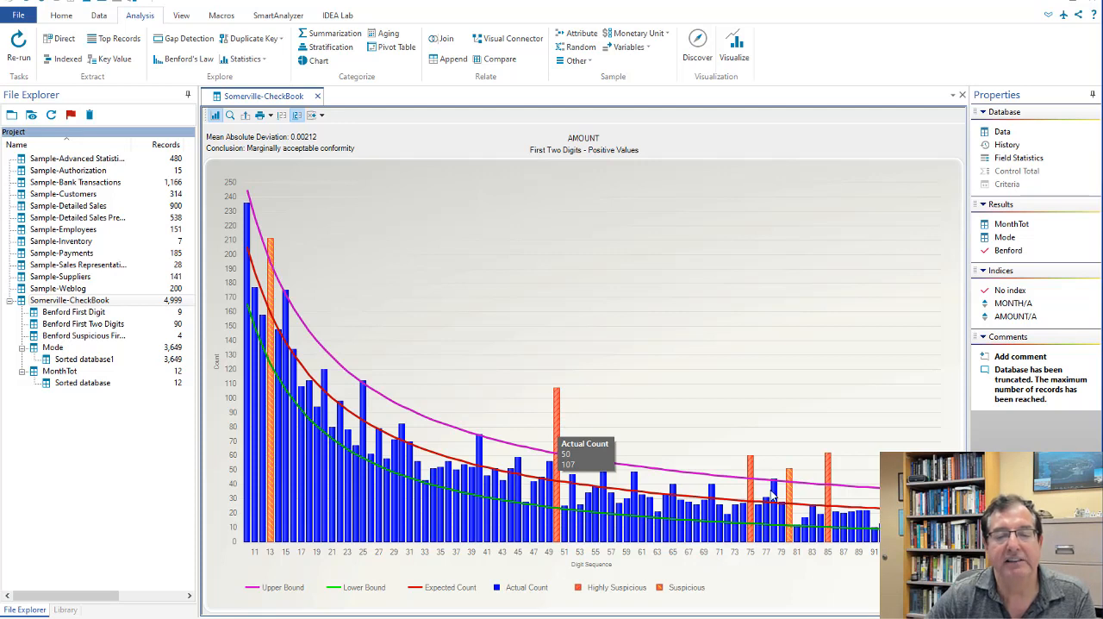
{"action": "mouse_move", "coordinate": [752, 468]}
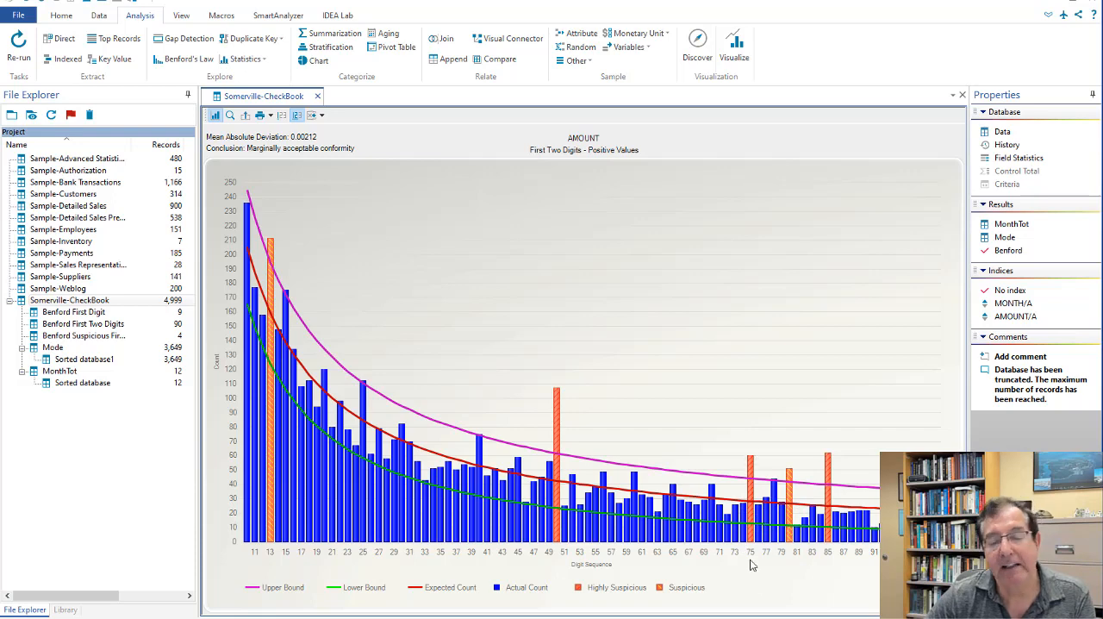
{"action": "mouse_move", "coordinate": [753, 556]}
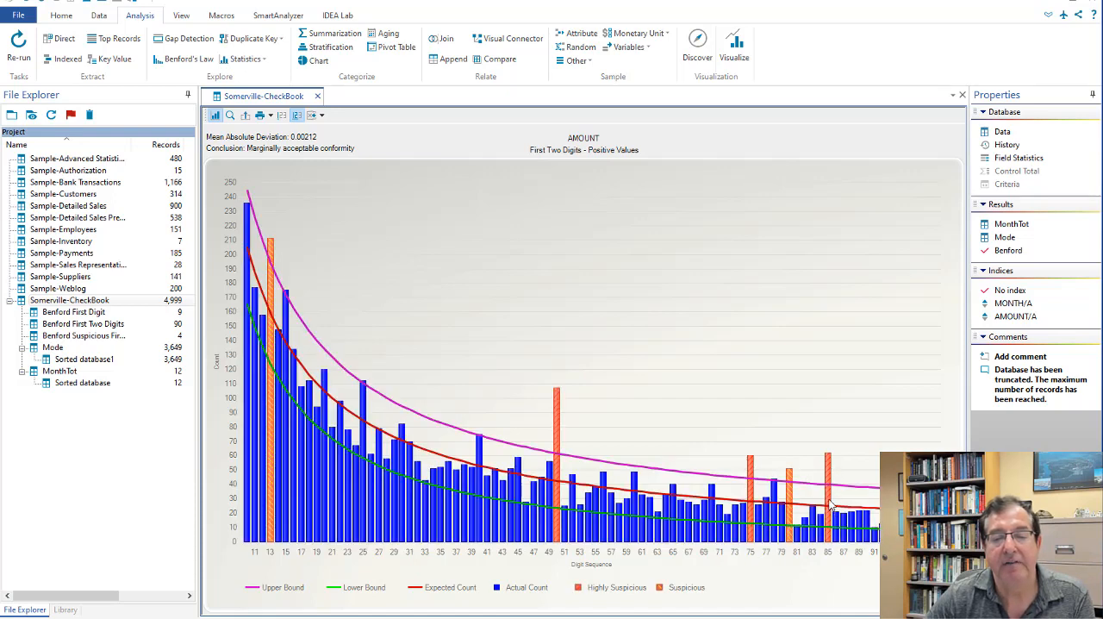
{"action": "mouse_move", "coordinate": [829, 457]}
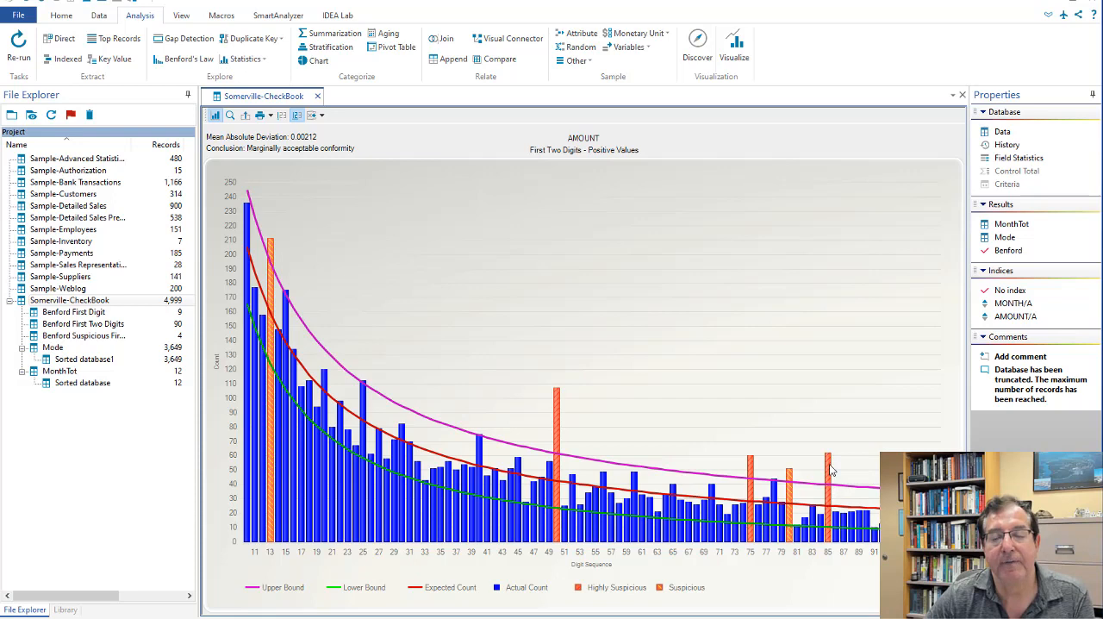
{"action": "mouse_move", "coordinate": [827, 465]}
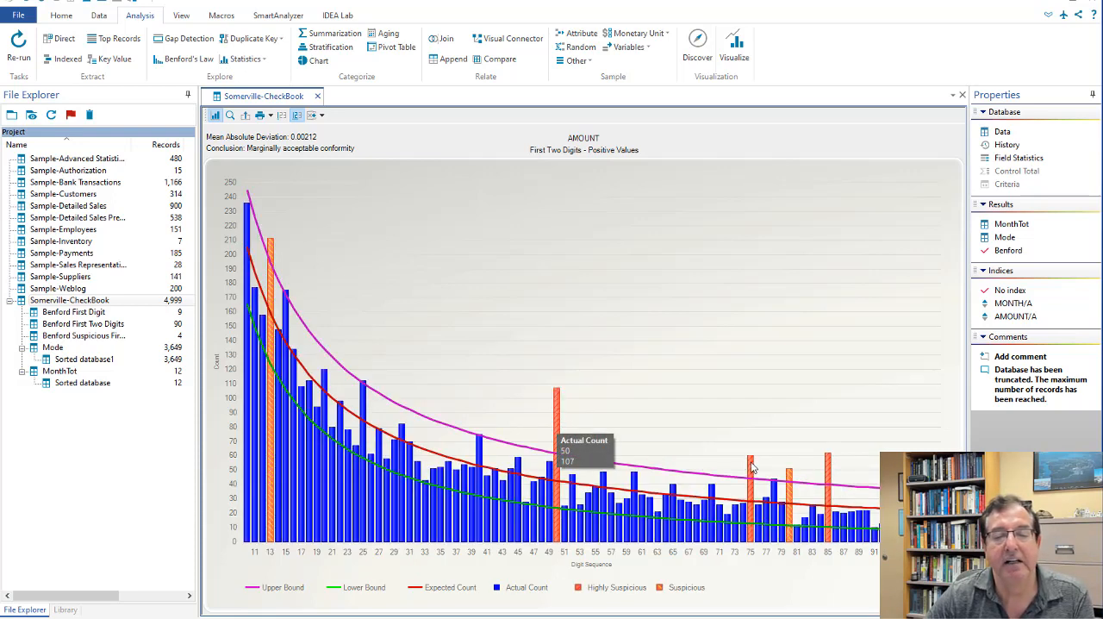
{"action": "mouse_move", "coordinate": [829, 474]}
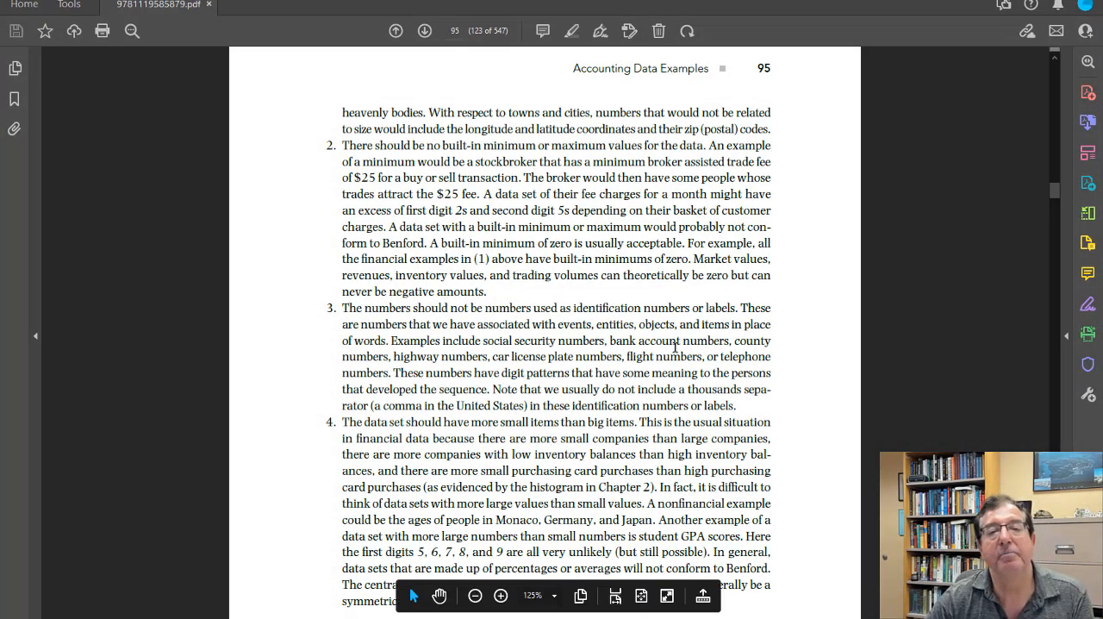
- Scroll page 95 to the passage saying accounting data generally conform to Benford
{"action": "scroll", "scroll_direction": "down", "scroll_amount": 3}
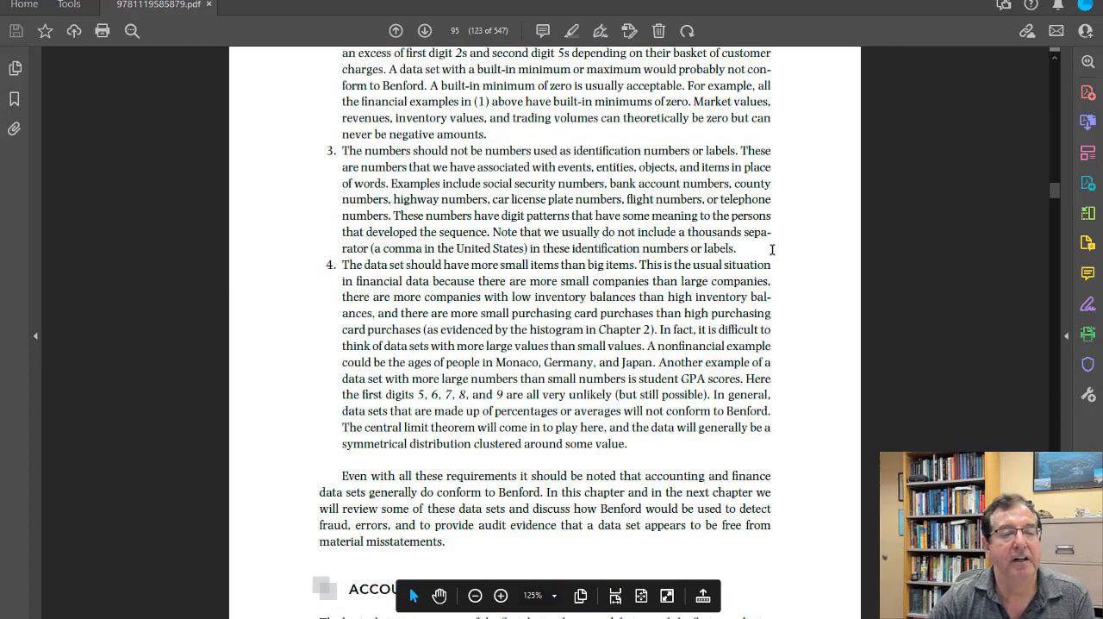
{"action": "scroll", "scroll_direction": "down", "scroll_amount": 3}
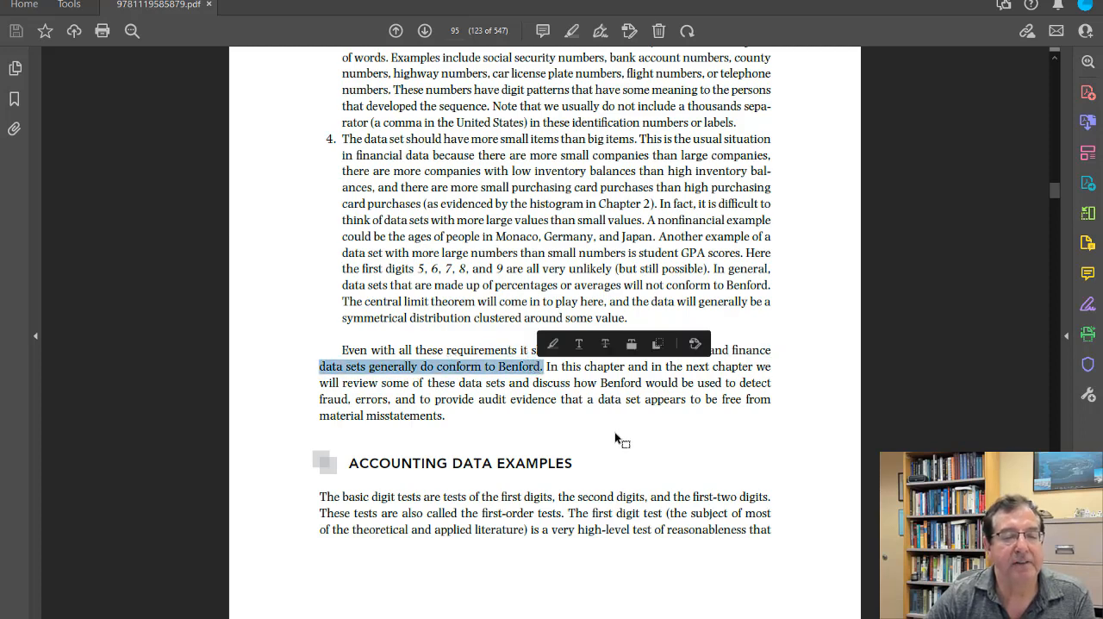
{"action": "mouse_move", "coordinate": [664, 468]}
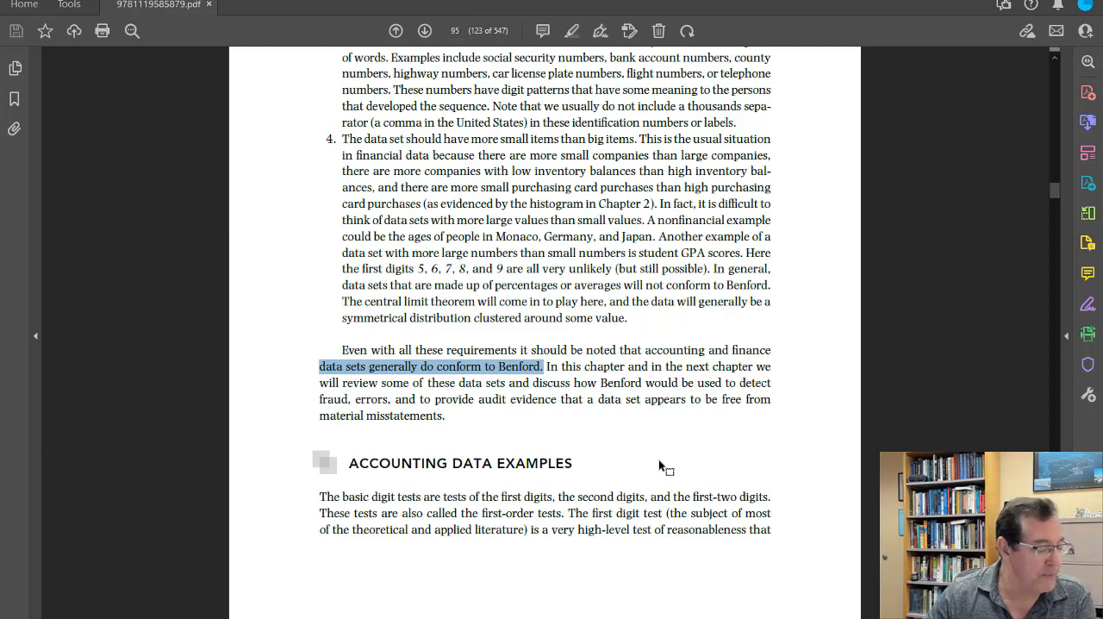
{"action": "mouse_move", "coordinate": [810, 332]}
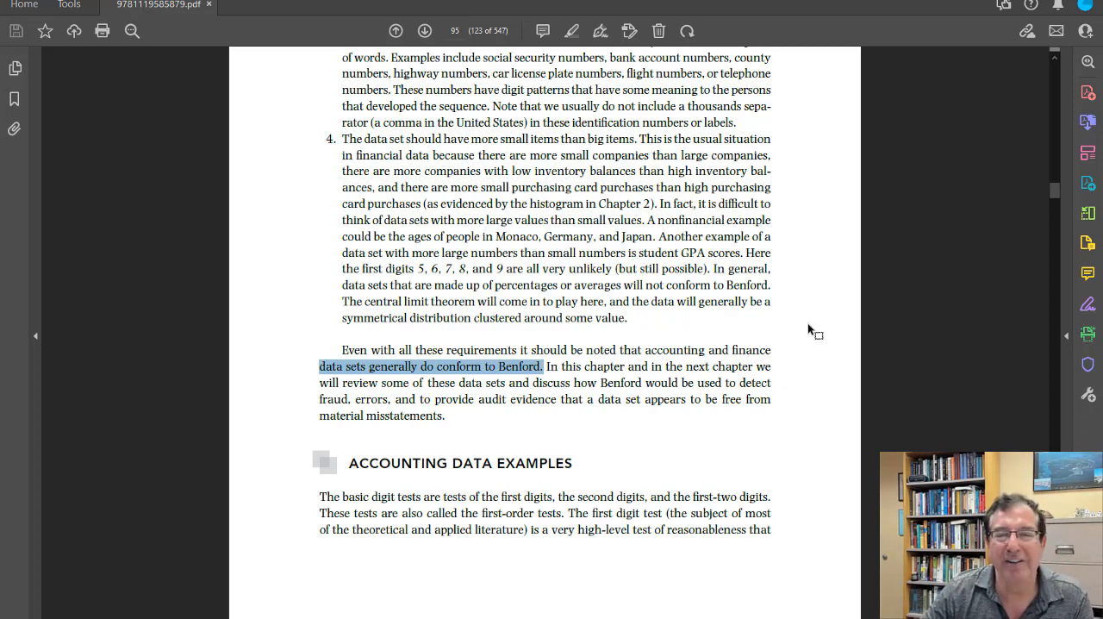